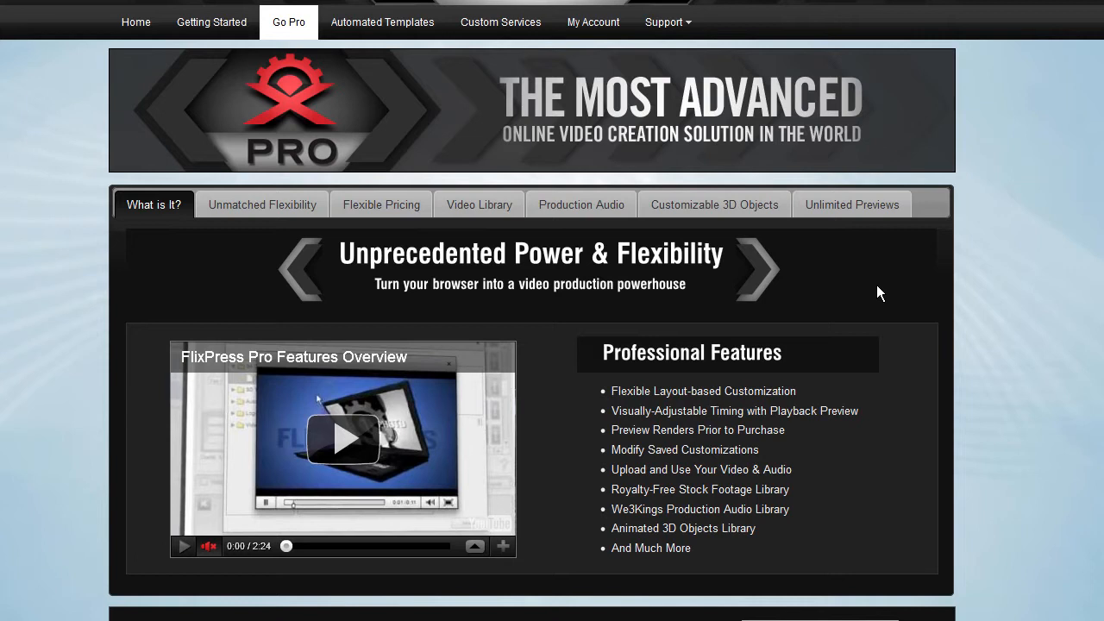
{"action": "mouse_move", "coordinate": [589, 292]}
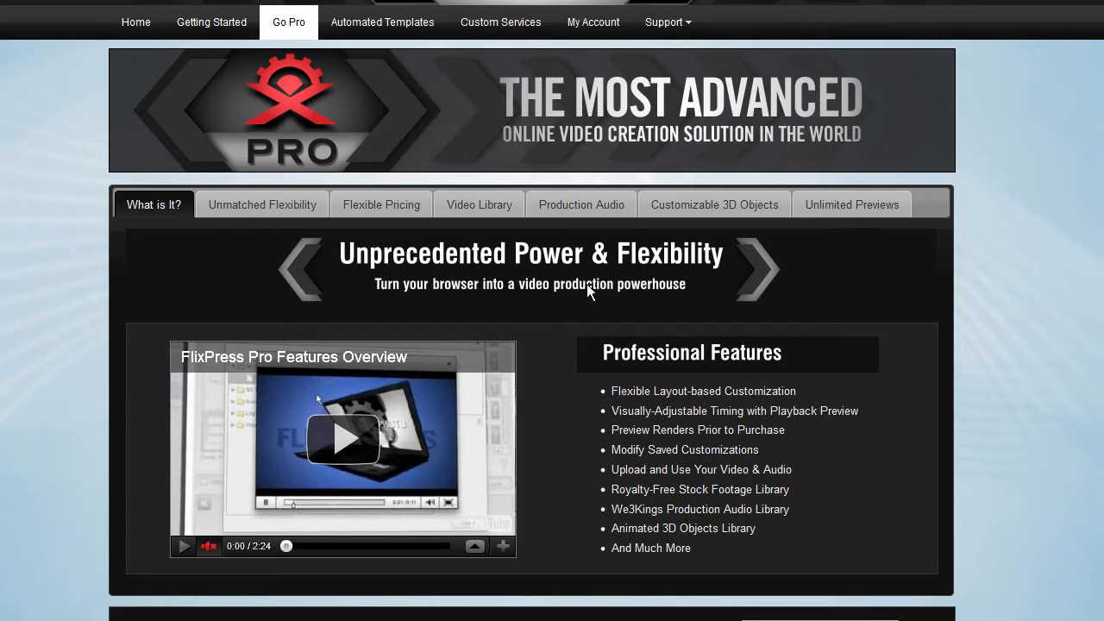
- Show the Unmatched Flexibility section of the Go Pro feature slider
{"action": "left_click", "coordinate": [262, 204]}
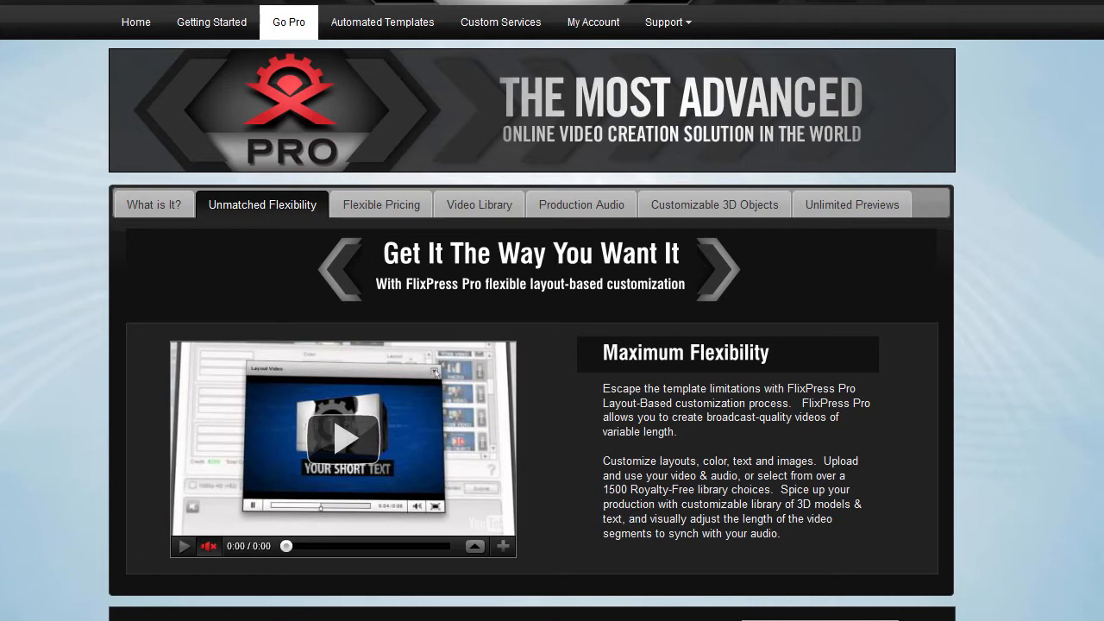
- Show the Flexible Pricing section with the $50 membership deposit and pricing video
{"action": "left_click", "coordinate": [379, 203]}
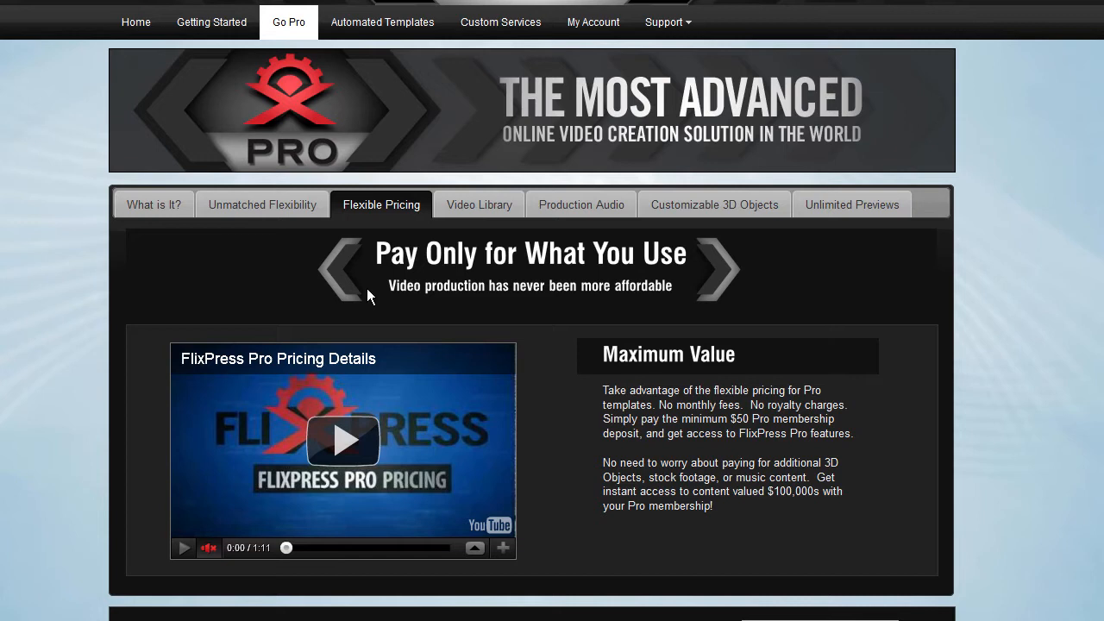
{"action": "mouse_move", "coordinate": [556, 579]}
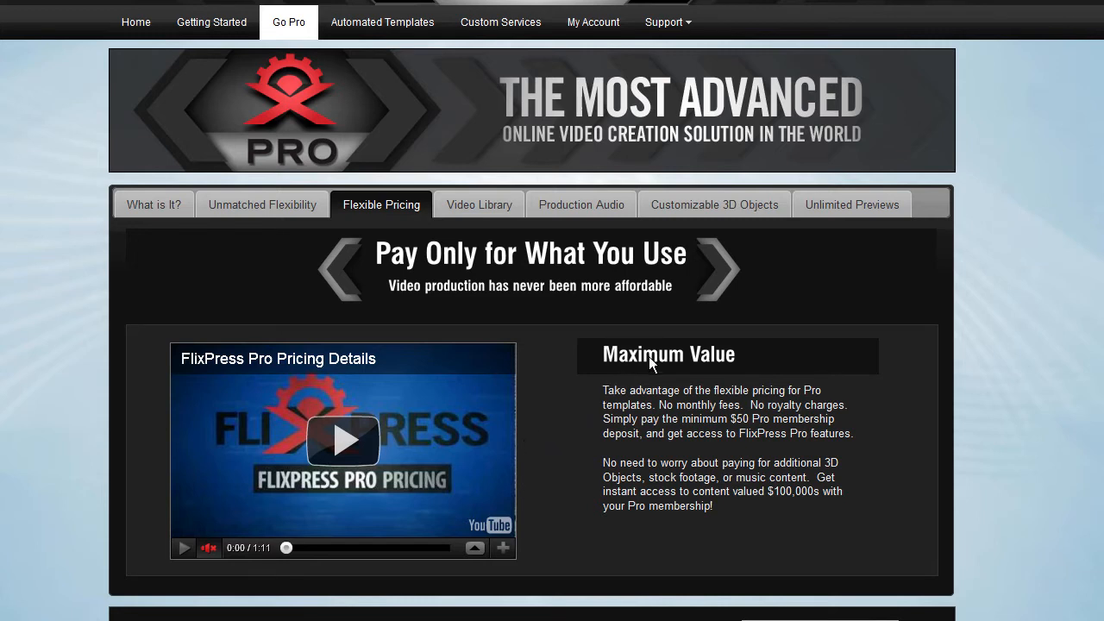
{"action": "mouse_move", "coordinate": [652, 362]}
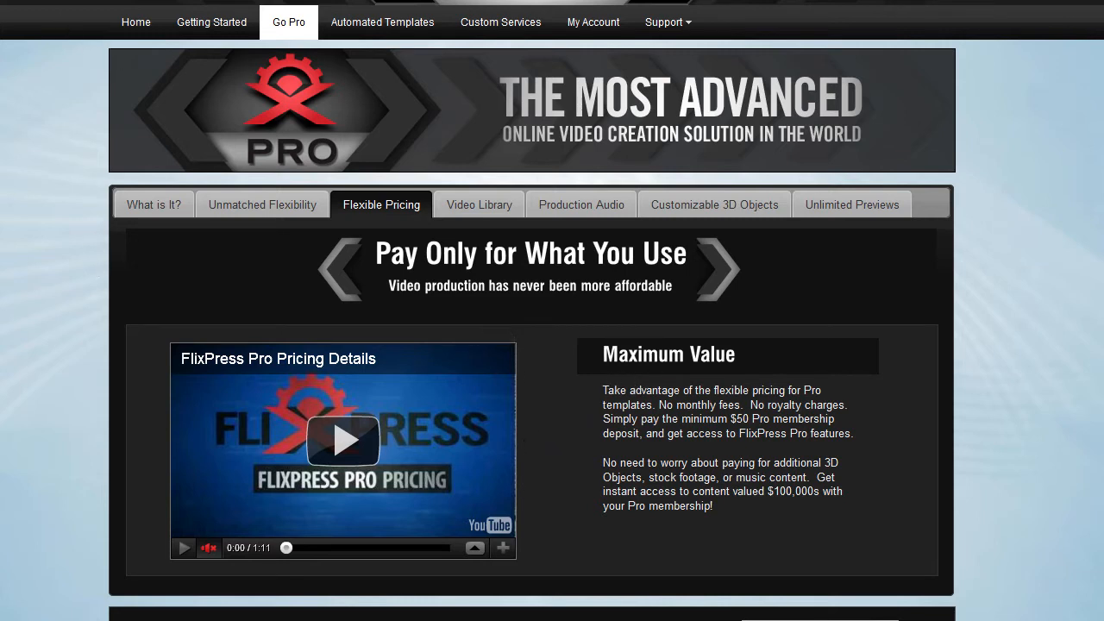
{"action": "scroll", "scroll_direction": "down", "scroll_amount": 3}
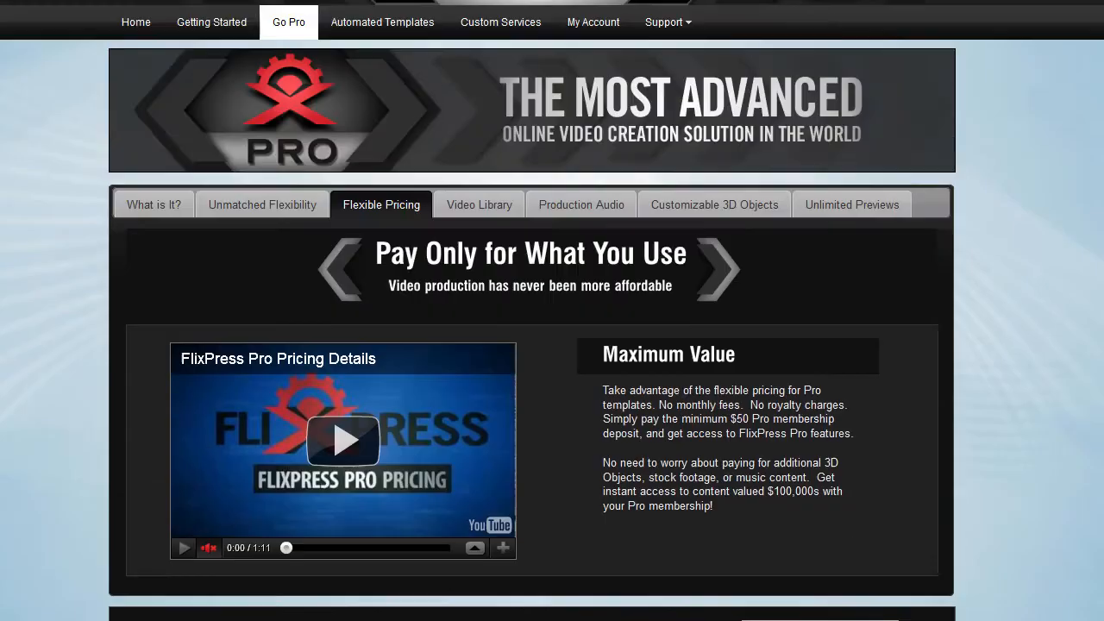
{"action": "mouse_move", "coordinate": [275, 31]}
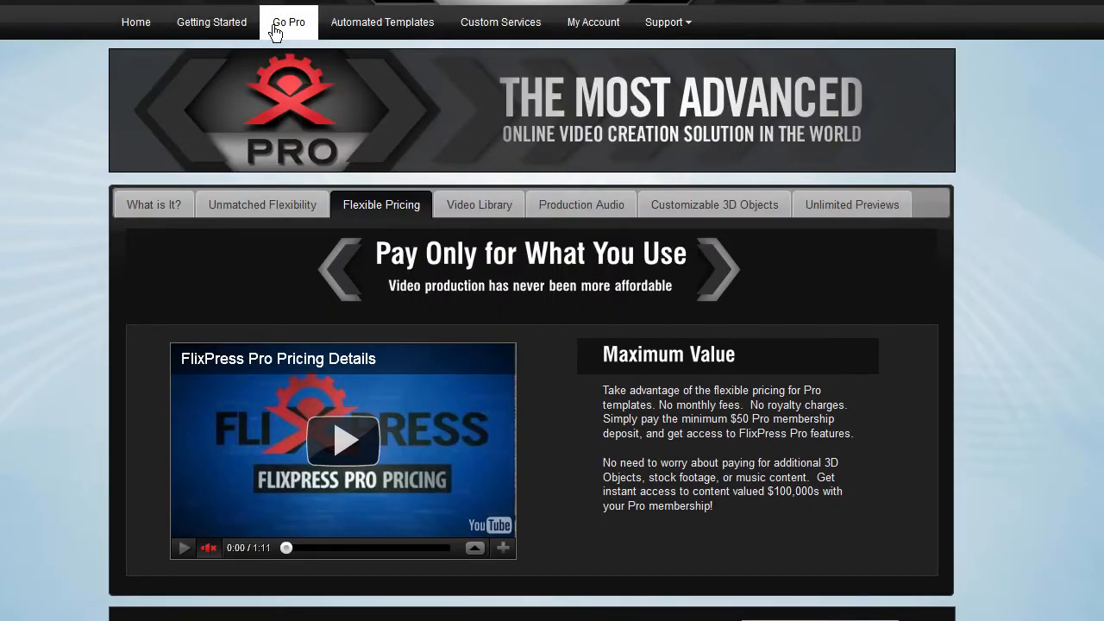
{"action": "mouse_move", "coordinate": [297, 34]}
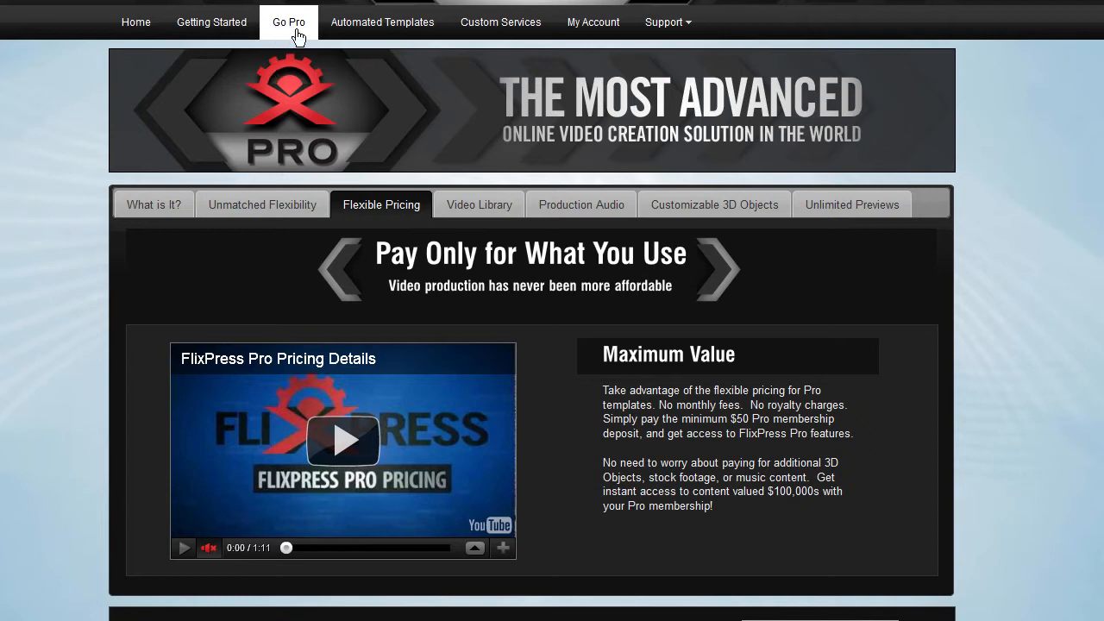
- Reload the Go Pro overview and bring the $50 one-time Pro credit offer into view
{"action": "left_click", "coordinate": [154, 204]}
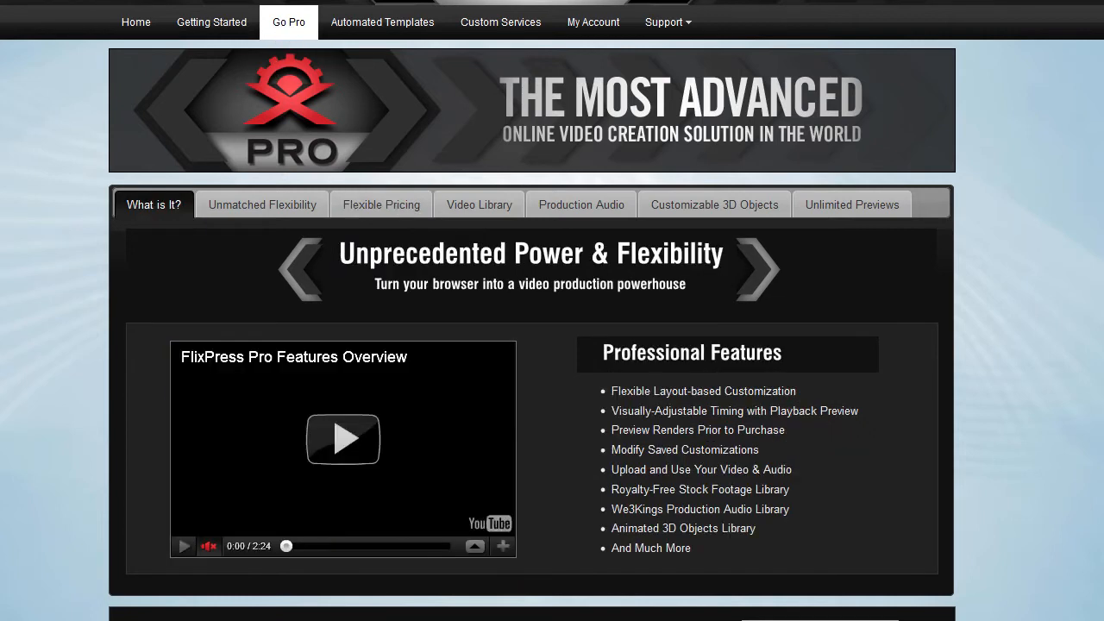
{"action": "scroll", "scroll_direction": "down", "scroll_amount": 3}
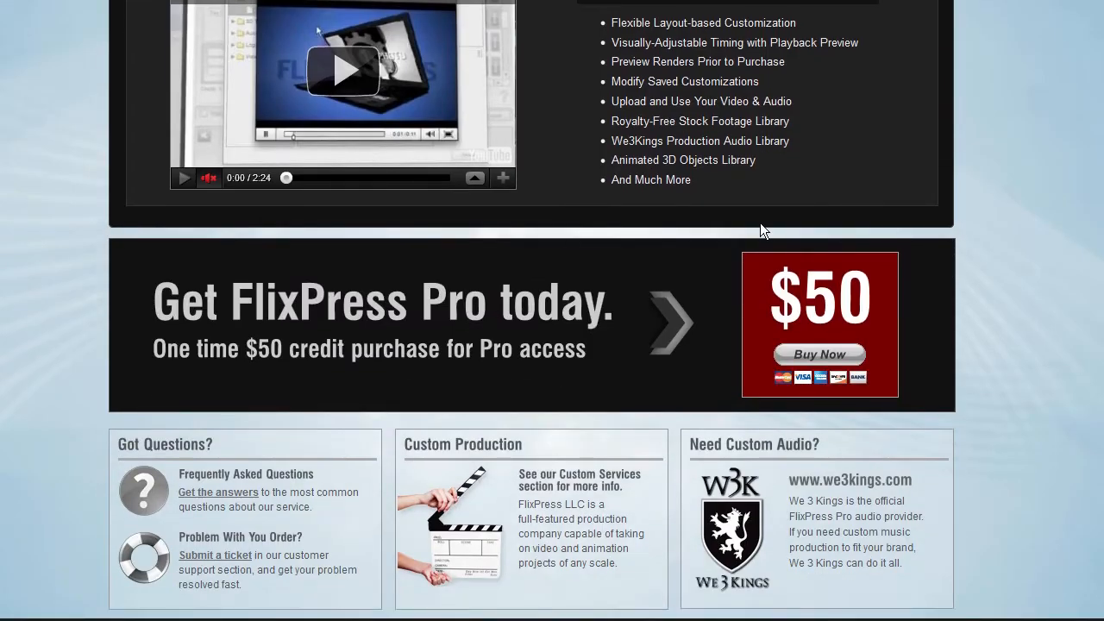
{"action": "mouse_move", "coordinate": [819, 362]}
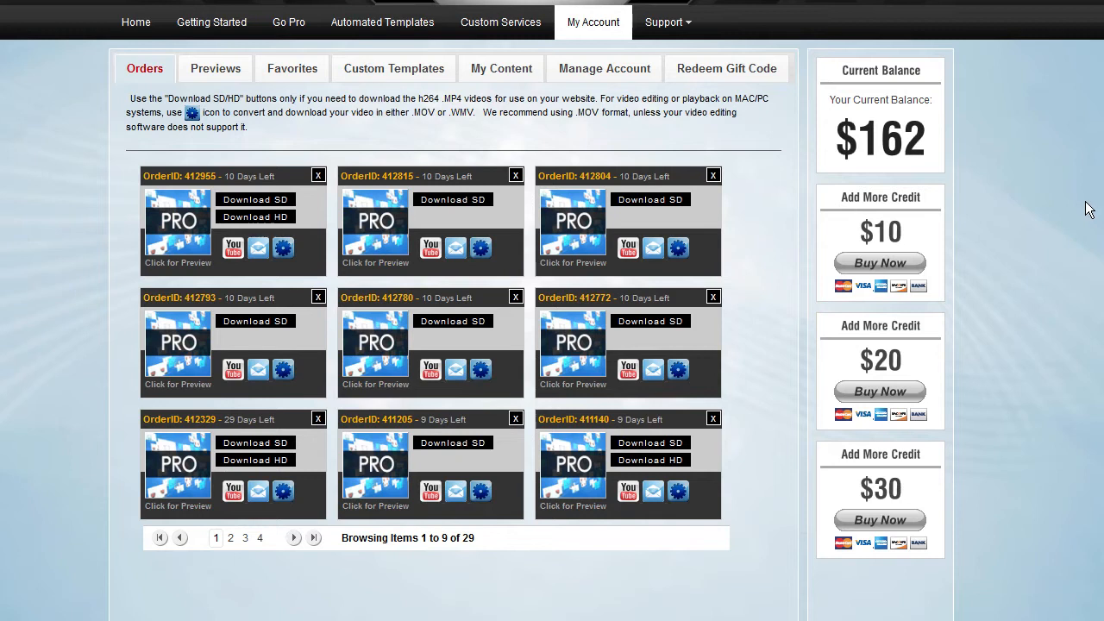
{"action": "mouse_move", "coordinate": [603, 68]}
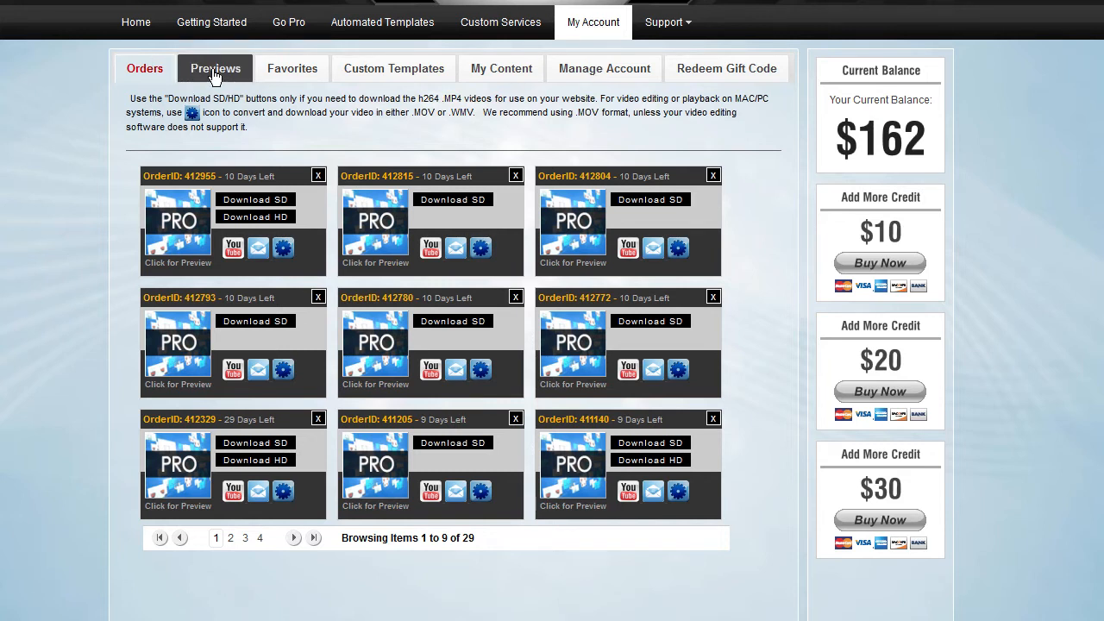
- Switch through the My Account tabs to the My Content library of uploaded clips
{"action": "left_click", "coordinate": [500, 69]}
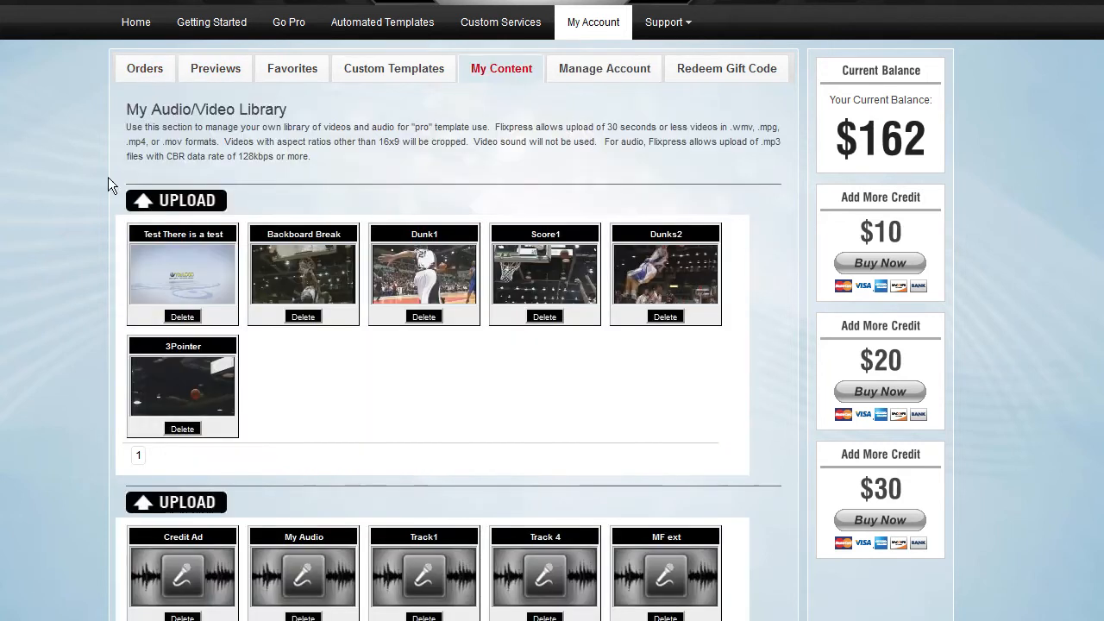
{"action": "left_click", "coordinate": [214, 69]}
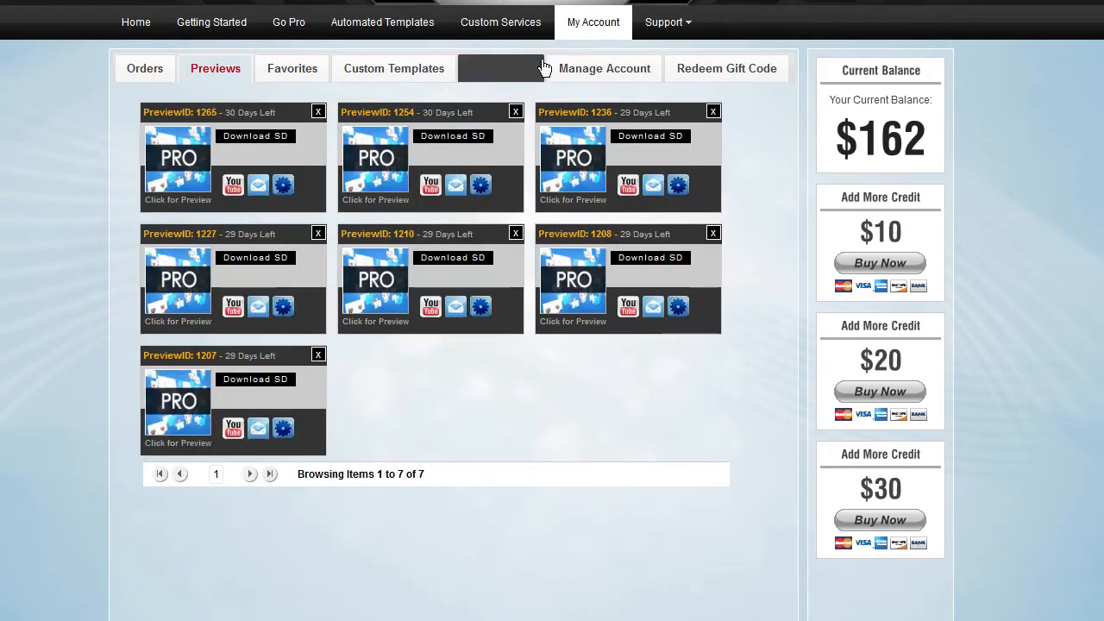
{"action": "left_click", "coordinate": [500, 69]}
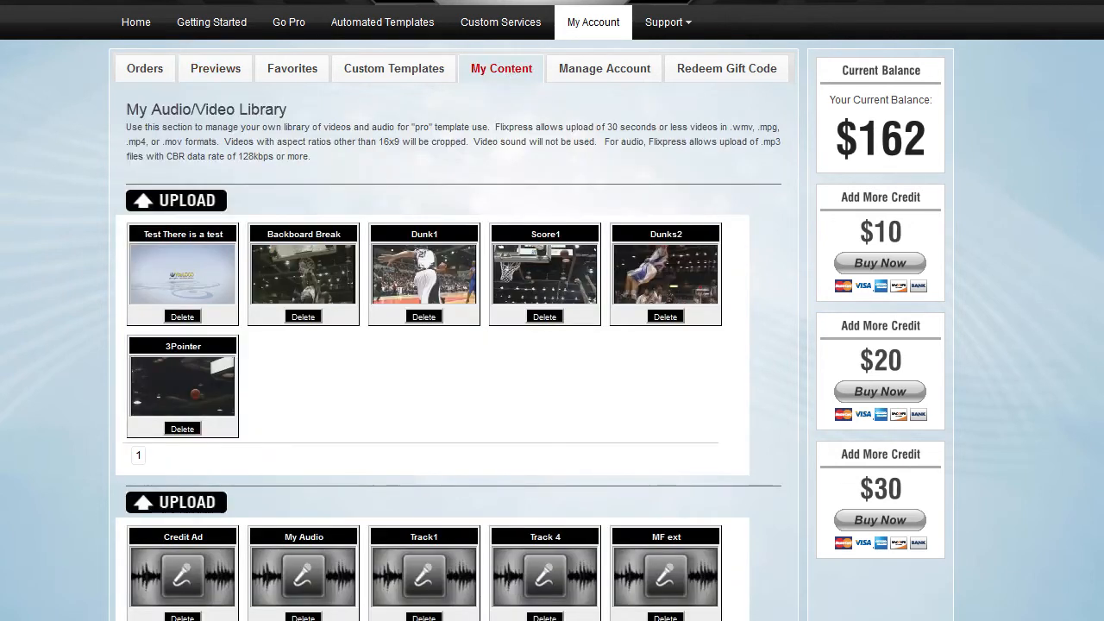
- Bring the two-page audio clips section of the library fully into view
{"action": "scroll", "scroll_direction": "down", "scroll_amount": 3}
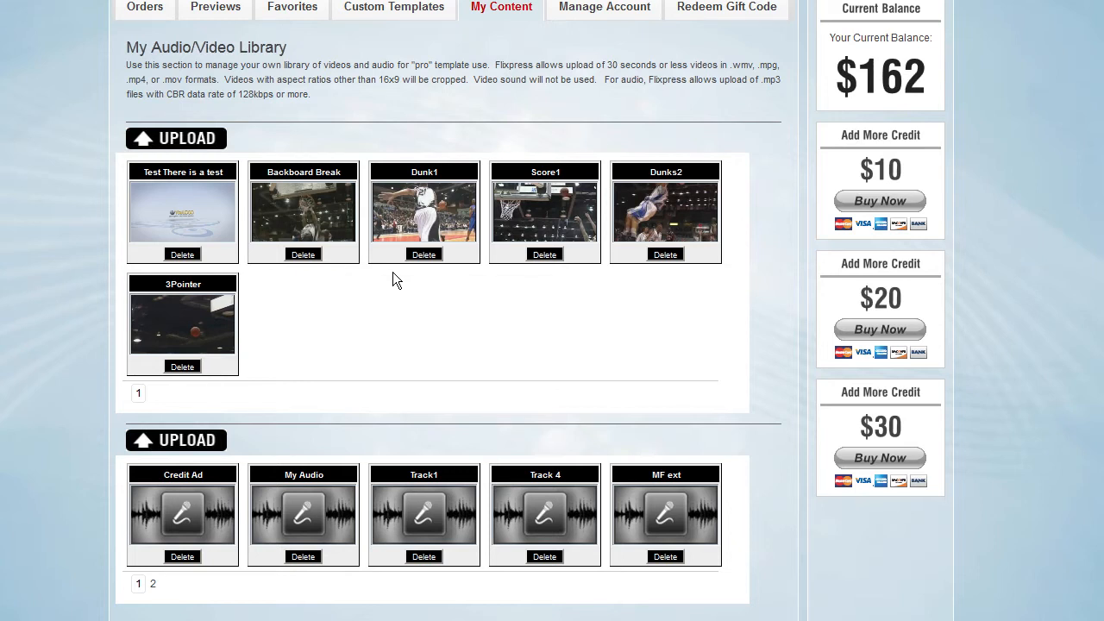
{"action": "mouse_move", "coordinate": [628, 209]}
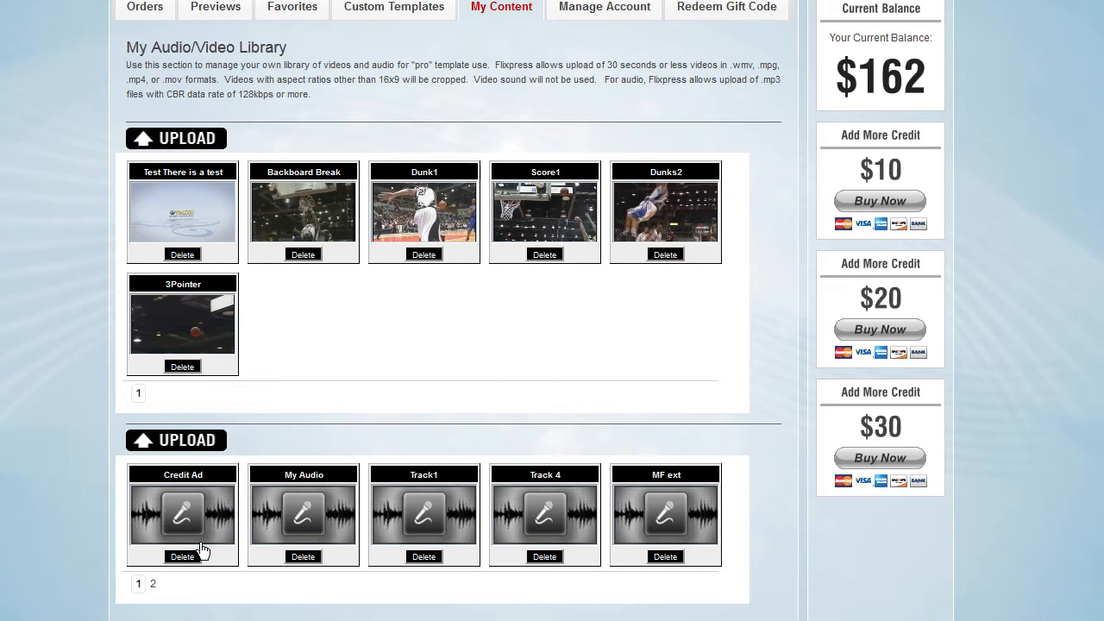
{"action": "mouse_move", "coordinate": [474, 297]}
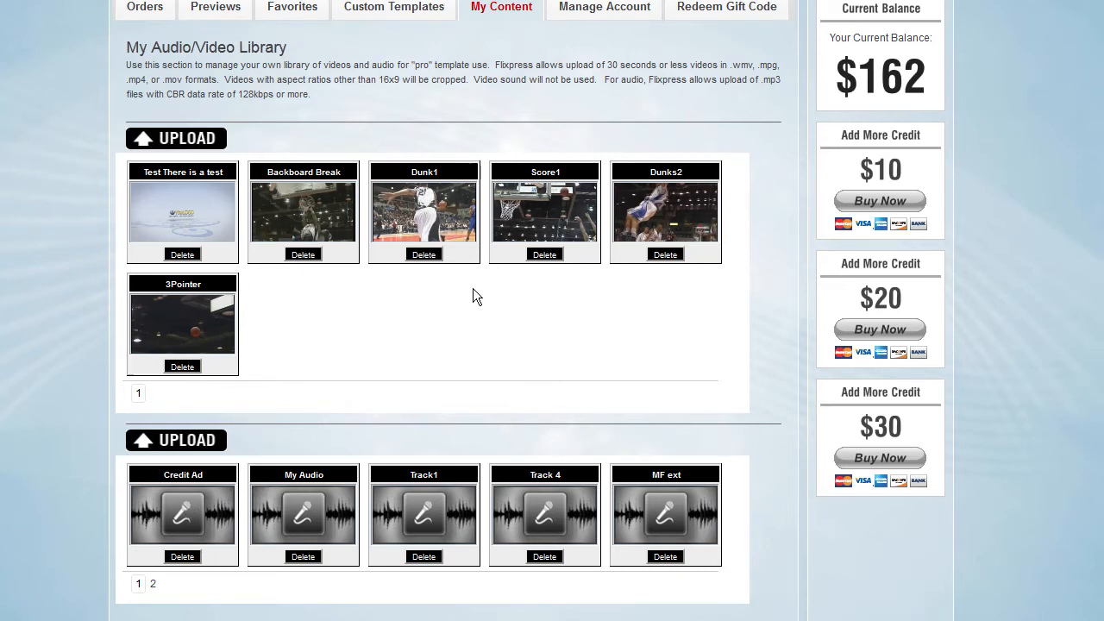
{"action": "mouse_move", "coordinate": [533, 276]}
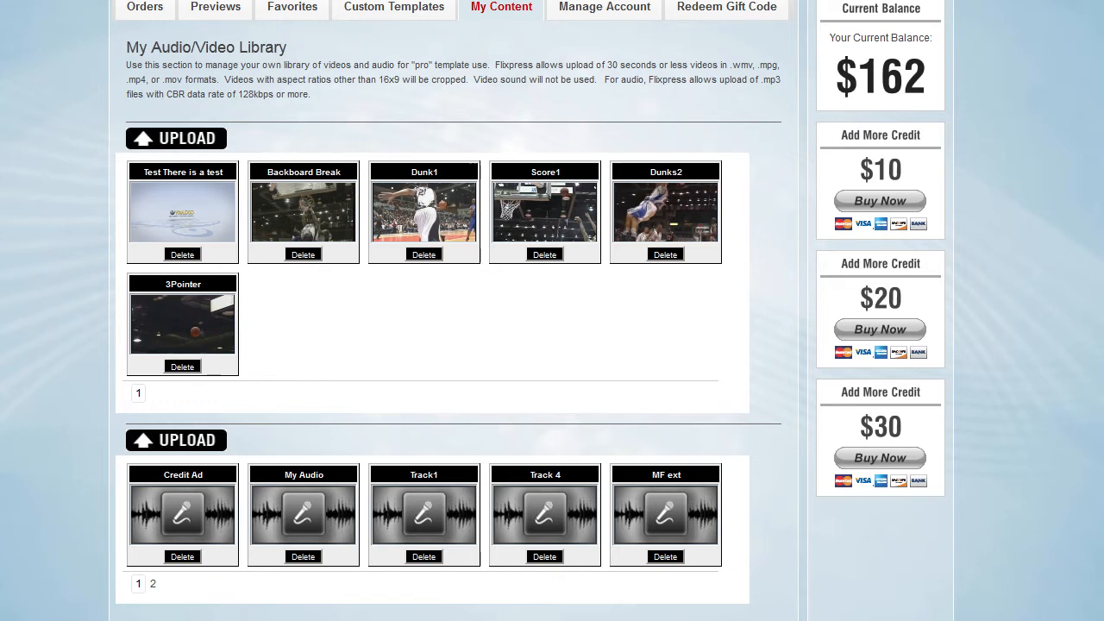
{"action": "mouse_move", "coordinate": [614, 300]}
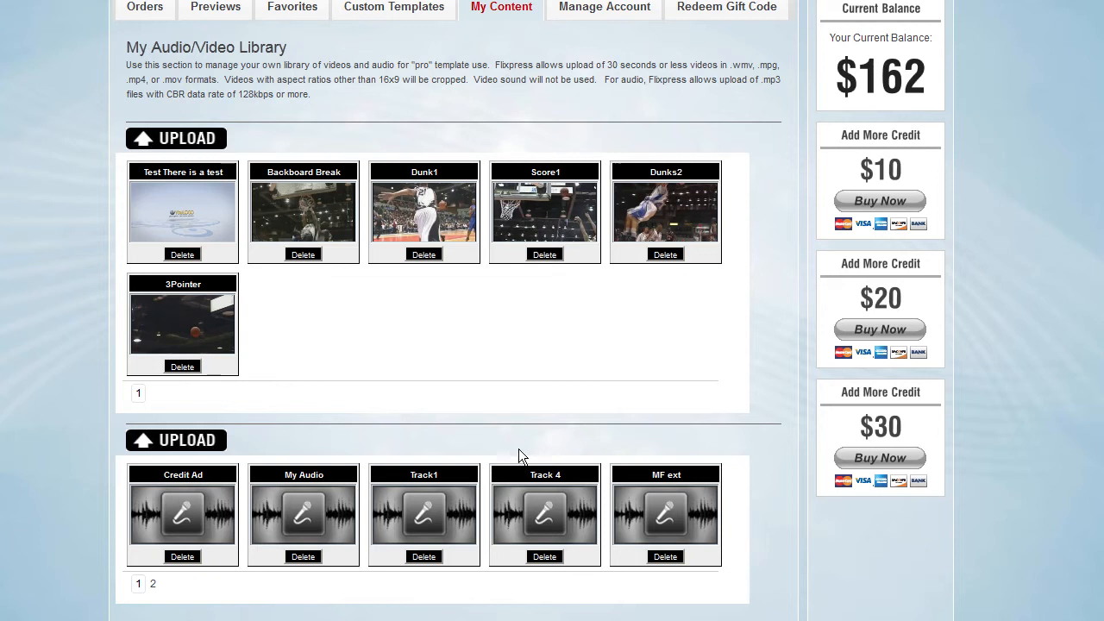
{"action": "mouse_move", "coordinate": [567, 390]}
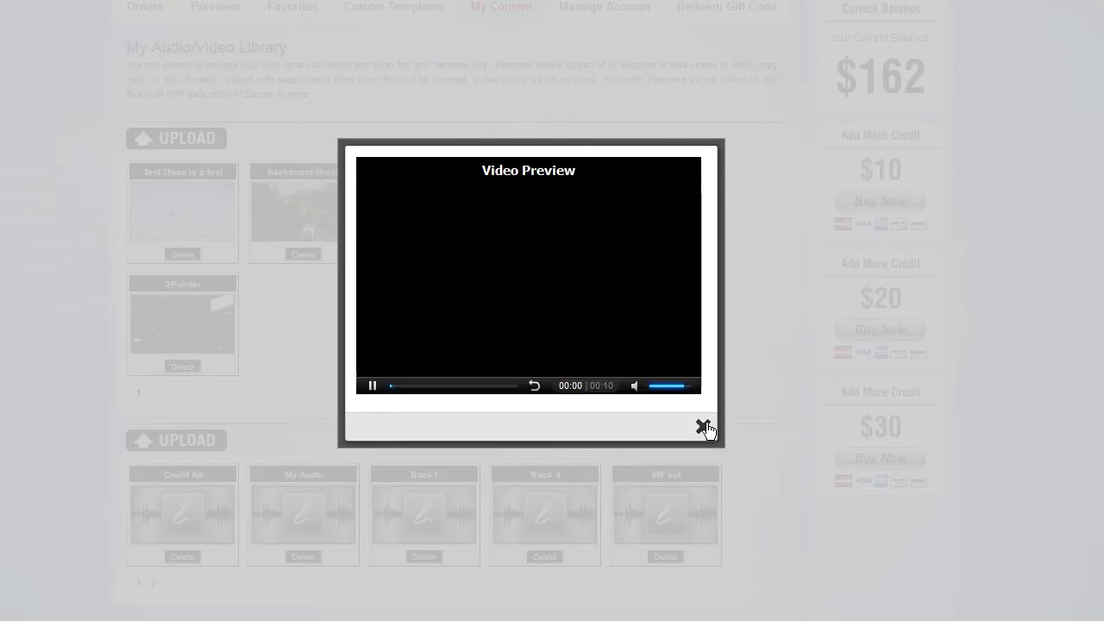
- Close the video preview, then bring up and dismiss the Upload Your Audio dialog
{"action": "left_click", "coordinate": [703, 428]}
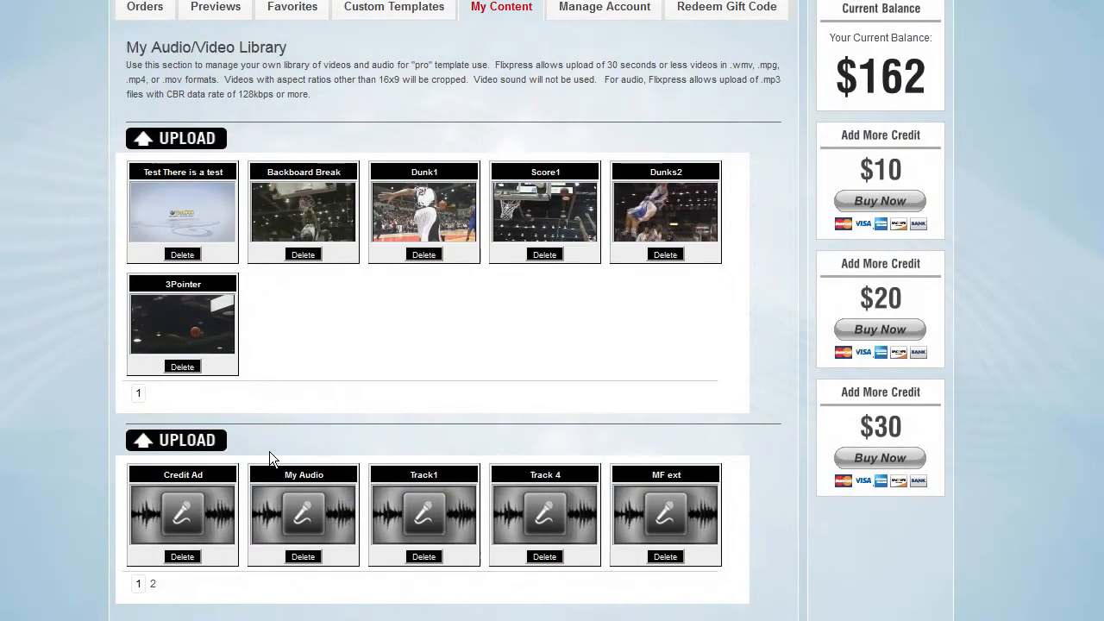
{"action": "left_click", "coordinate": [176, 440]}
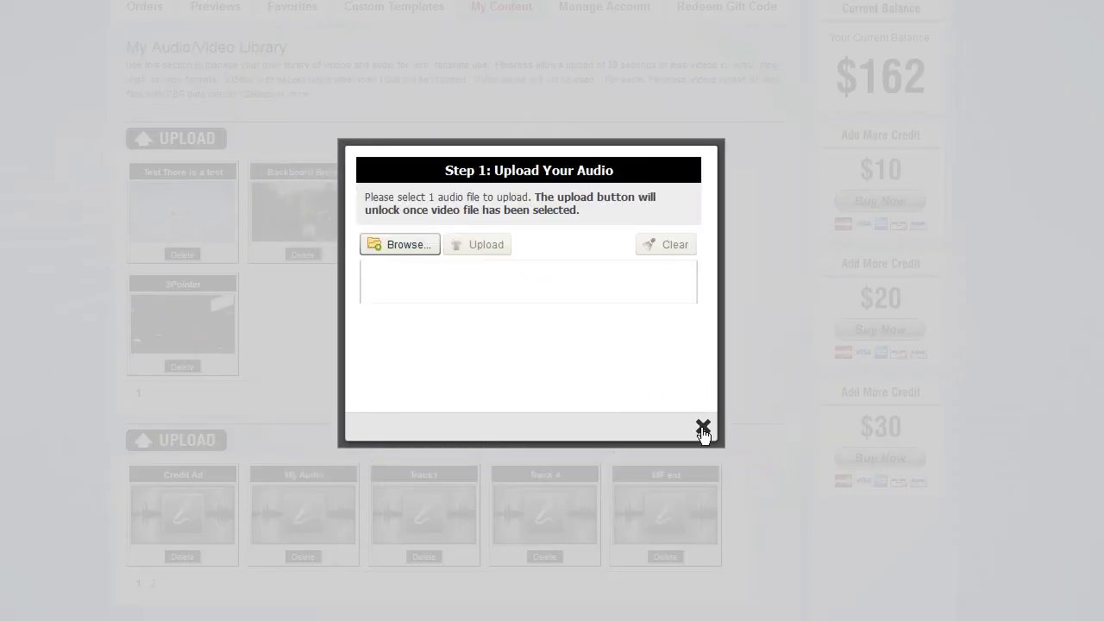
{"action": "left_click", "coordinate": [703, 426]}
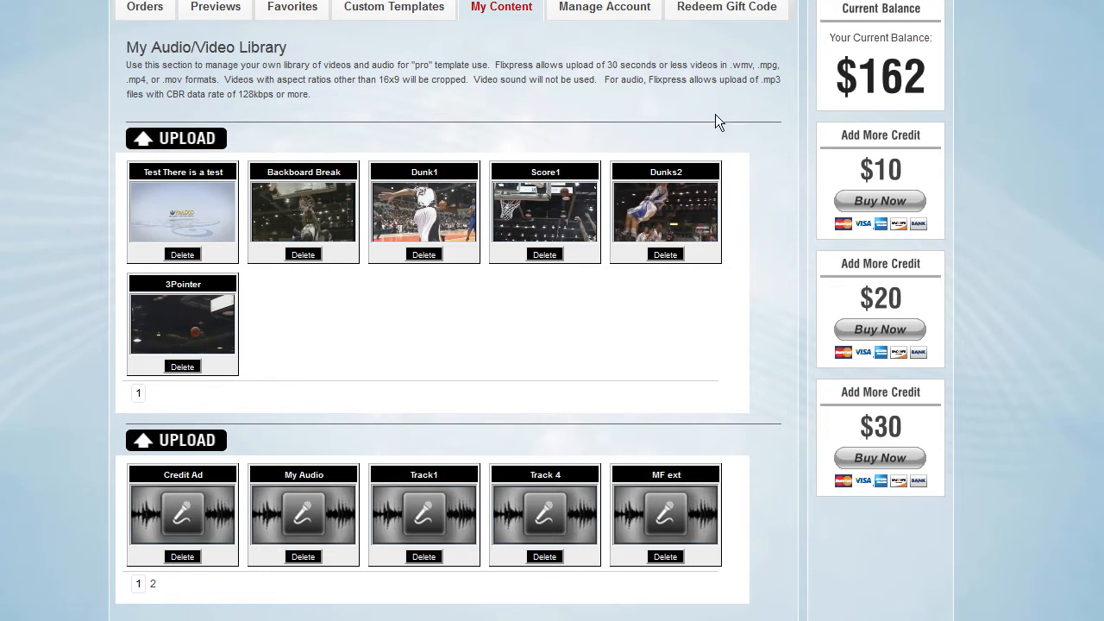
{"action": "mouse_move", "coordinate": [787, 259]}
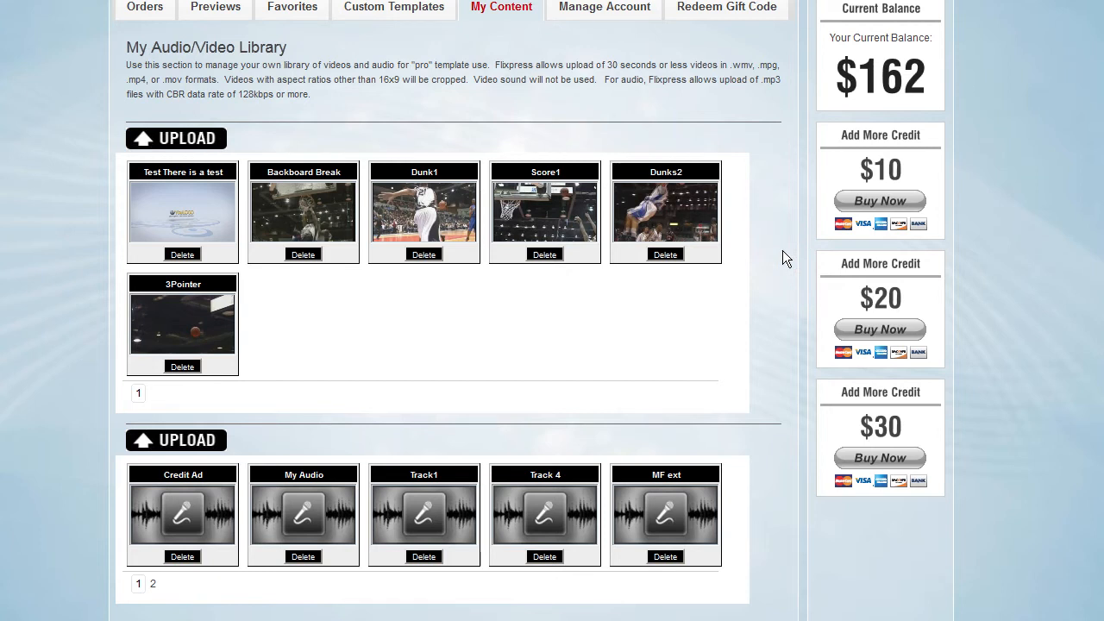
{"action": "mouse_move", "coordinate": [773, 262]}
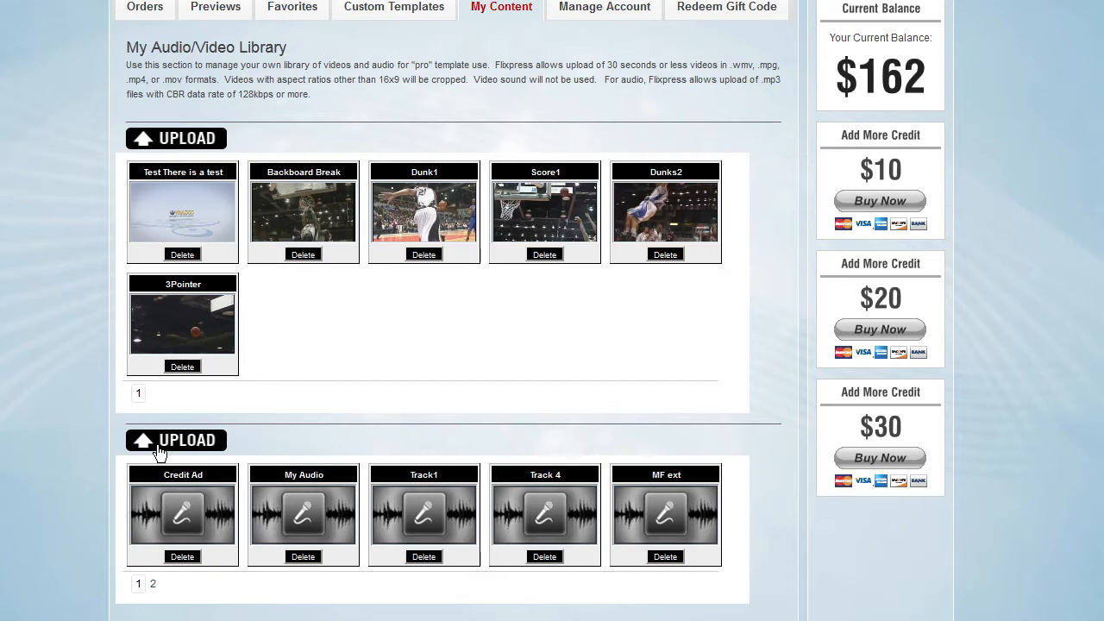
{"action": "mouse_move", "coordinate": [324, 452]}
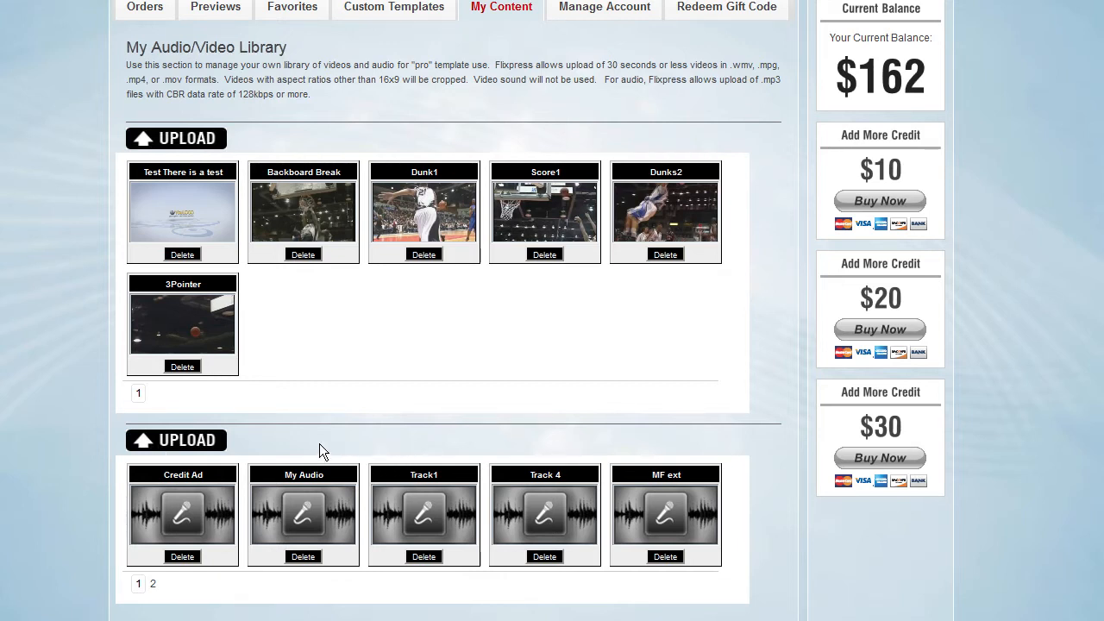
{"action": "mouse_move", "coordinate": [386, 300]}
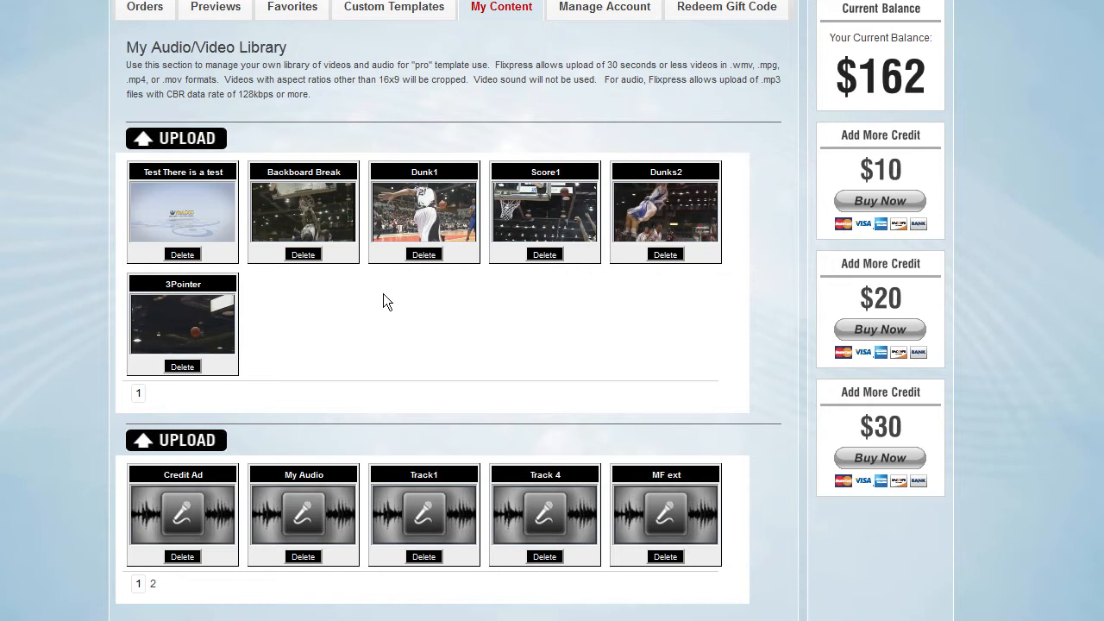
{"action": "mouse_move", "coordinate": [562, 114]}
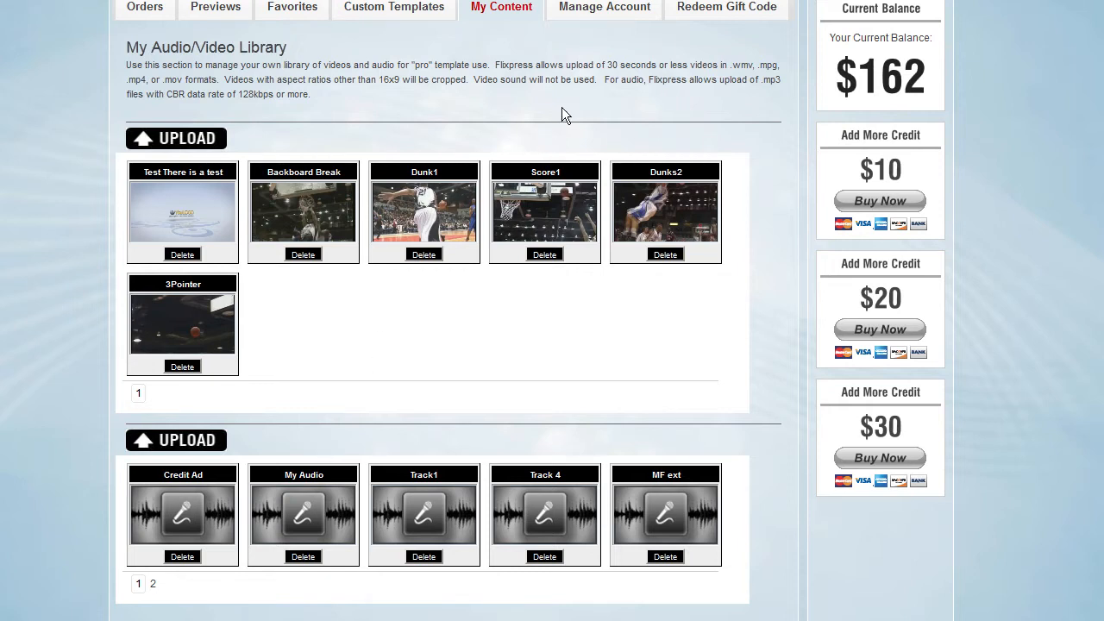
{"action": "mouse_move", "coordinate": [452, 78]}
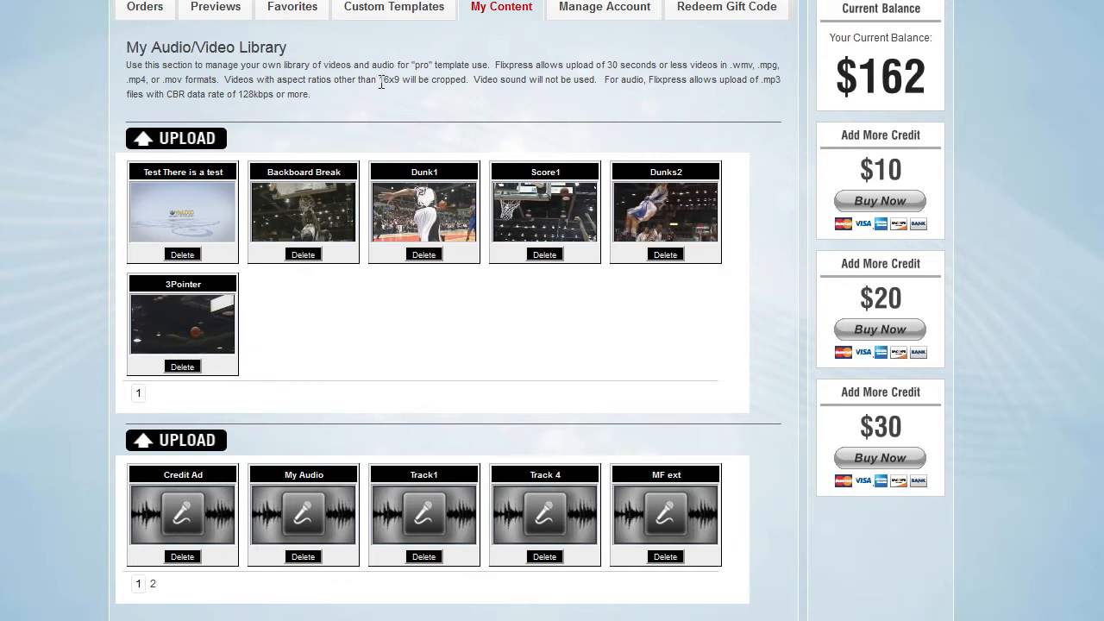
{"action": "mouse_move", "coordinate": [418, 110]}
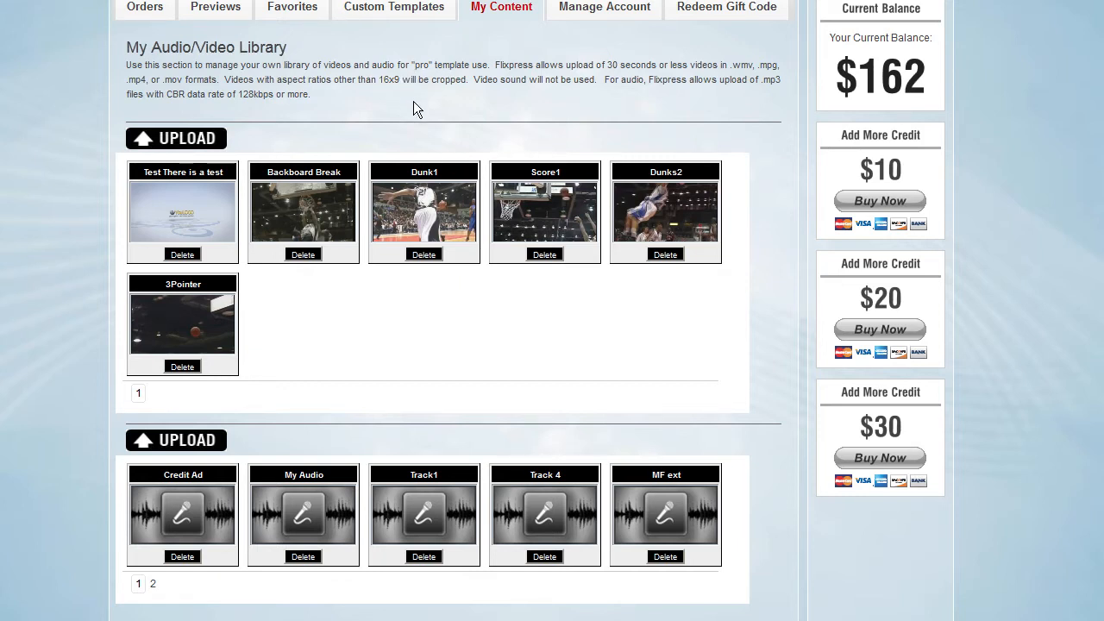
{"action": "mouse_move", "coordinate": [379, 83]}
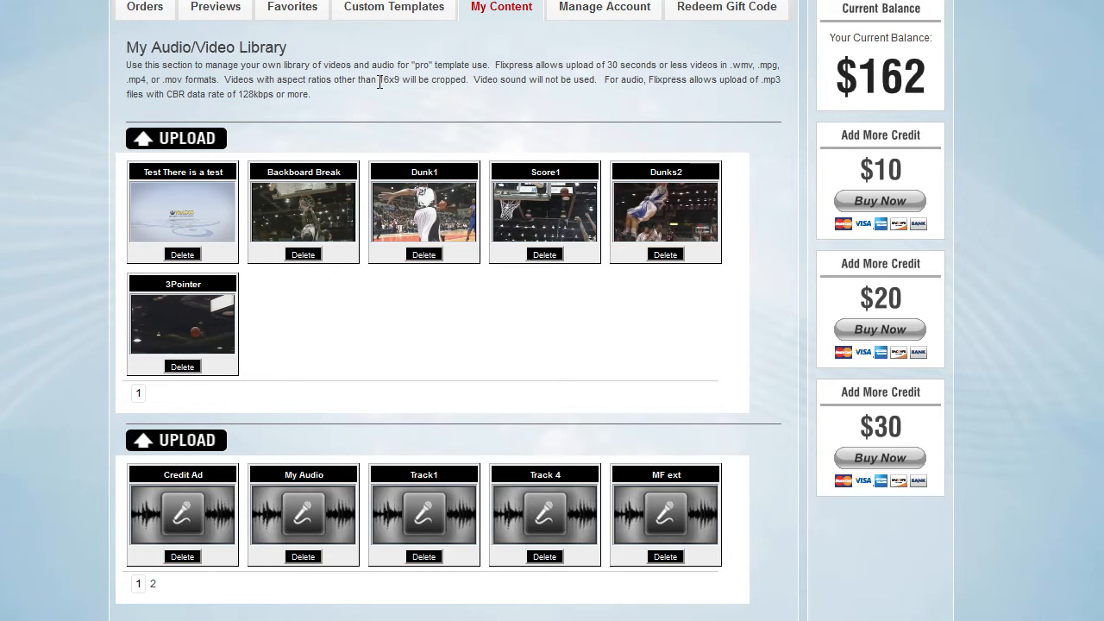
{"action": "mouse_move", "coordinate": [417, 107]}
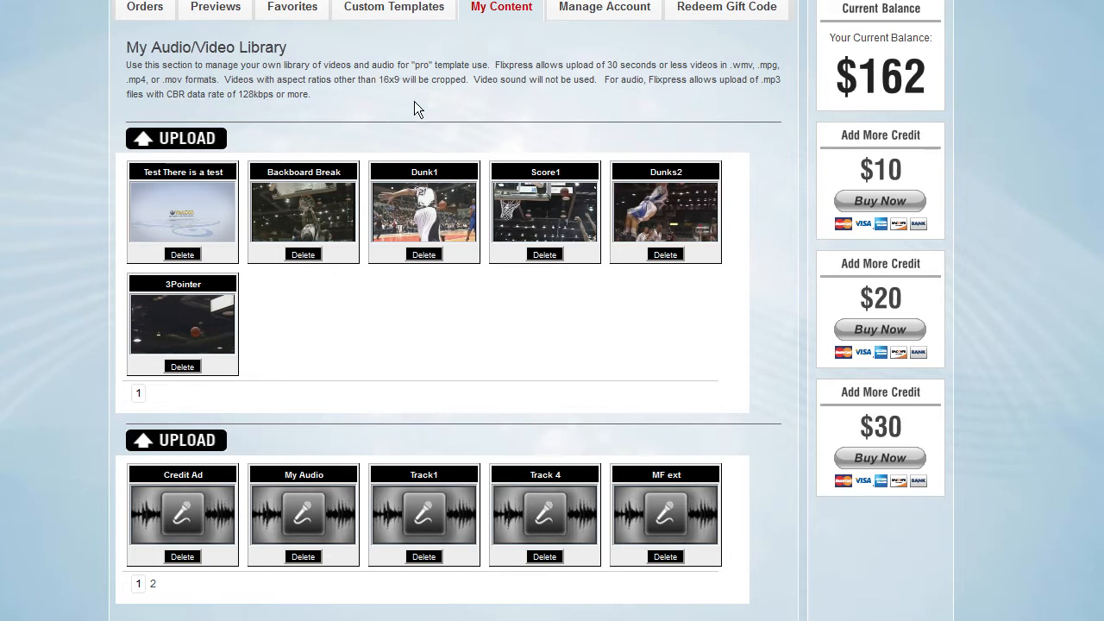
{"action": "mouse_move", "coordinate": [472, 351]}
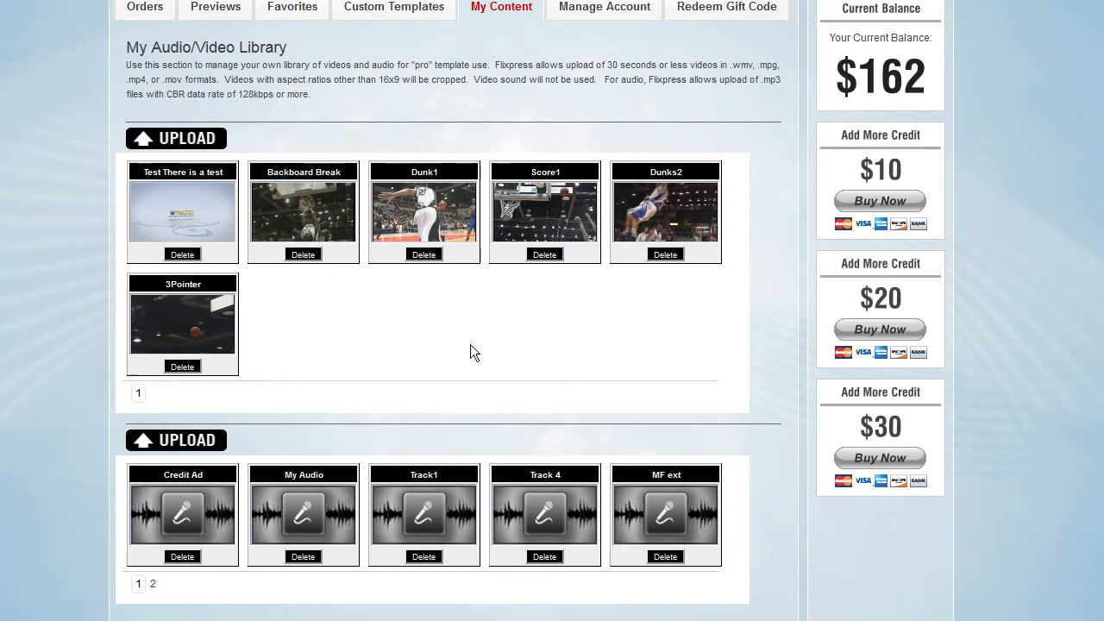
{"action": "mouse_move", "coordinate": [423, 356]}
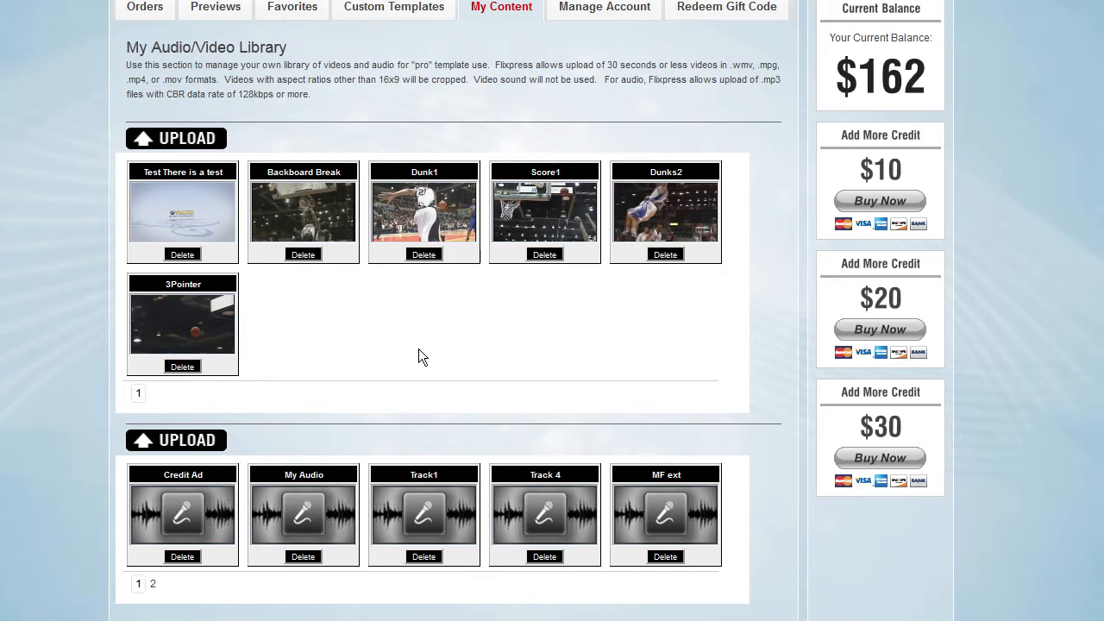
{"action": "mouse_move", "coordinate": [422, 362]}
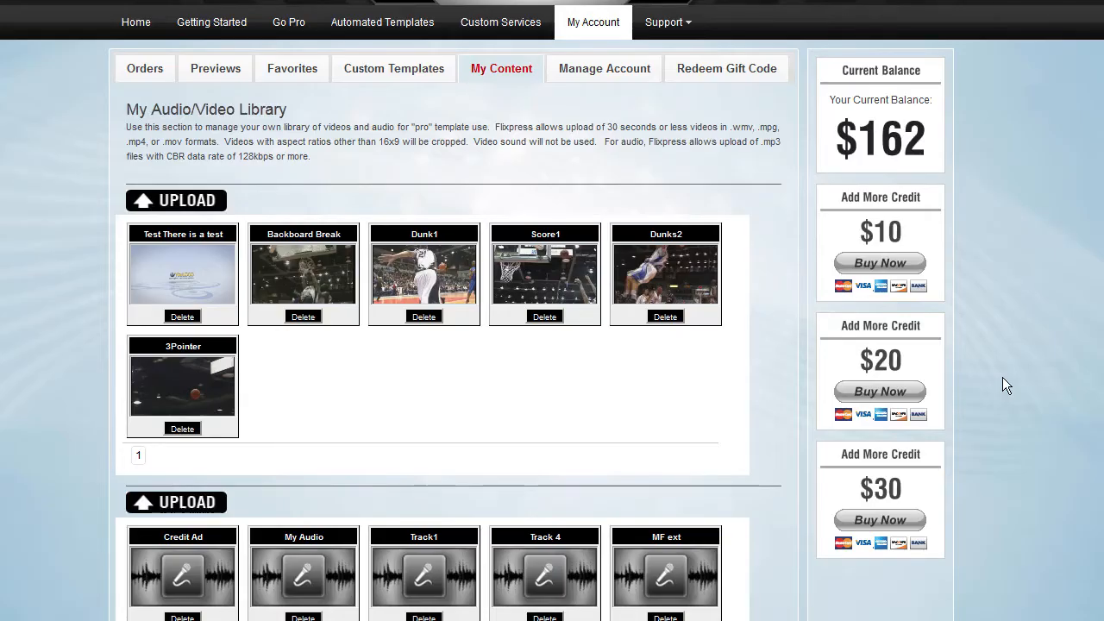
{"action": "mouse_move", "coordinate": [681, 345]}
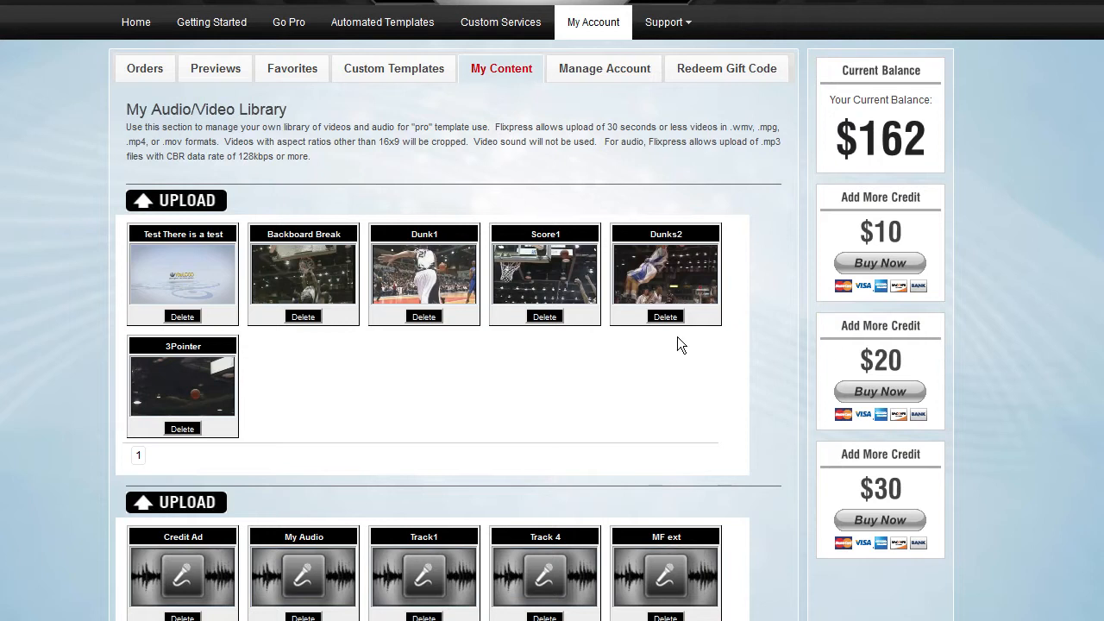
- Go to Automated Templates, preview the Lots Of Stuff template and close its preview
{"action": "scroll", "scroll_direction": "down", "scroll_amount": 3}
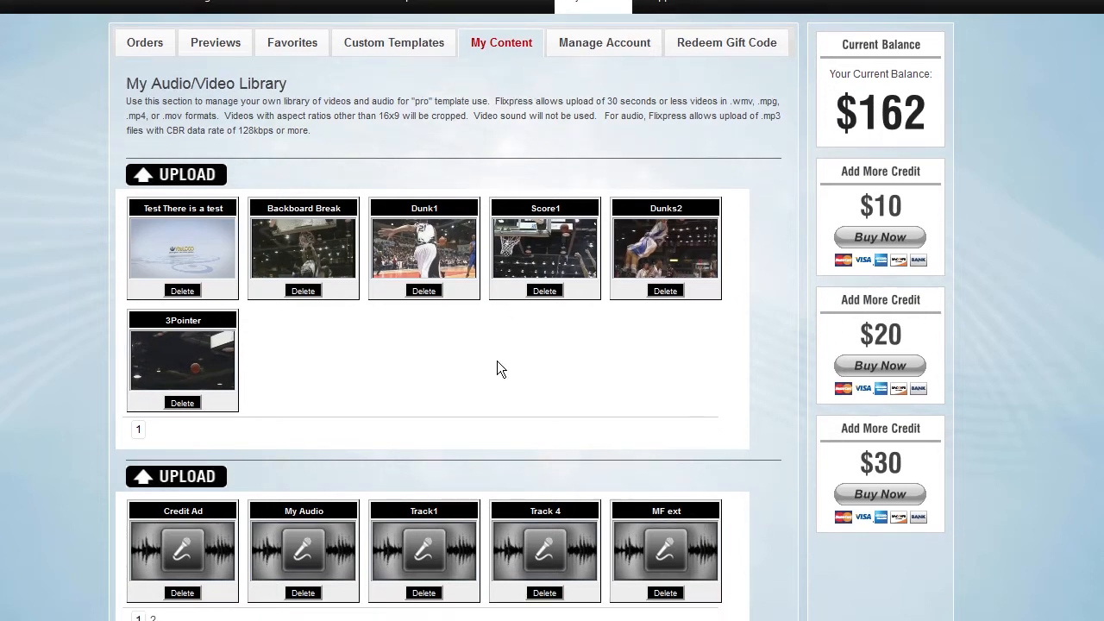
{"action": "mouse_move", "coordinate": [496, 390]}
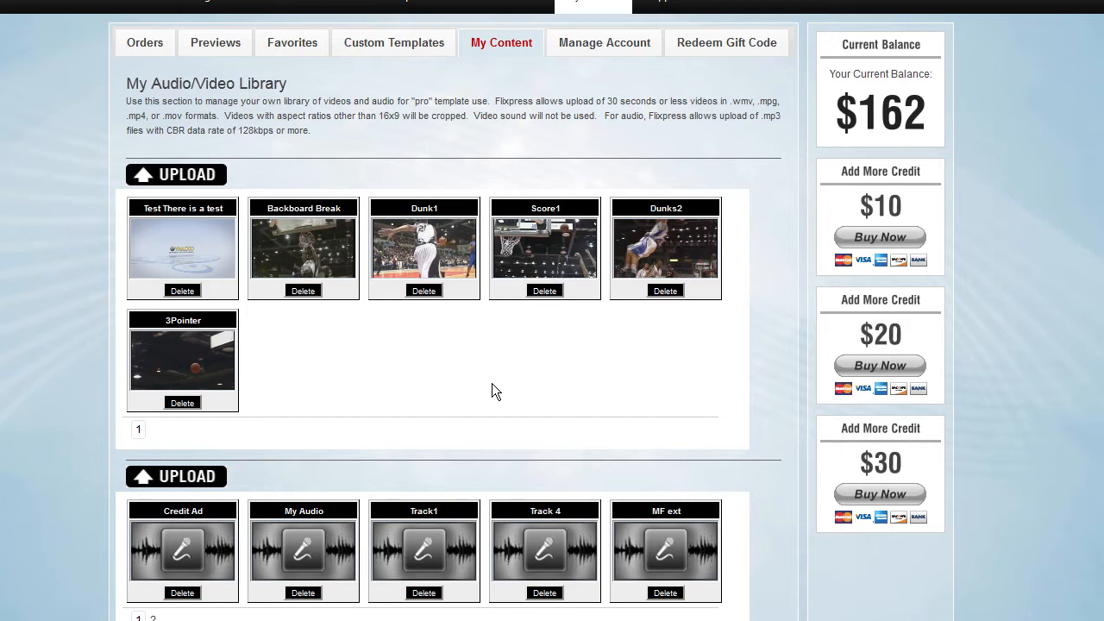
{"action": "mouse_move", "coordinate": [489, 385]}
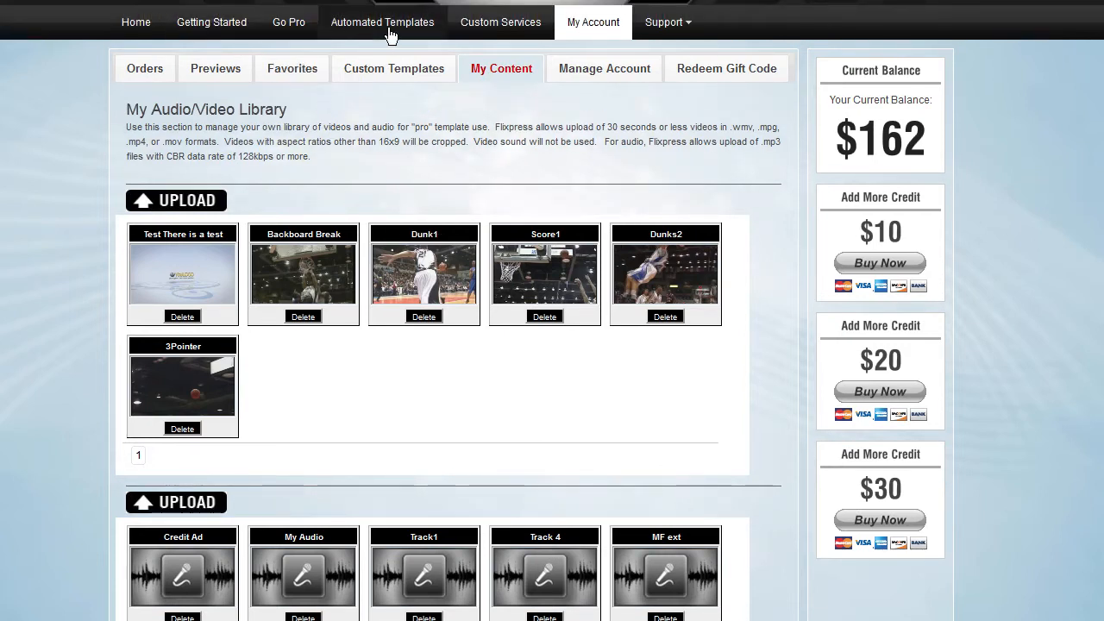
{"action": "left_click", "coordinate": [382, 21]}
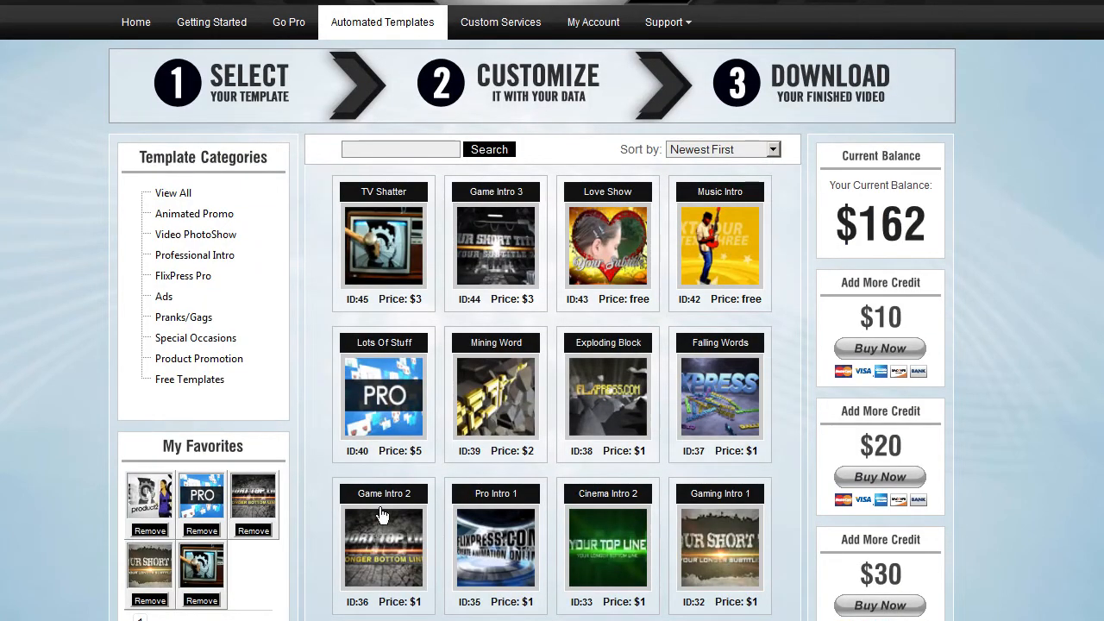
{"action": "mouse_move", "coordinate": [375, 405]}
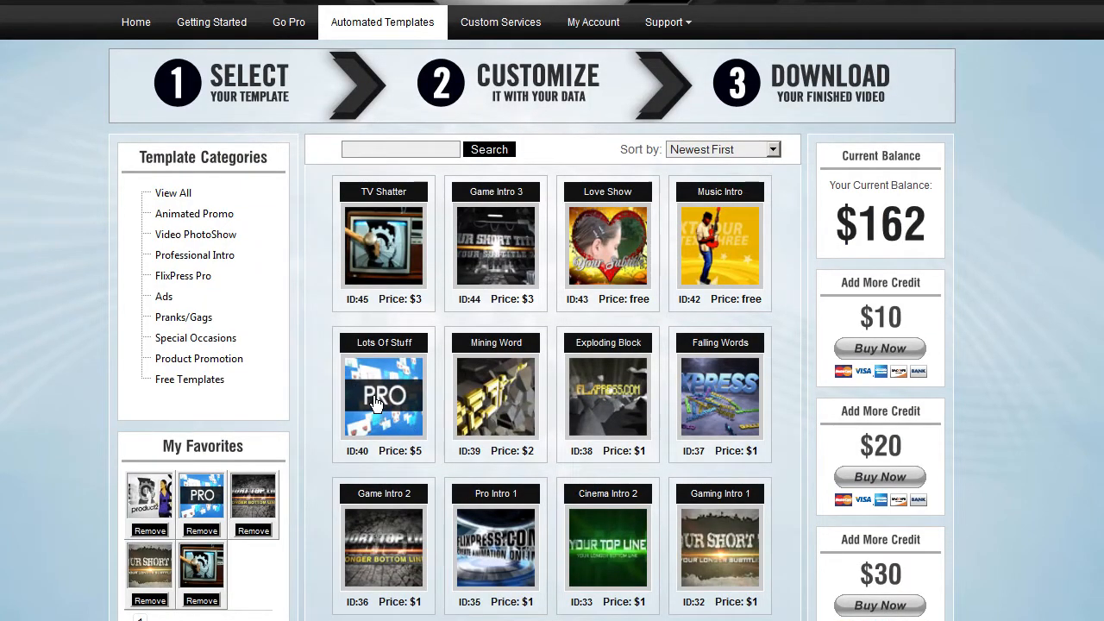
{"action": "left_click", "coordinate": [383, 397]}
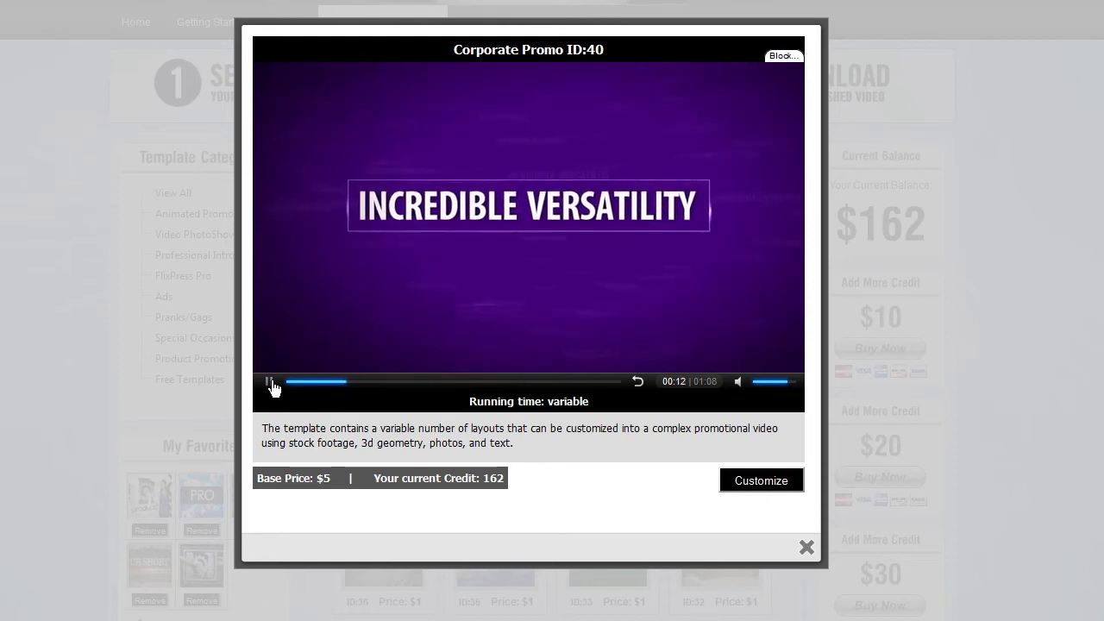
{"action": "left_click", "coordinate": [269, 381]}
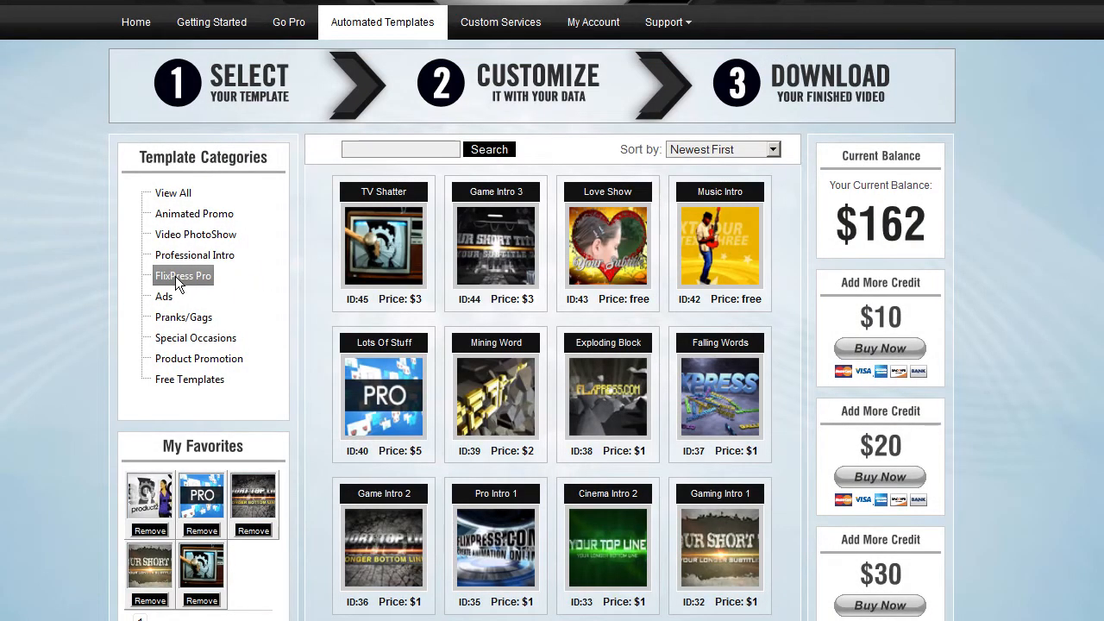
- Filter the gallery to the FlixPress Pro category, leaving only Lots Of Stuff
{"action": "left_click", "coordinate": [183, 276]}
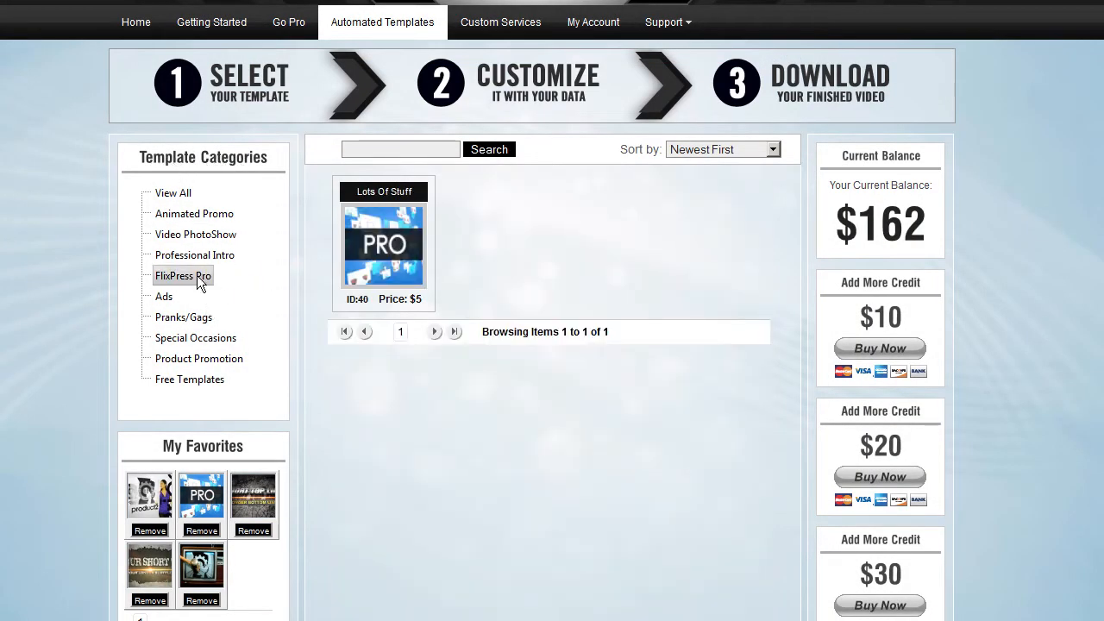
{"action": "mouse_move", "coordinate": [422, 272]}
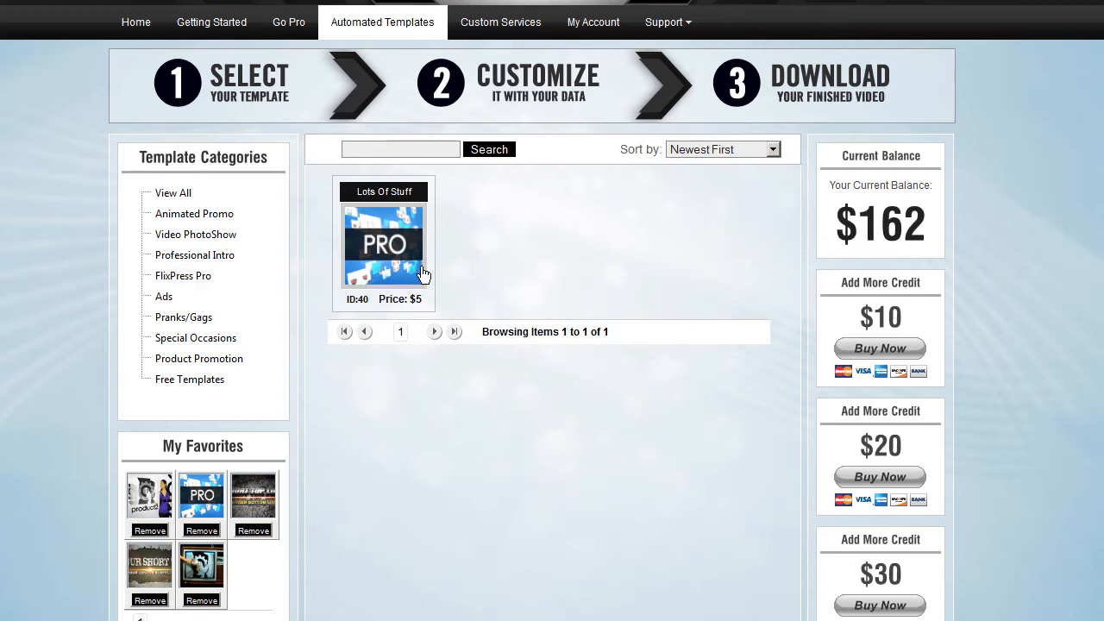
{"action": "mouse_move", "coordinate": [406, 274]}
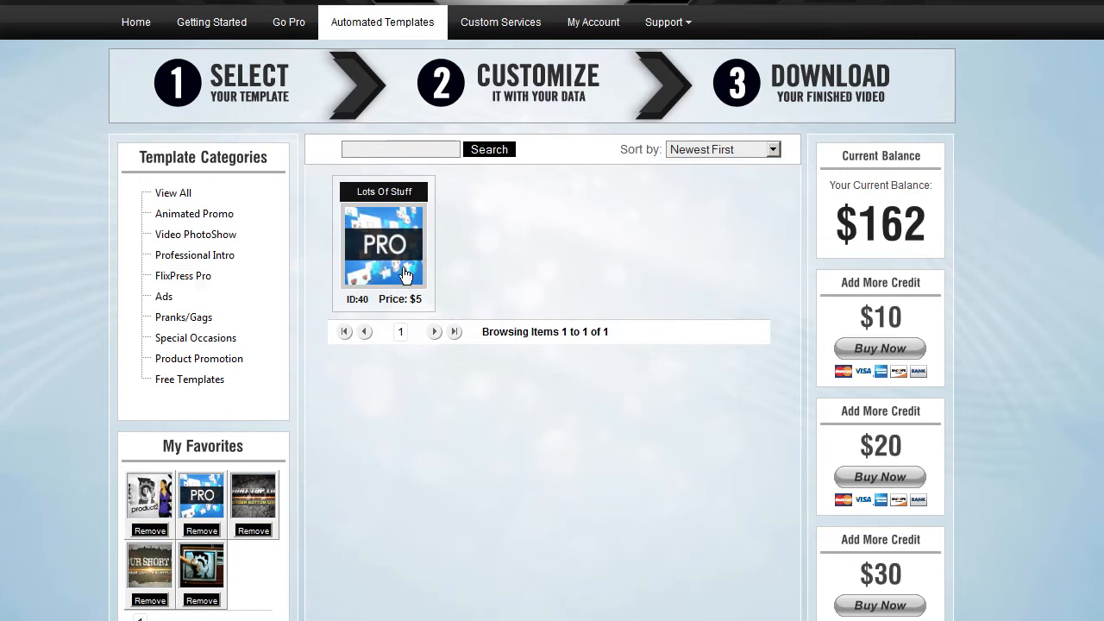
{"action": "mouse_move", "coordinate": [394, 255]}
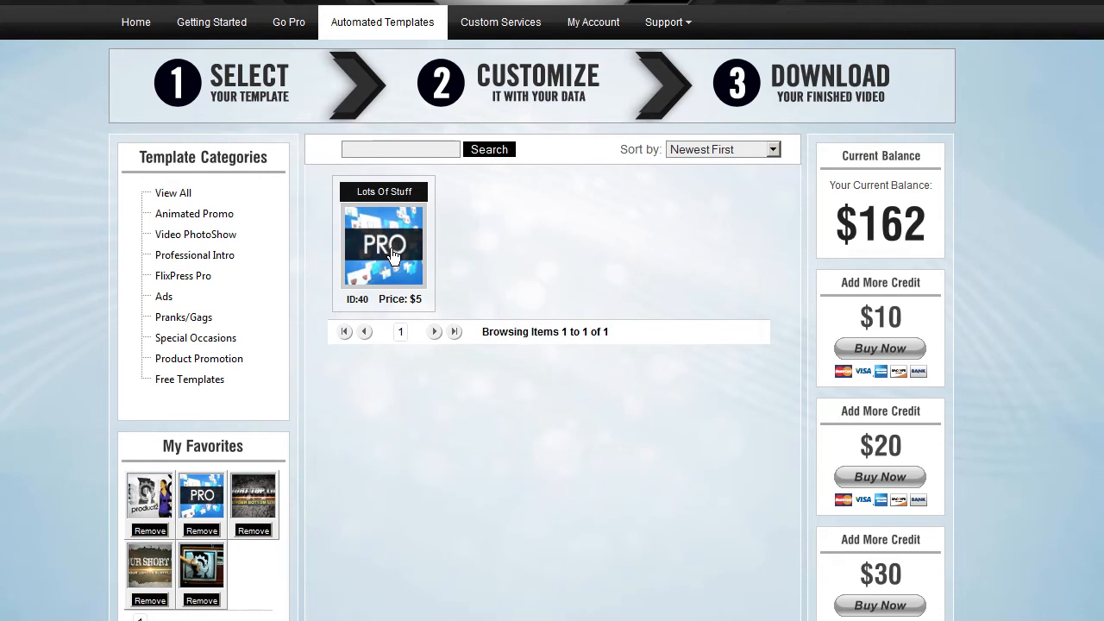
{"action": "mouse_move", "coordinate": [455, 275]}
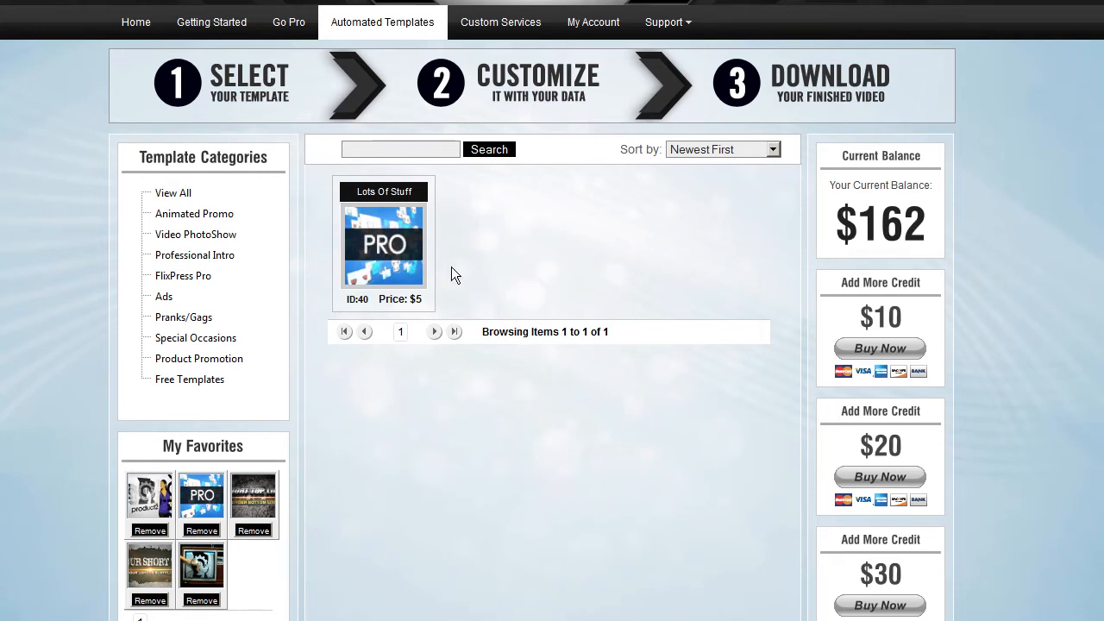
{"action": "mouse_move", "coordinate": [423, 262]}
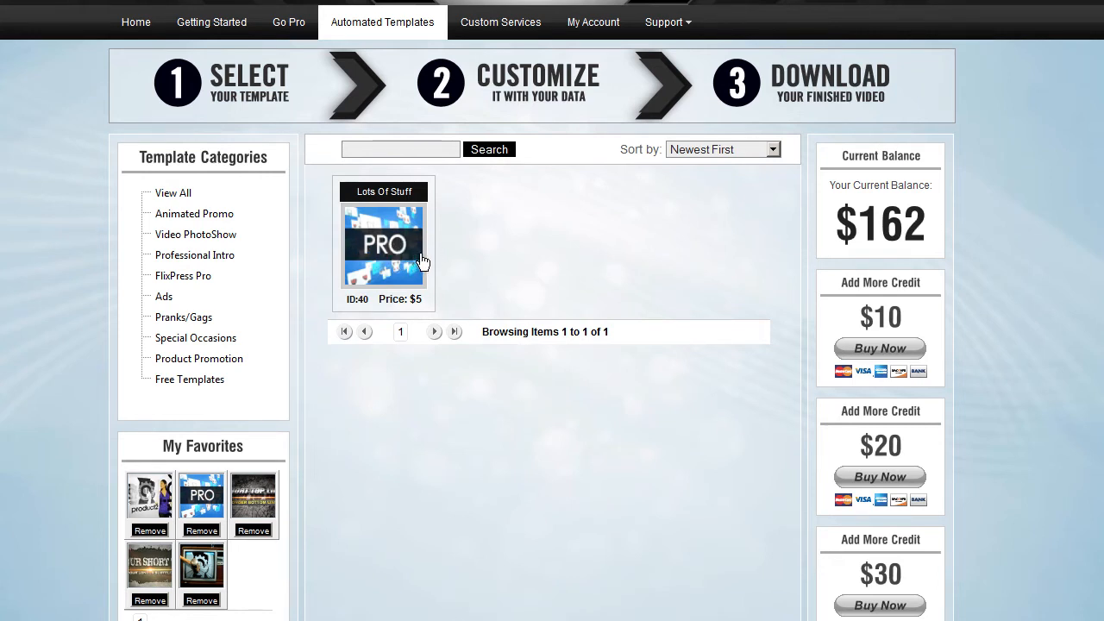
{"action": "mouse_move", "coordinate": [527, 262]}
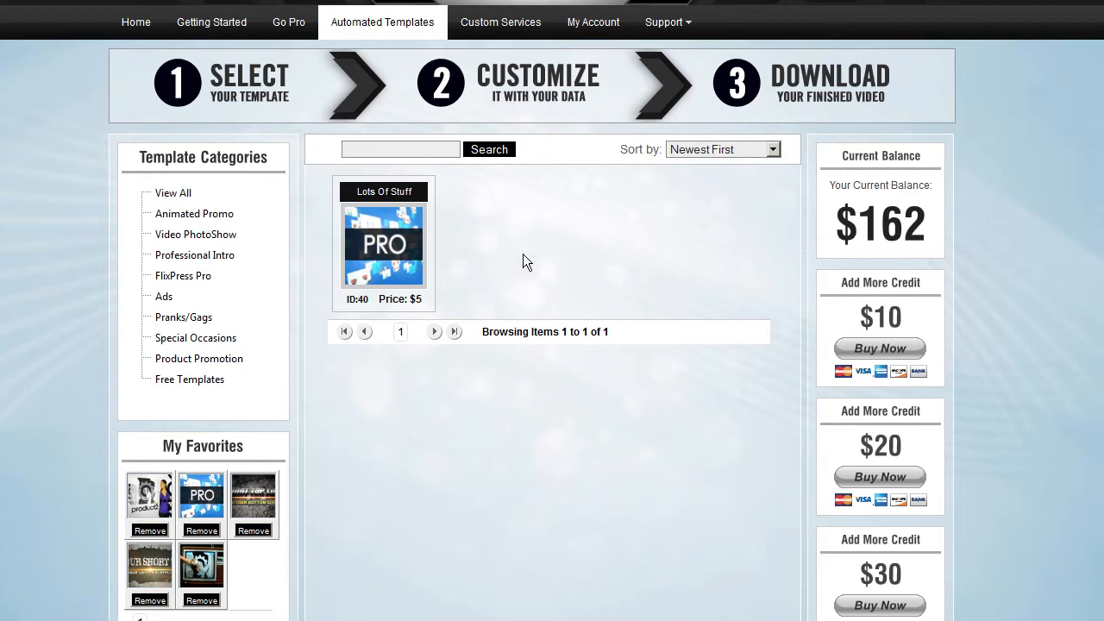
{"action": "mouse_move", "coordinate": [538, 262]}
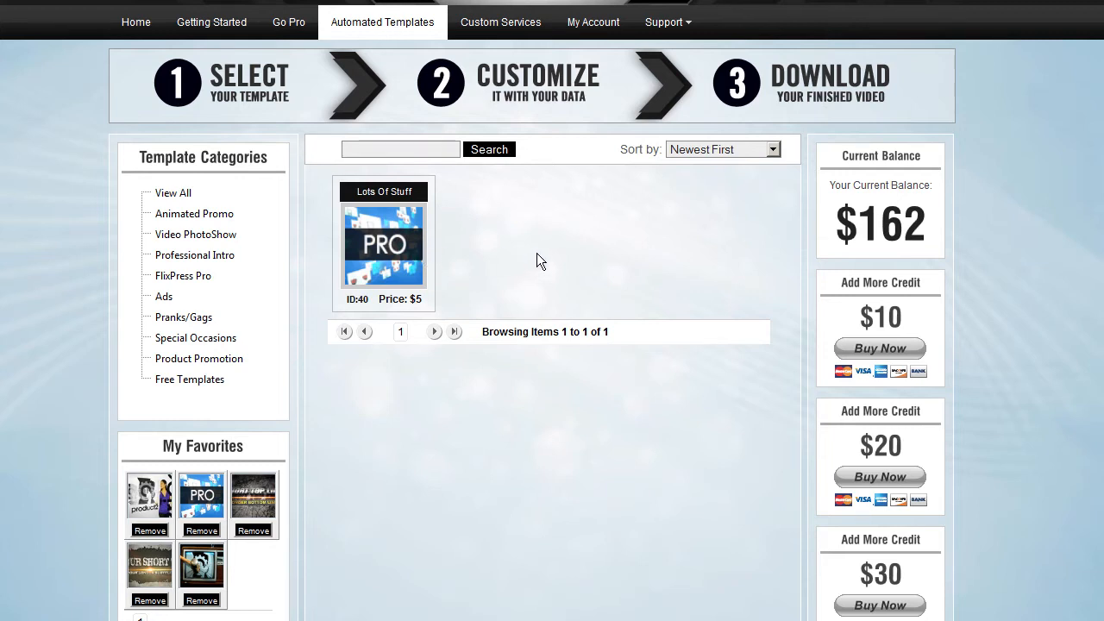
{"action": "mouse_move", "coordinate": [545, 273]}
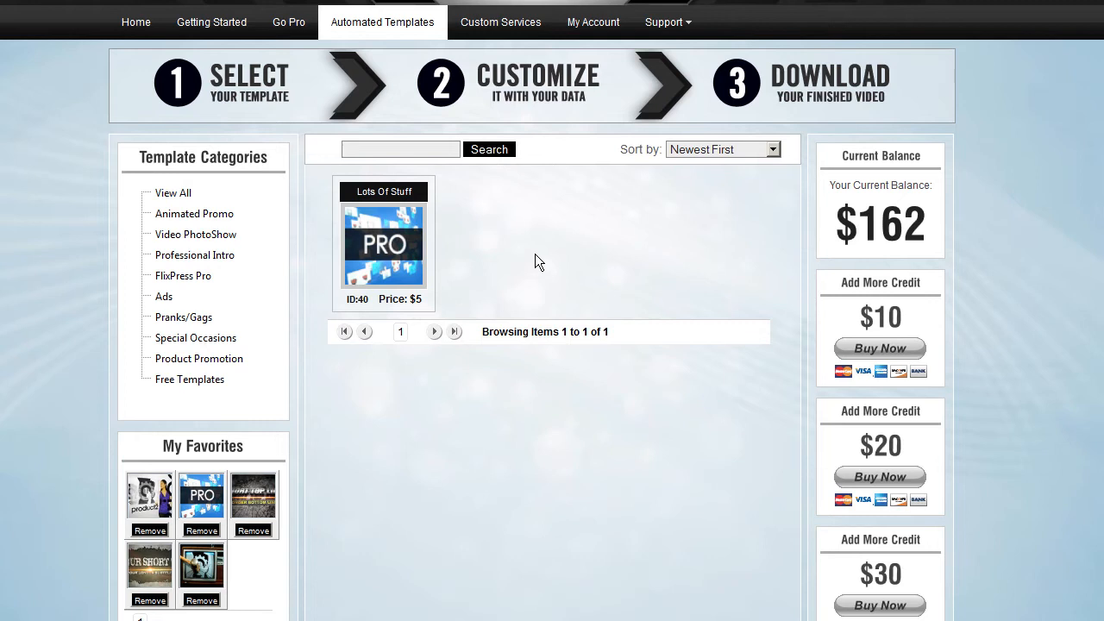
{"action": "mouse_move", "coordinate": [514, 256]}
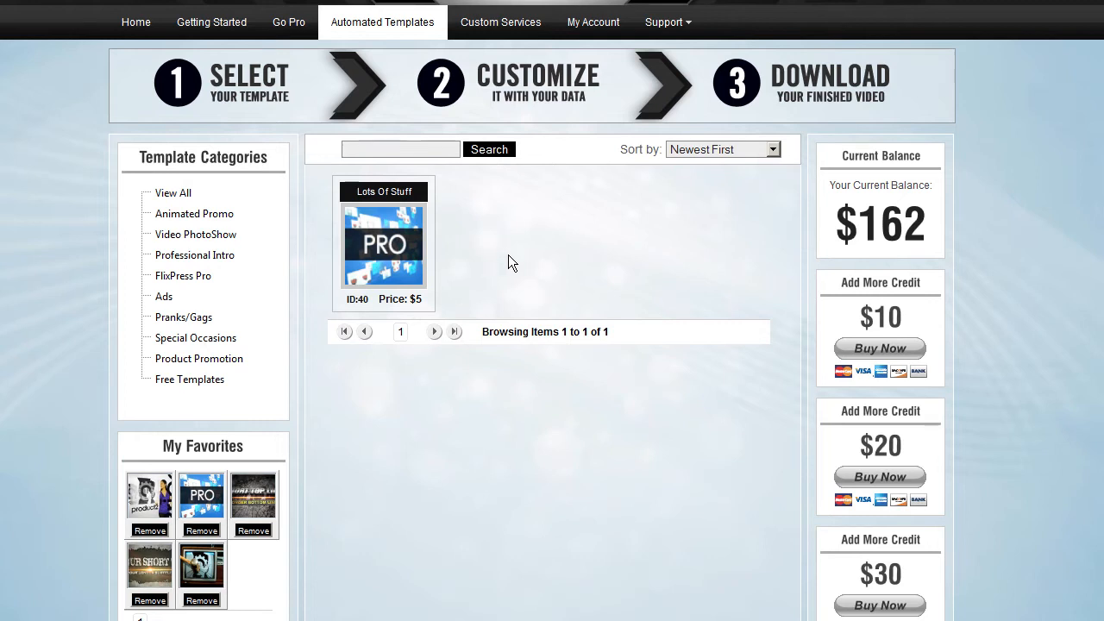
{"action": "mouse_move", "coordinate": [593, 300]}
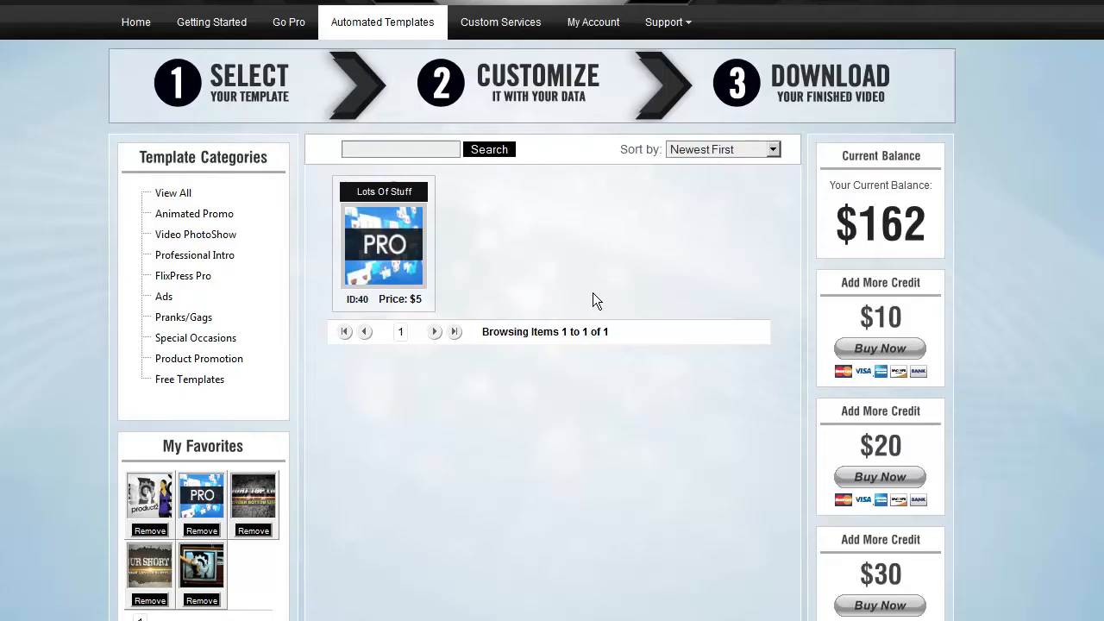
{"action": "mouse_move", "coordinate": [488, 269]}
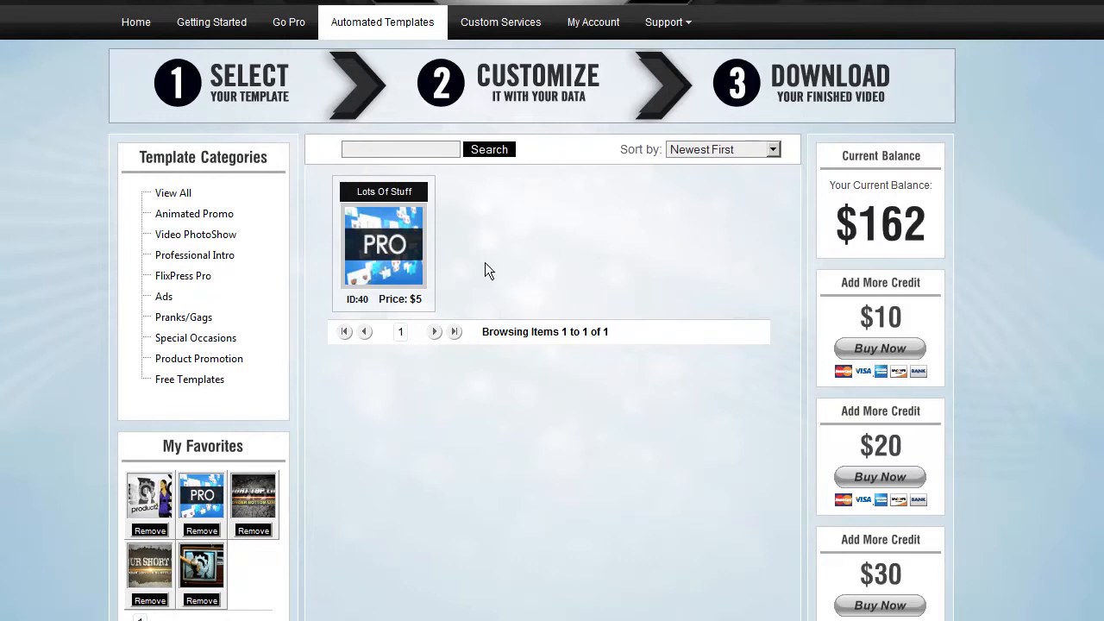
- Preview the Corporate Promo ID:40 template ($5 base price) and pause its playback
{"action": "left_click", "coordinate": [383, 244]}
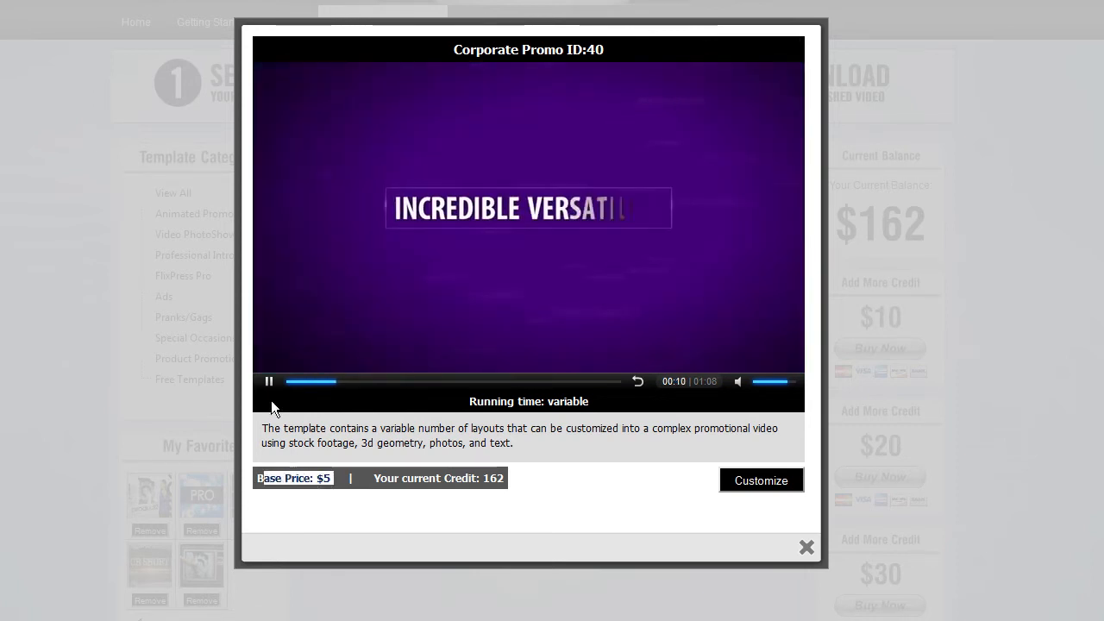
{"action": "left_click", "coordinate": [269, 381]}
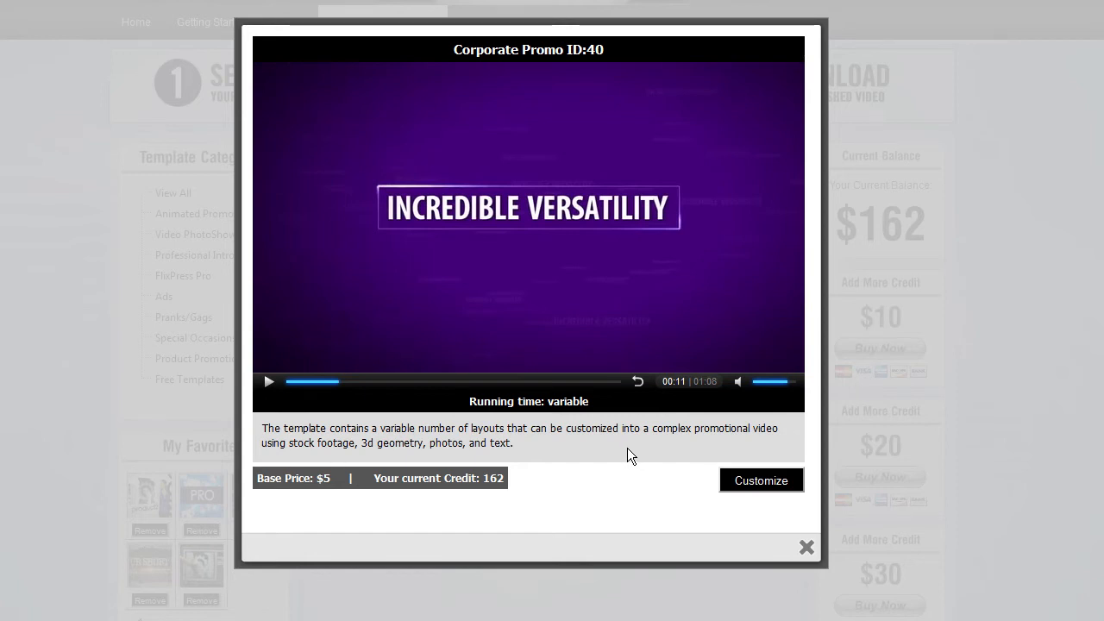
{"action": "mouse_move", "coordinate": [528, 444]}
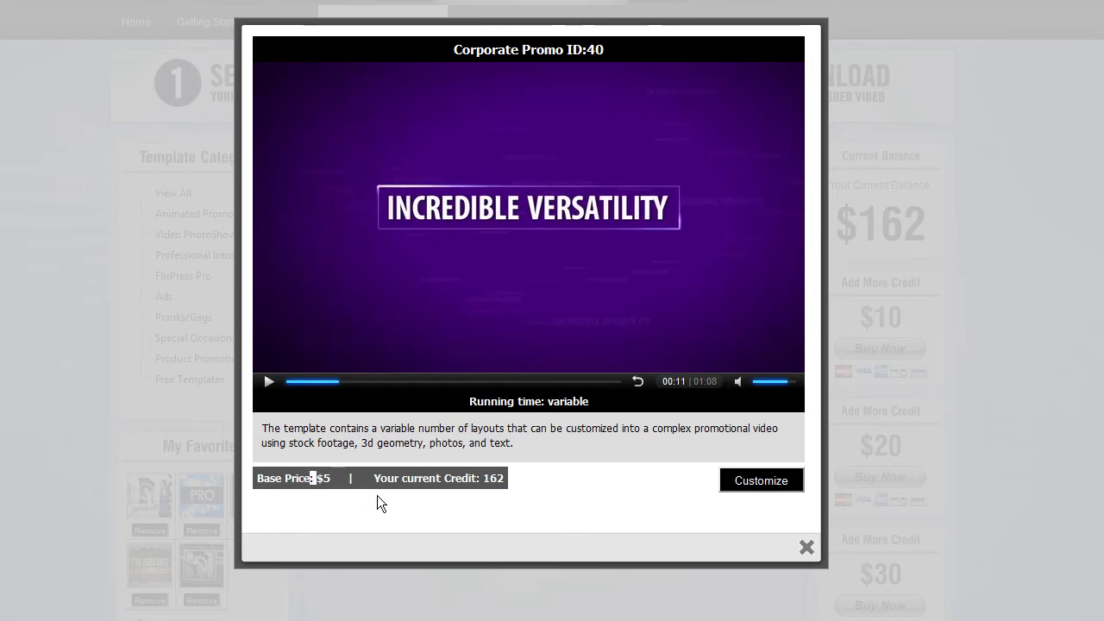
{"action": "mouse_move", "coordinate": [344, 504]}
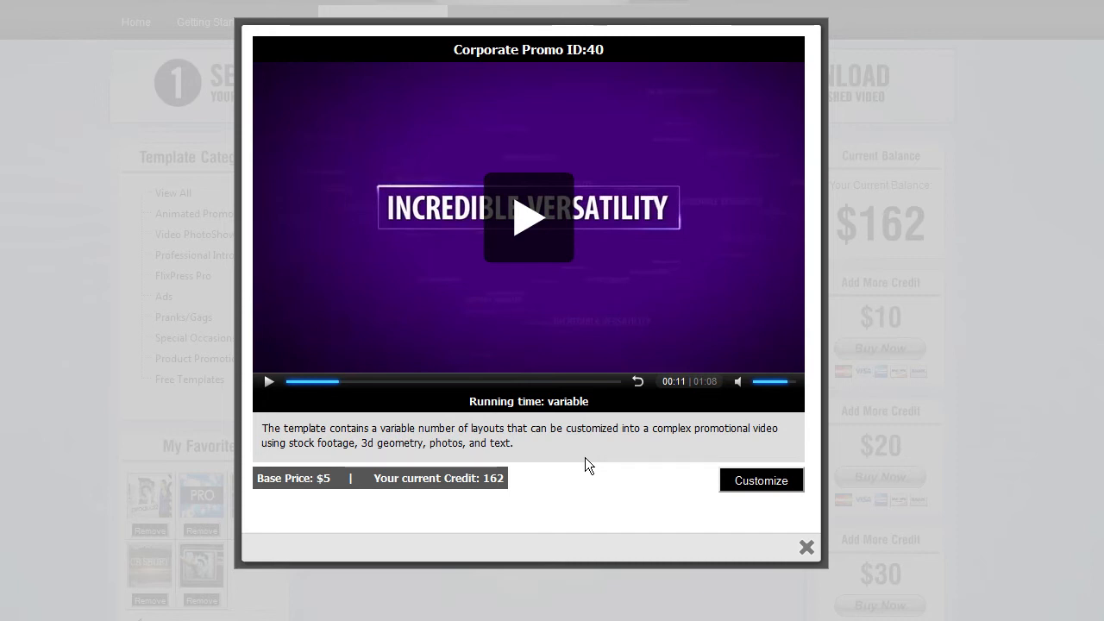
{"action": "mouse_move", "coordinate": [590, 491]}
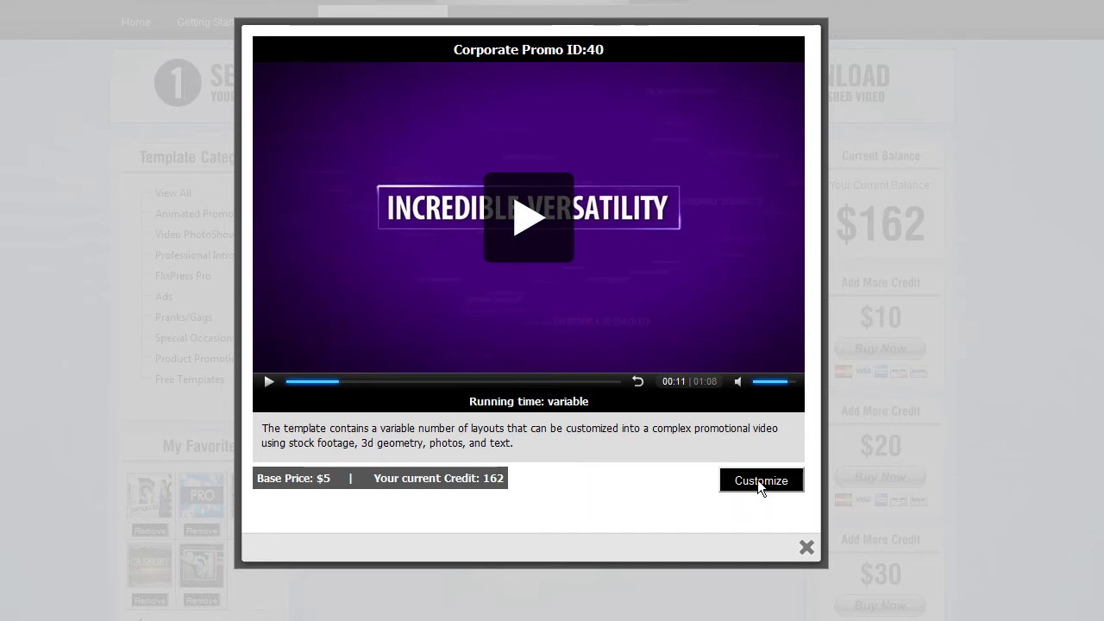
- Tick I Agree on the Step 2 terms and proceed to the Step 5 image upload
{"action": "left_click", "coordinate": [760, 479]}
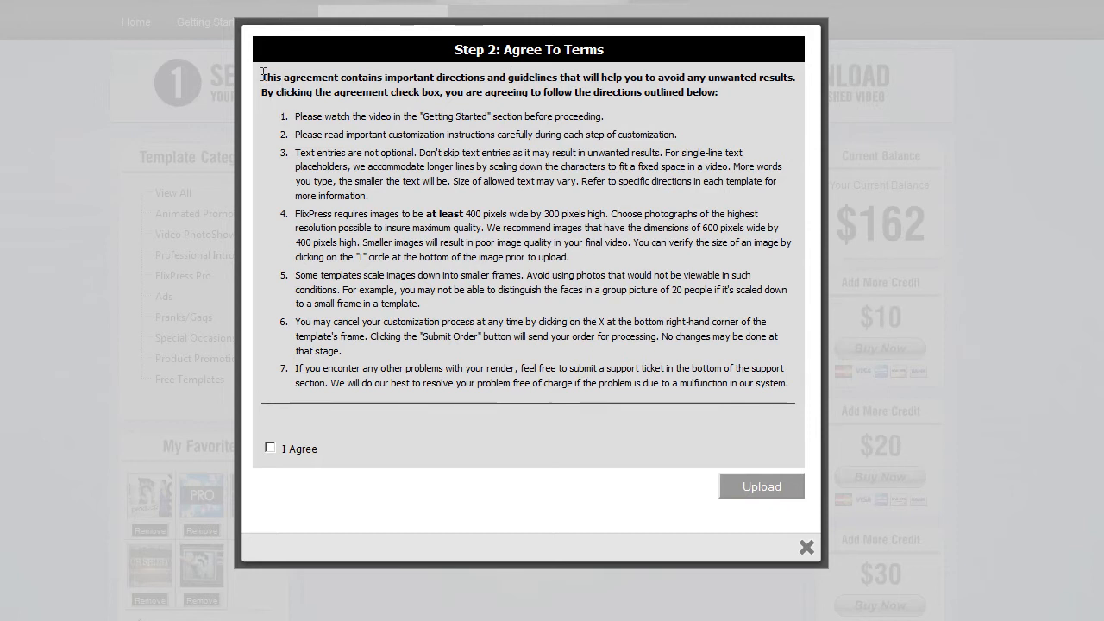
{"action": "mouse_move", "coordinate": [283, 473]}
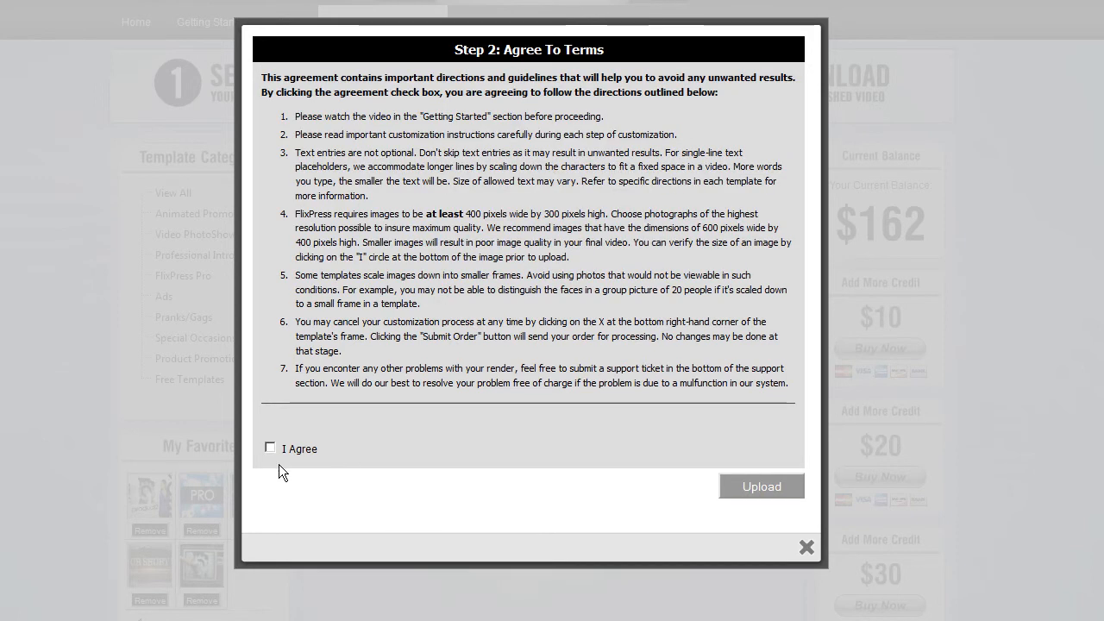
{"action": "left_click", "coordinate": [270, 449]}
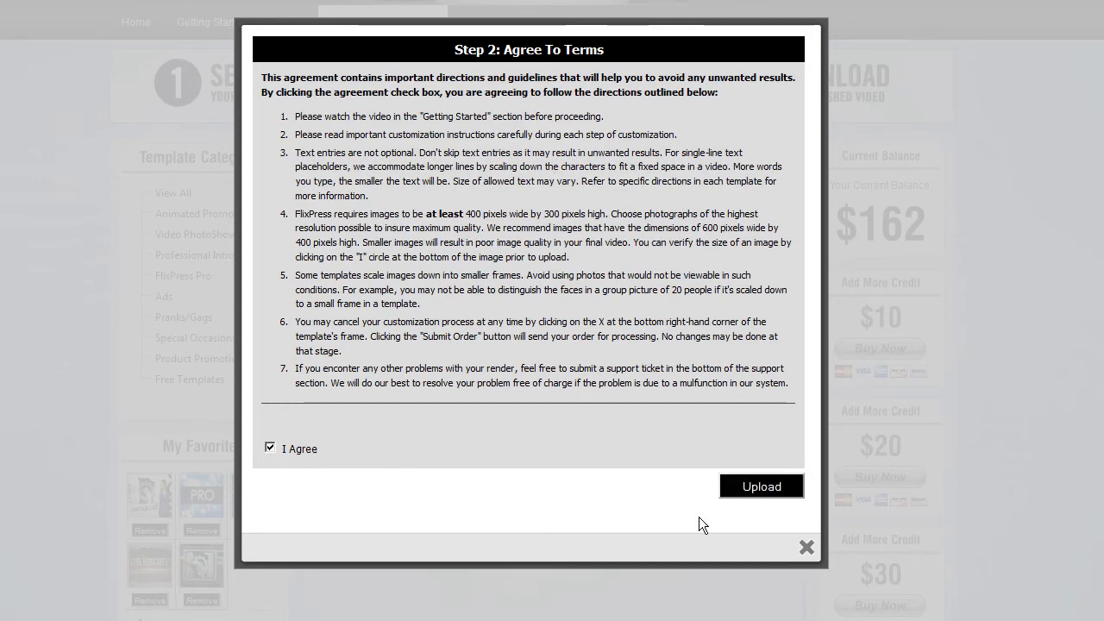
{"action": "left_click", "coordinate": [758, 487]}
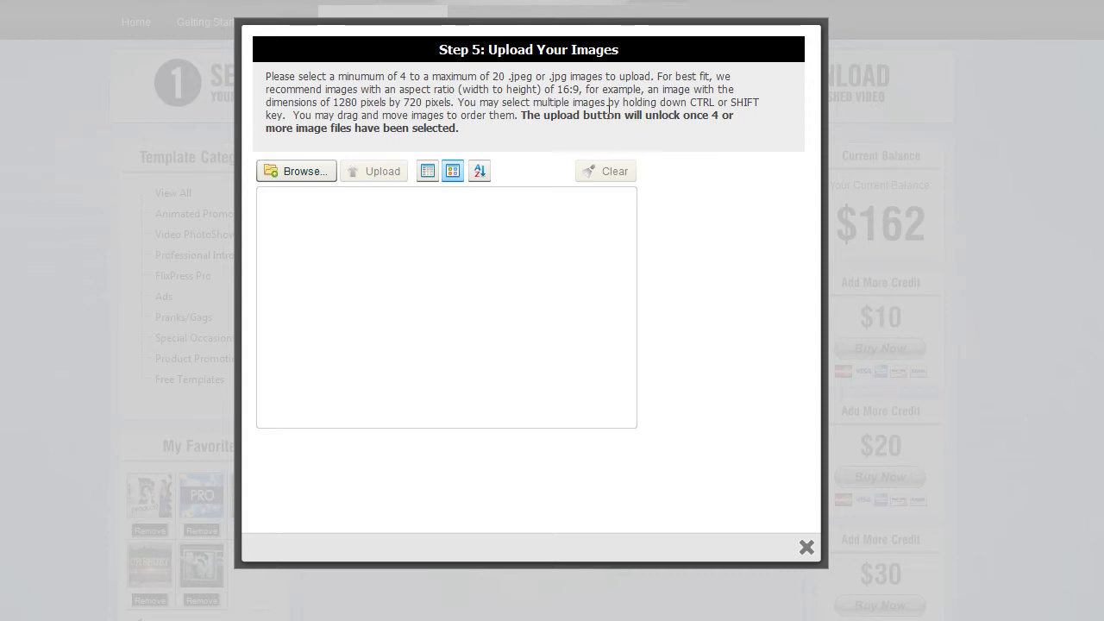
- Select Flixpress1, fp, girl_fingers, people and speed .jpg files in the picker and start the upload
{"action": "double_click", "coordinate": [402, 76]}
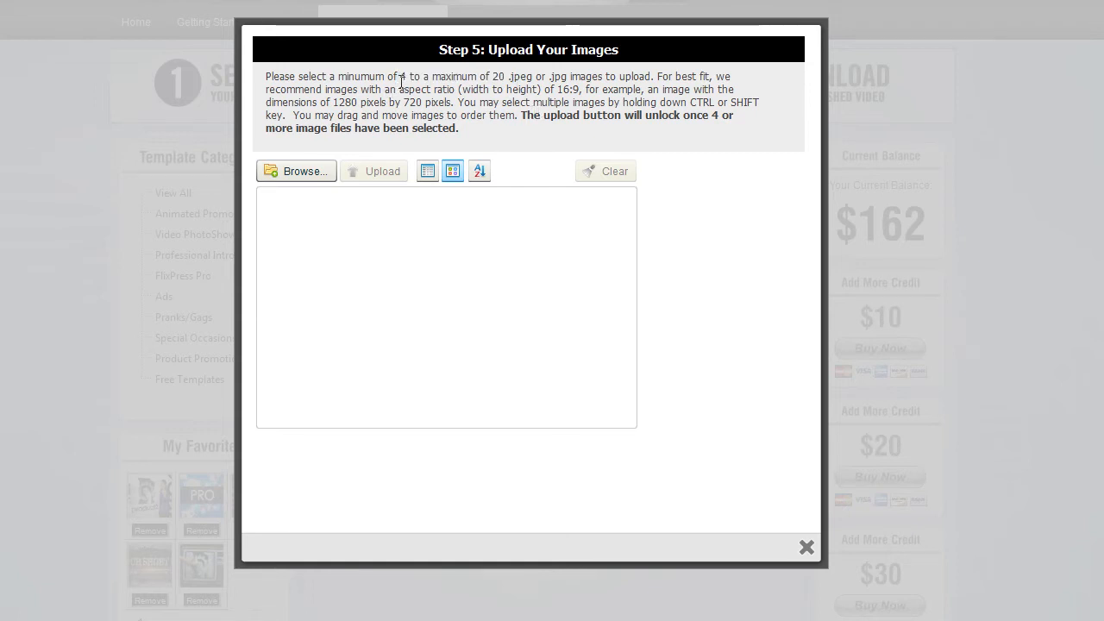
{"action": "double_click", "coordinate": [496, 76]}
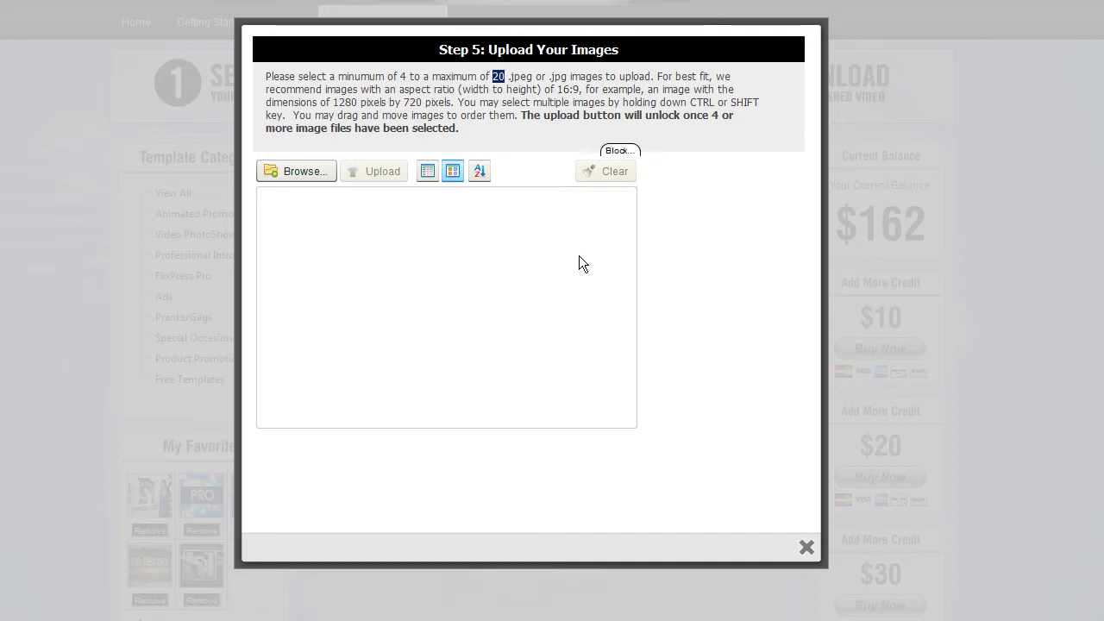
{"action": "mouse_move", "coordinate": [314, 176]}
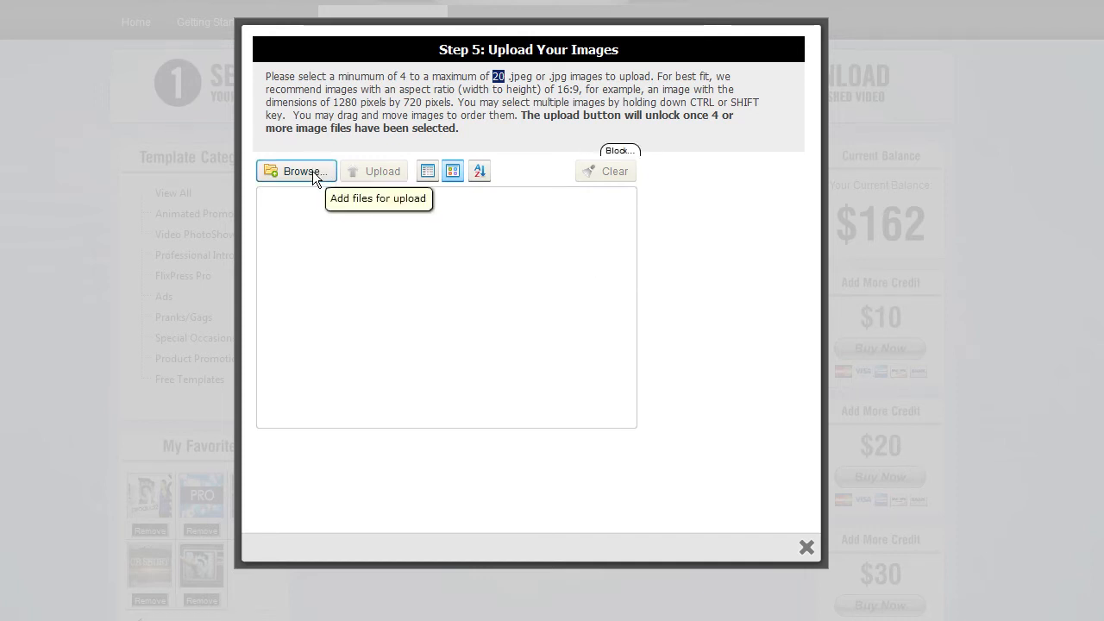
{"action": "left_click", "coordinate": [296, 171]}
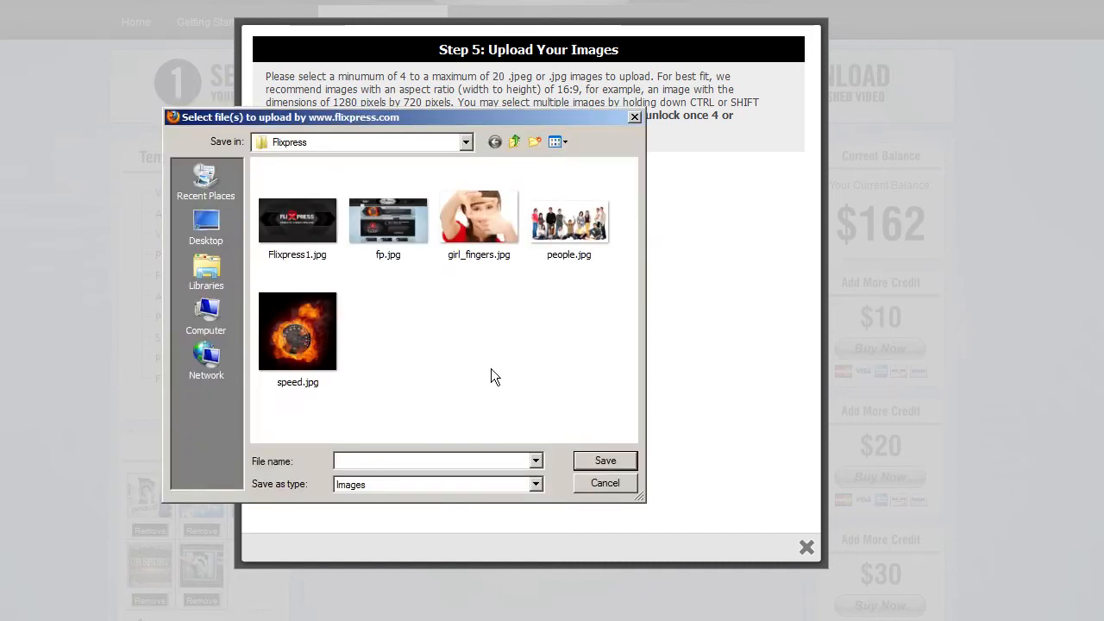
{"action": "left_click", "coordinate": [297, 221]}
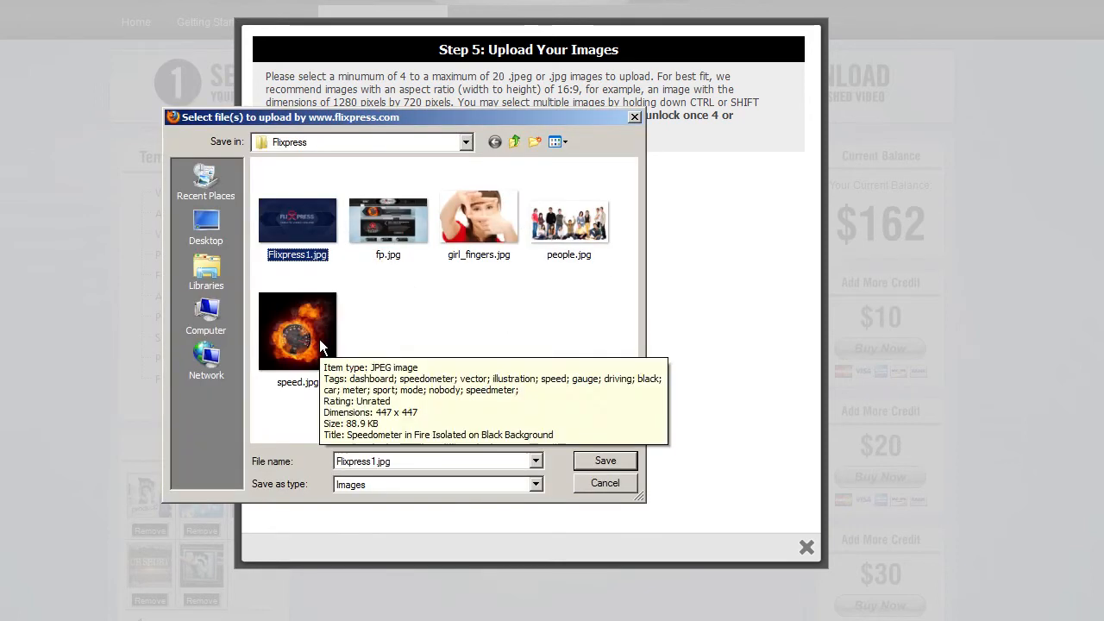
{"action": "left_click", "coordinate": [604, 459]}
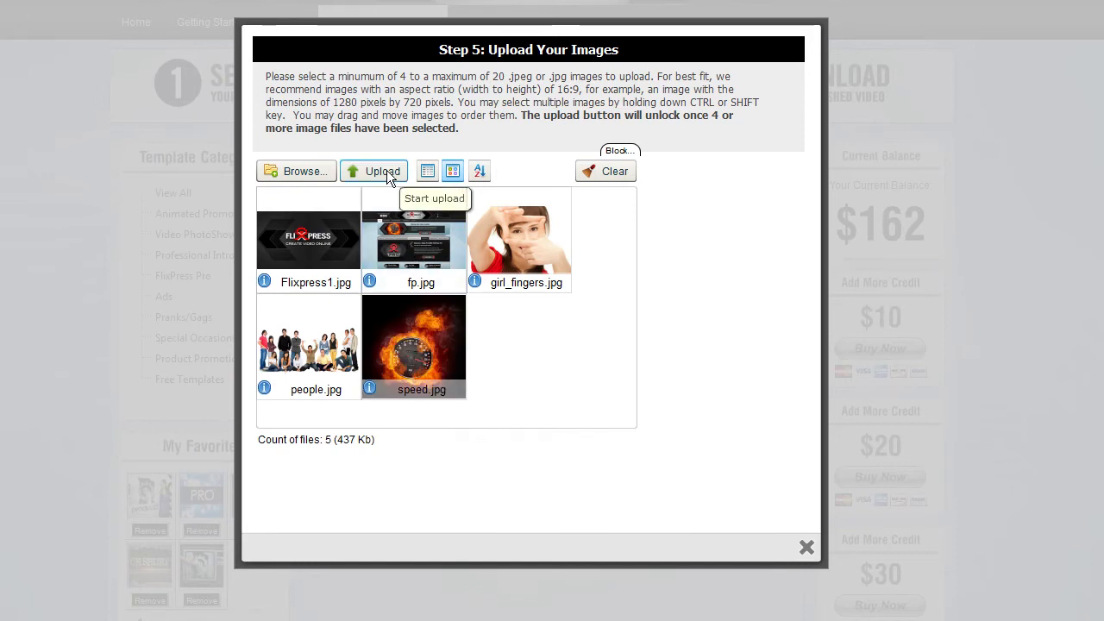
{"action": "left_click", "coordinate": [373, 171]}
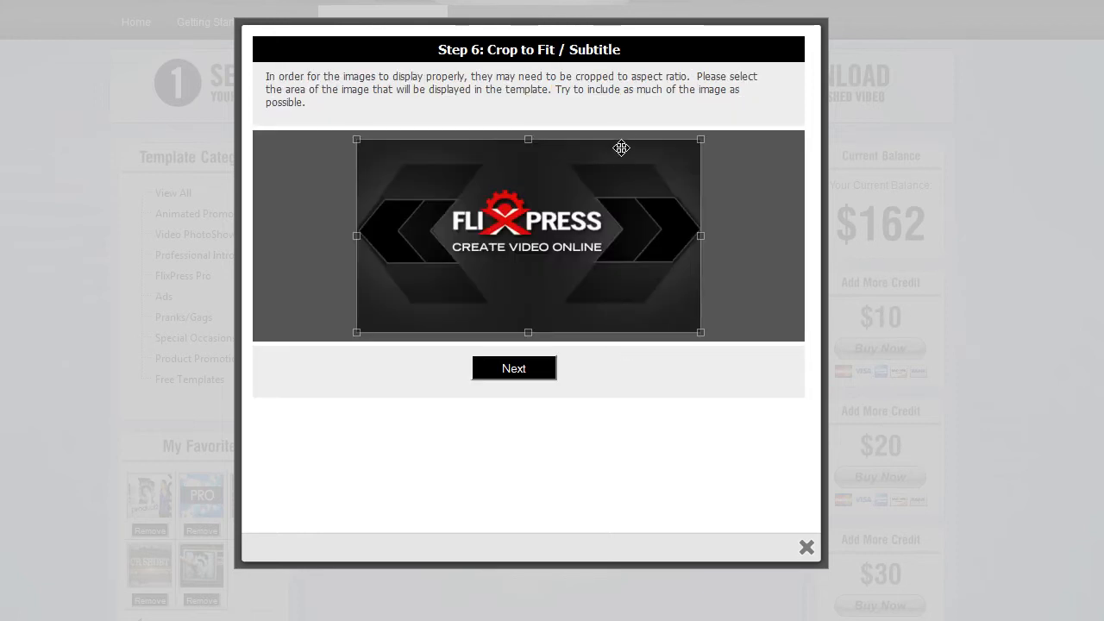
{"action": "mouse_move", "coordinate": [503, 297]}
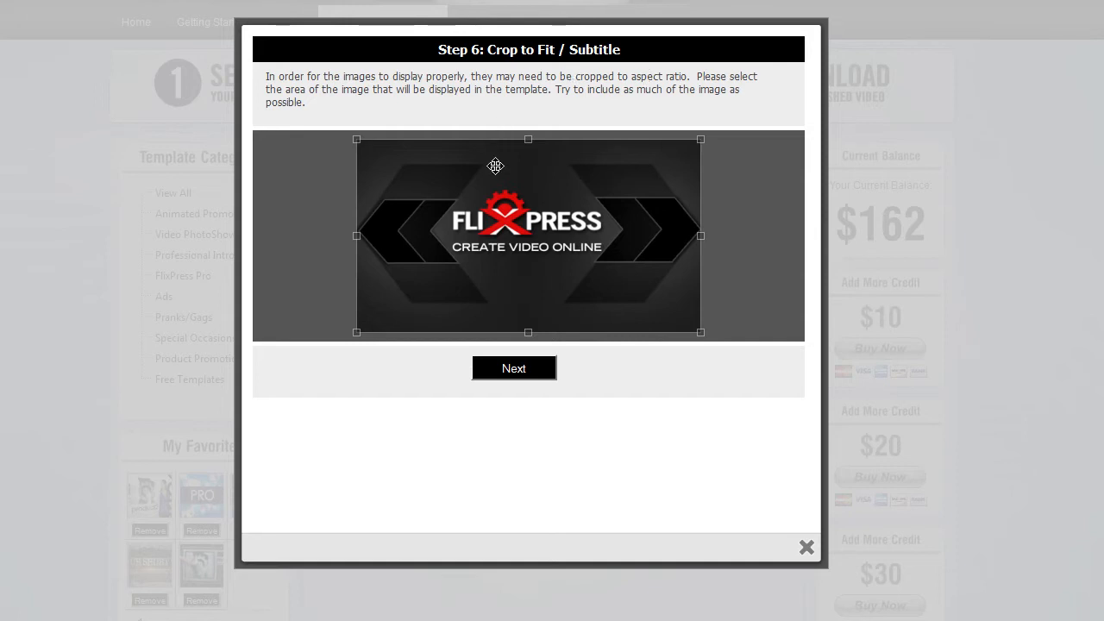
{"action": "mouse_move", "coordinate": [500, 167]}
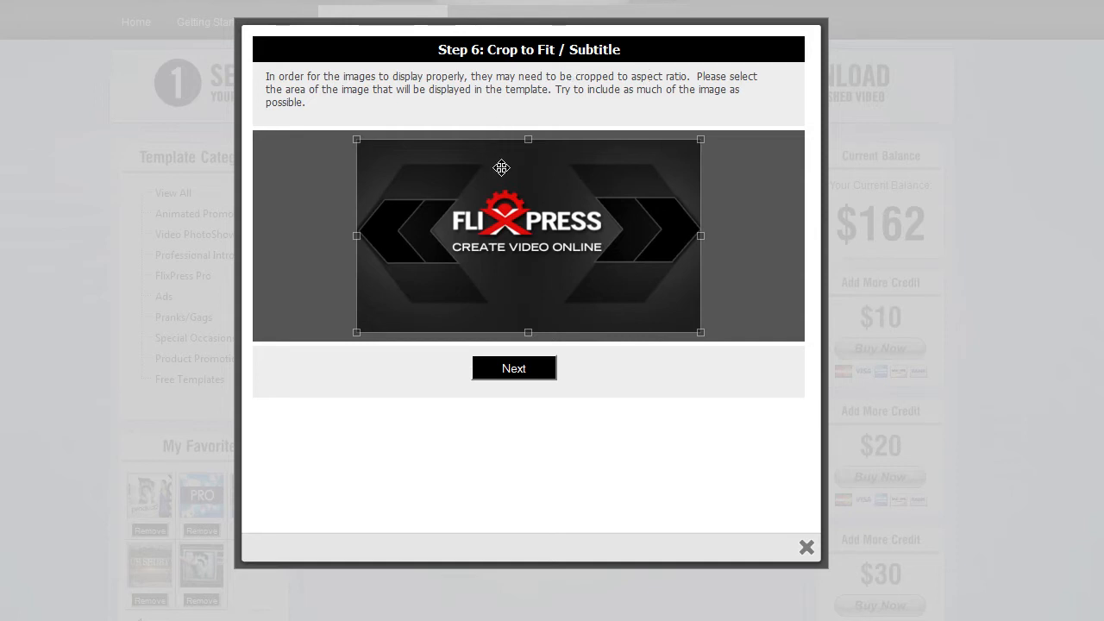
{"action": "mouse_move", "coordinate": [464, 166]}
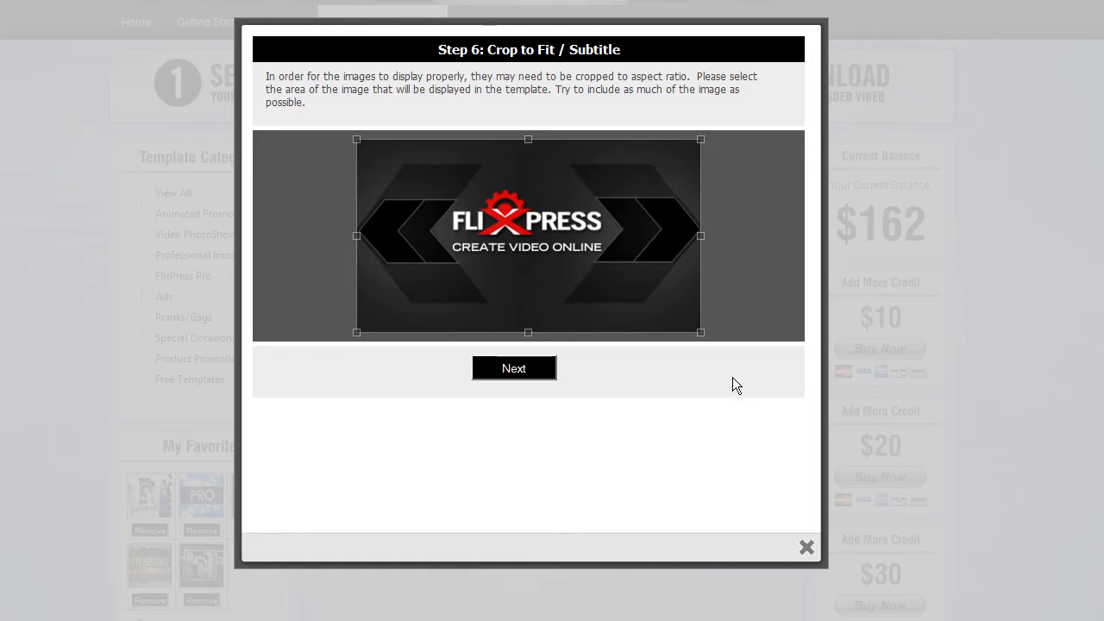
{"action": "mouse_move", "coordinate": [528, 386]}
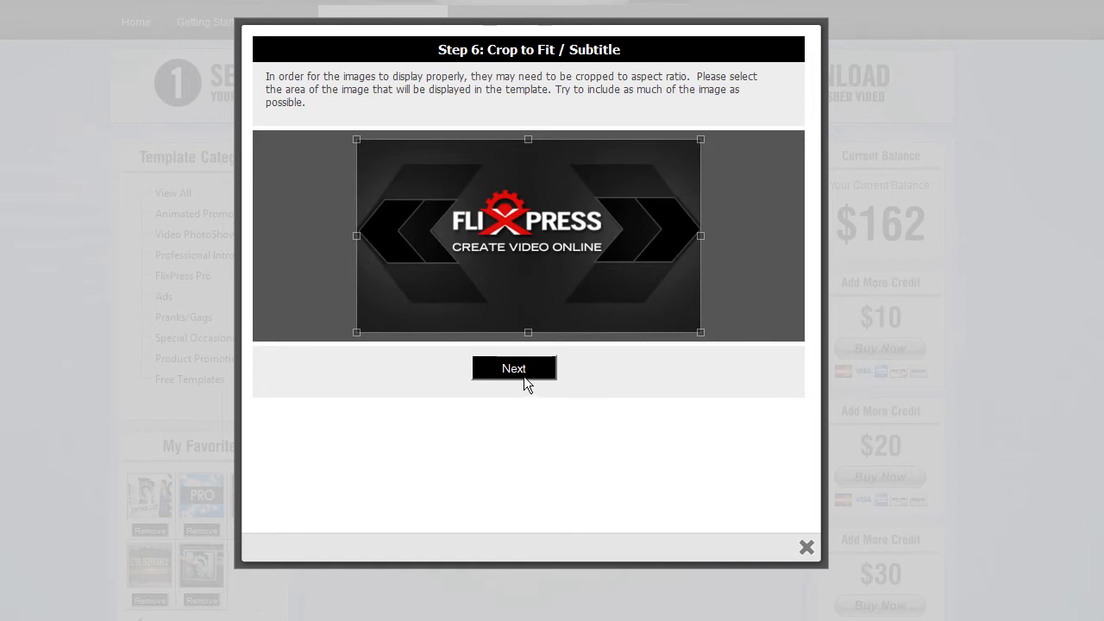
{"action": "mouse_move", "coordinate": [627, 128]}
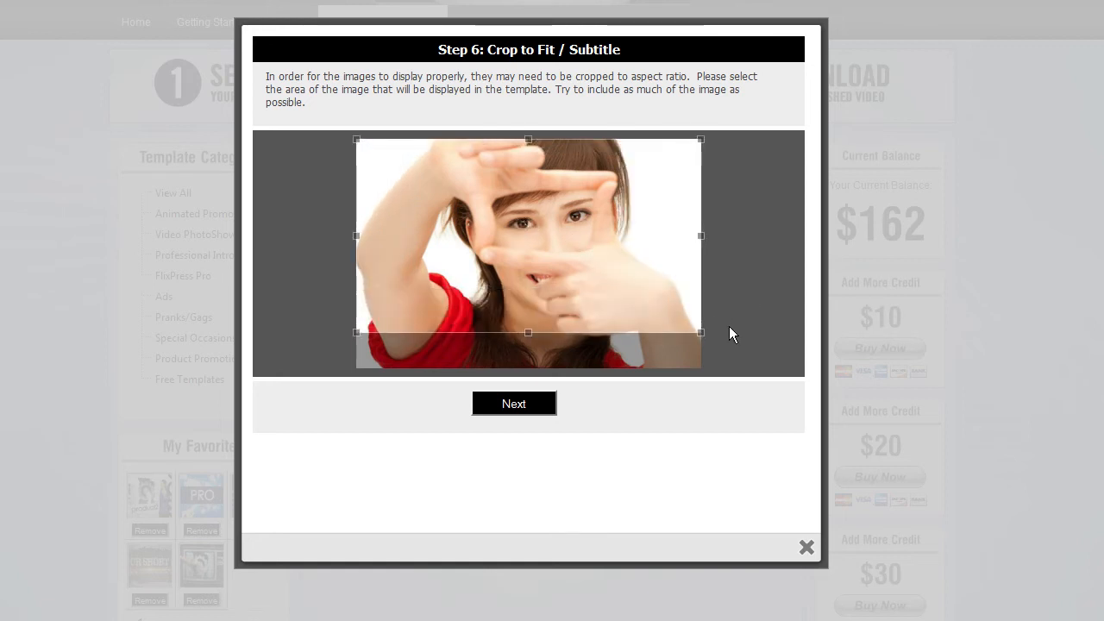
- Accept the crop framing for the remaining images, ending with the flaming speedometer
{"action": "left_click", "coordinate": [514, 404]}
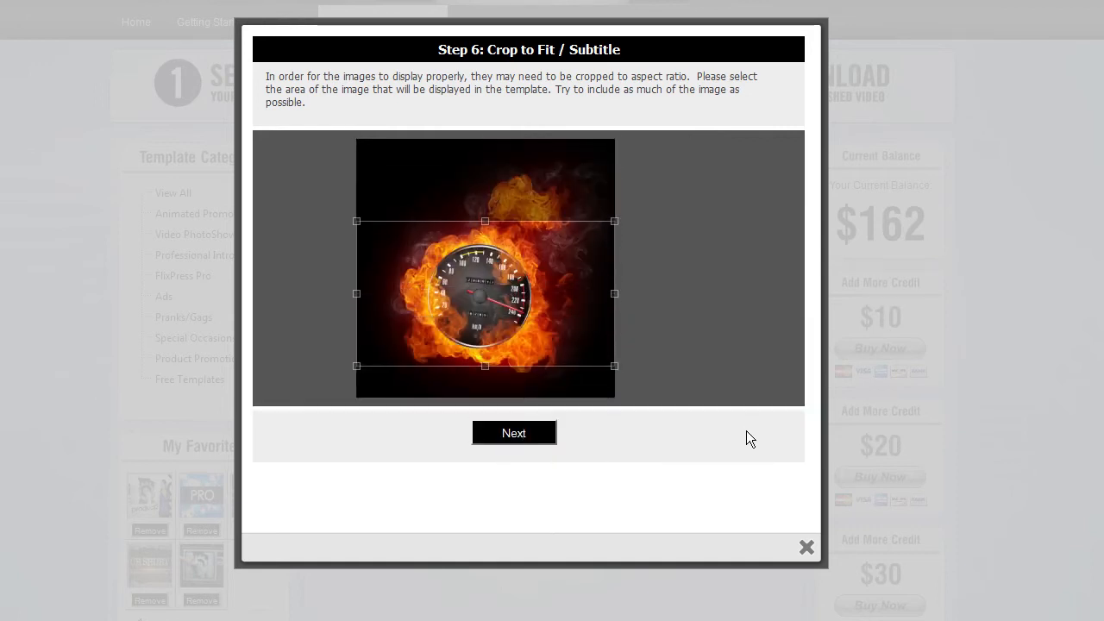
{"action": "left_click", "coordinate": [513, 432]}
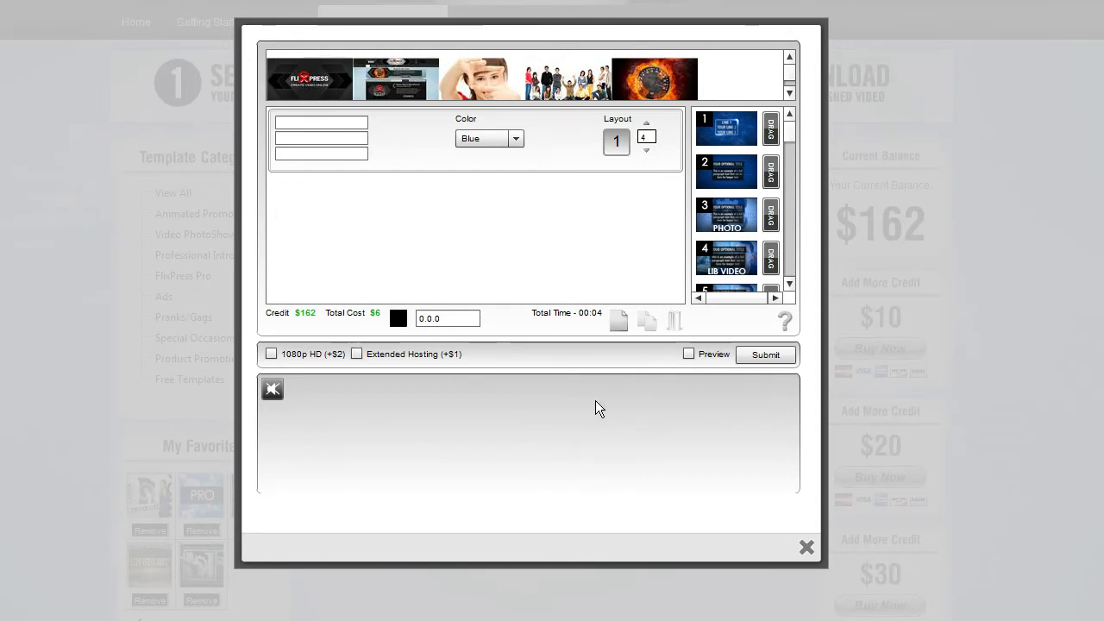
{"action": "left_click", "coordinate": [766, 355]}
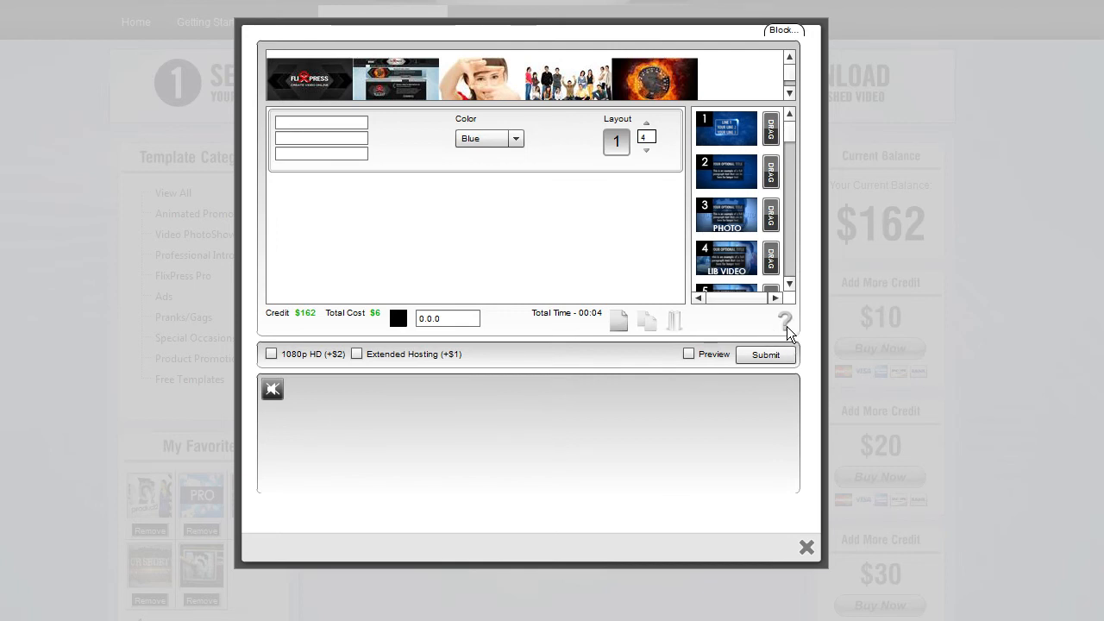
{"action": "left_click", "coordinate": [786, 320]}
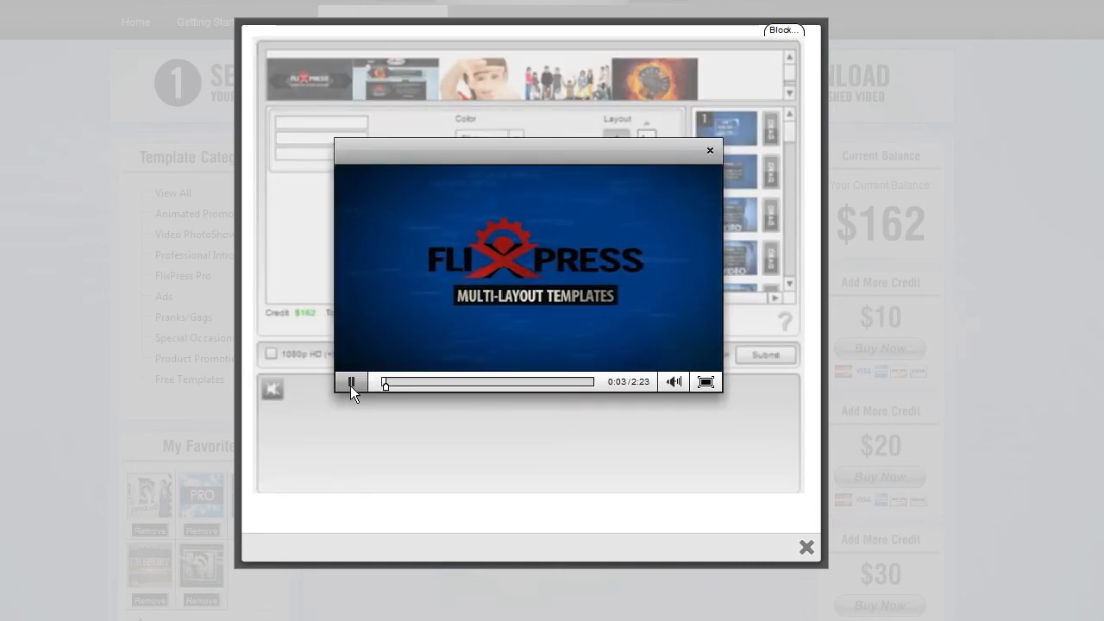
{"action": "left_click", "coordinate": [486, 381]}
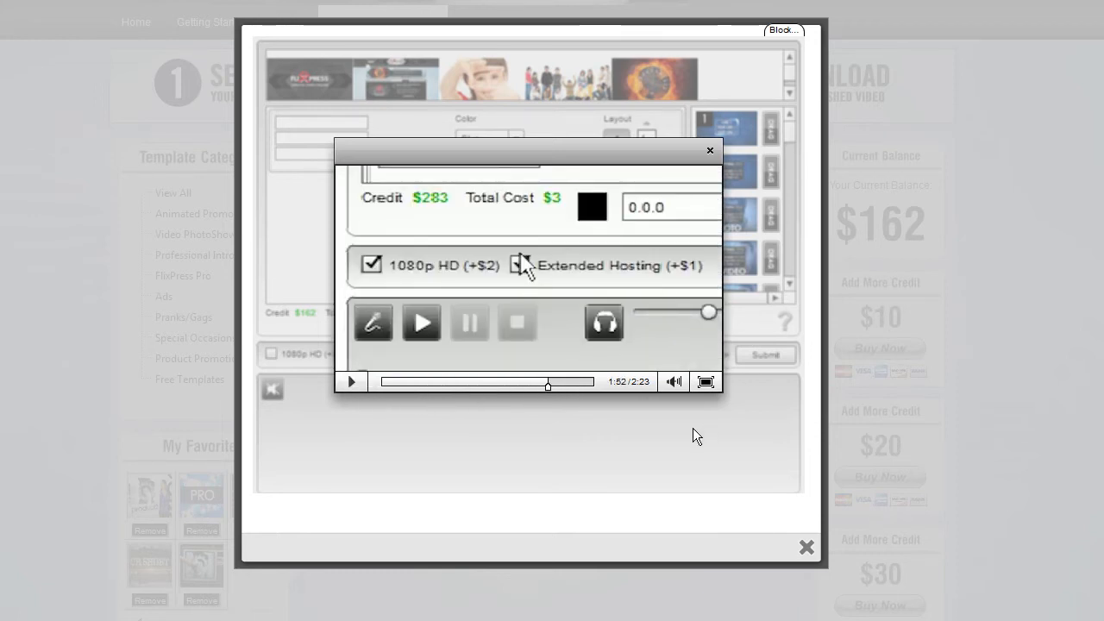
{"action": "mouse_move", "coordinate": [779, 238]}
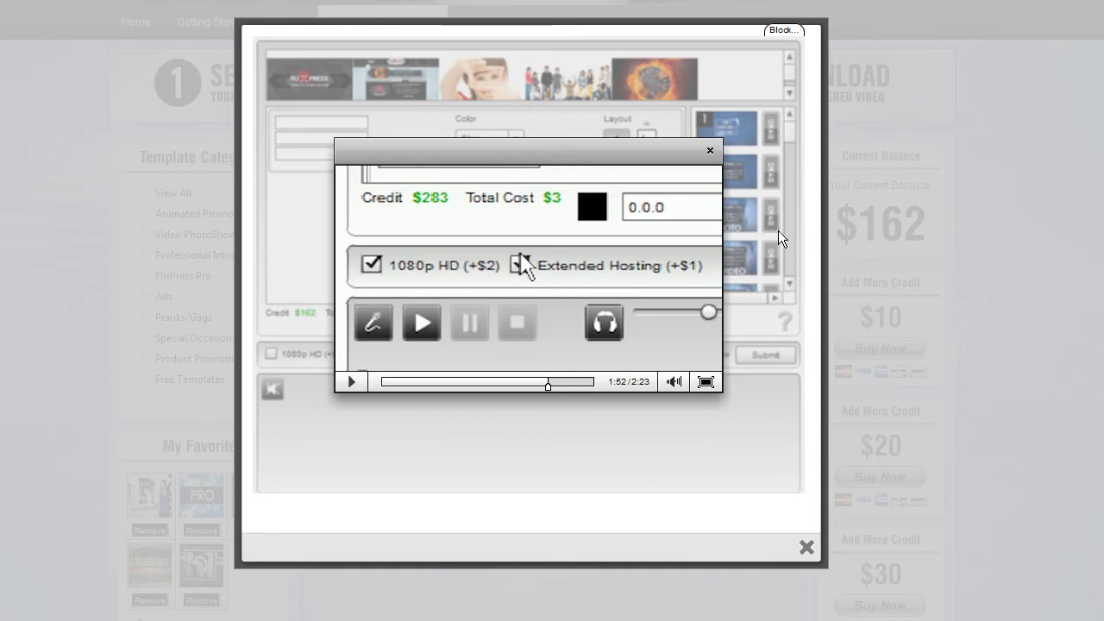
{"action": "mouse_move", "coordinate": [600, 419]}
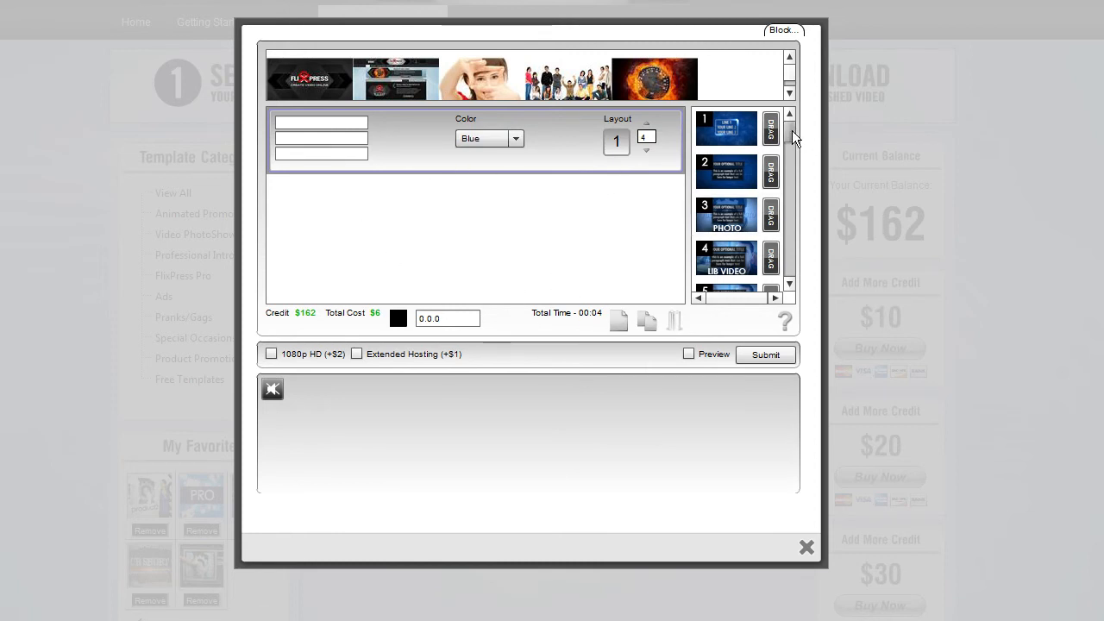
{"action": "scroll", "scroll_direction": "down", "scroll_amount": 3}
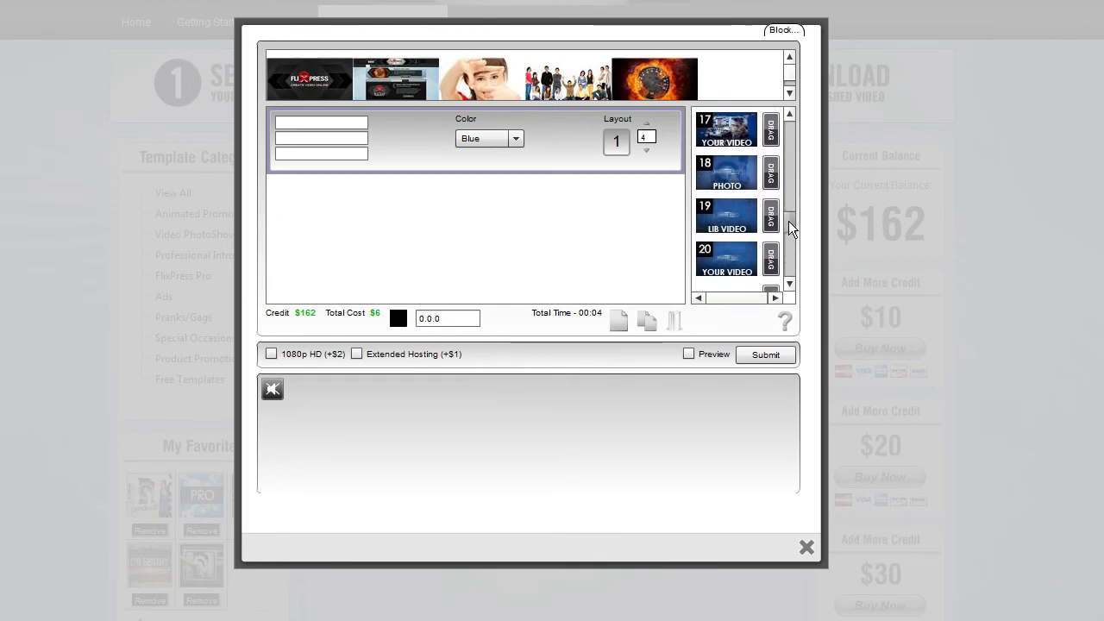
{"action": "scroll", "scroll_direction": "down", "scroll_amount": 3}
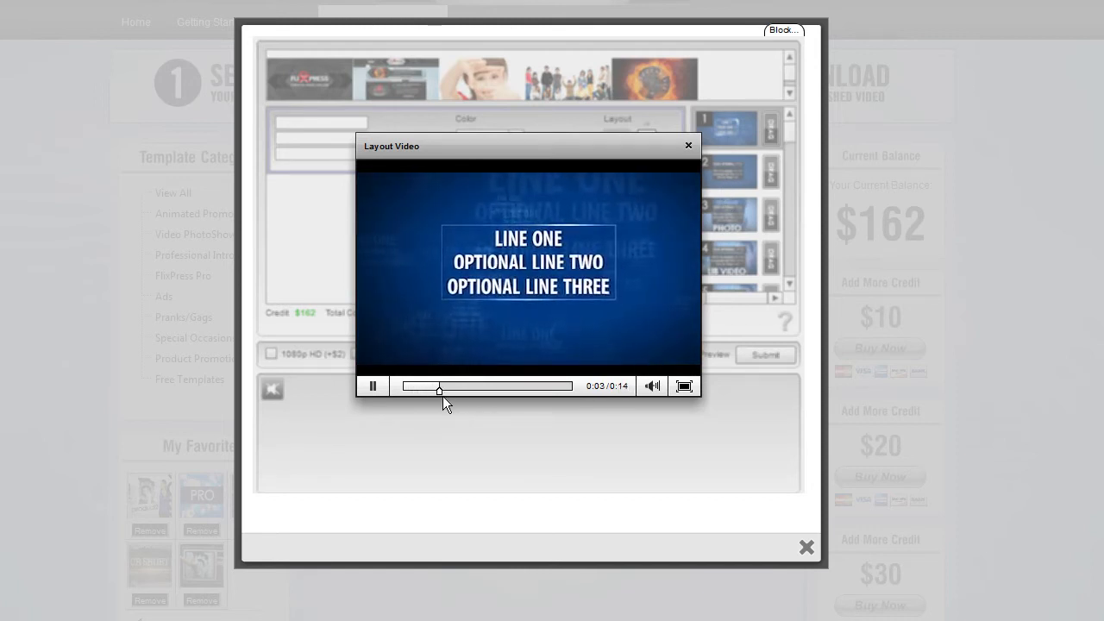
{"action": "left_click", "coordinate": [648, 387]}
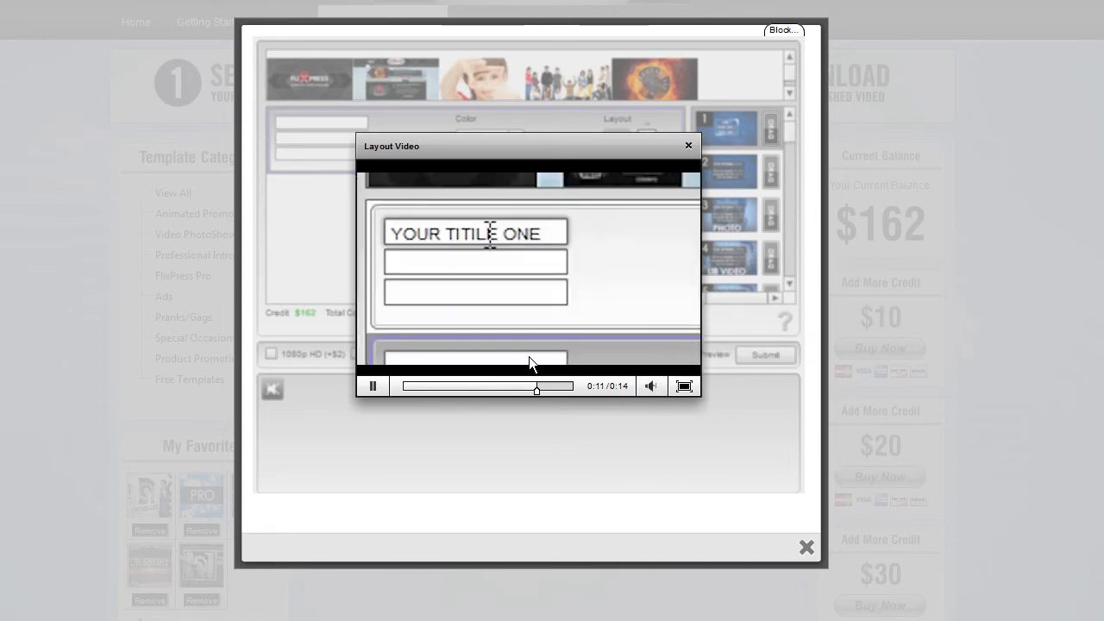
{"action": "type", "text": "TITL"}
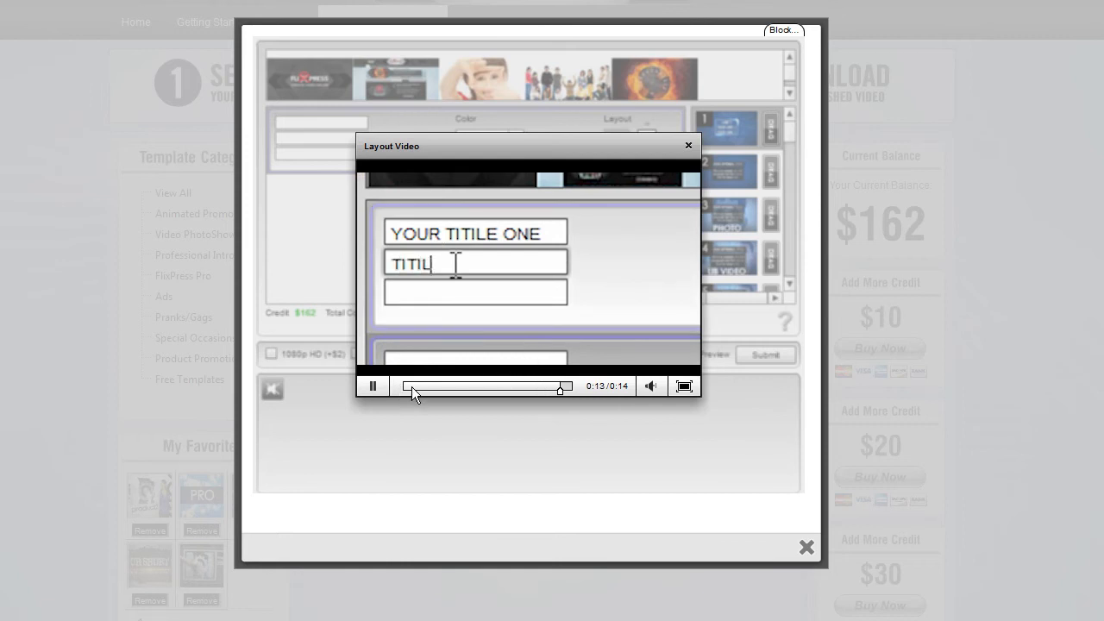
{"action": "left_click_drag", "start_coordinate": [558, 389], "coordinate": [414, 390]}
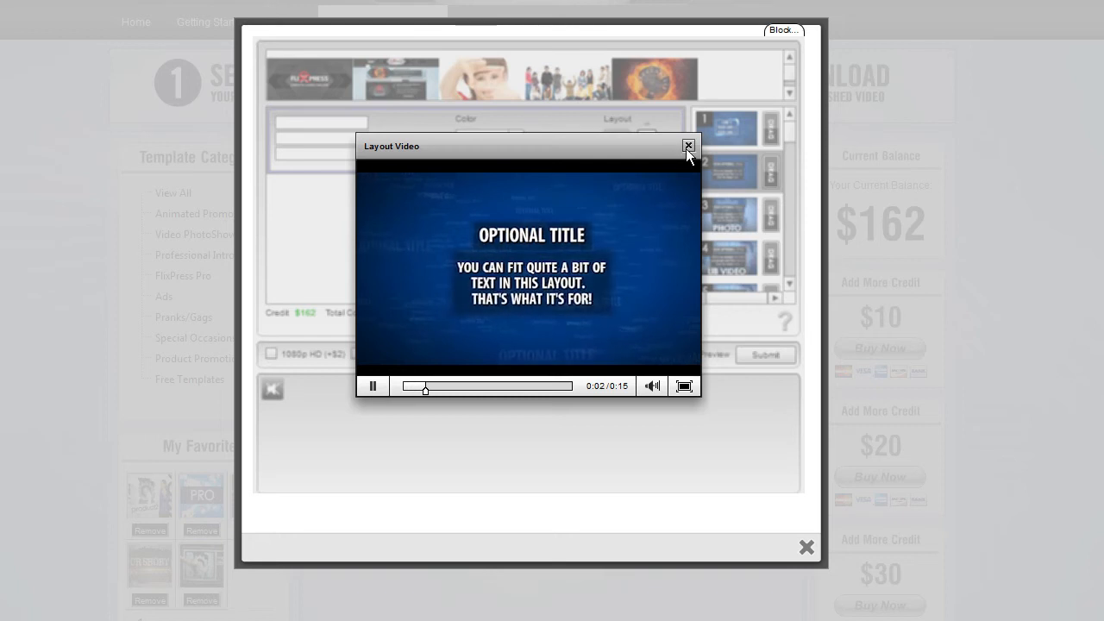
{"action": "left_click", "coordinate": [688, 145]}
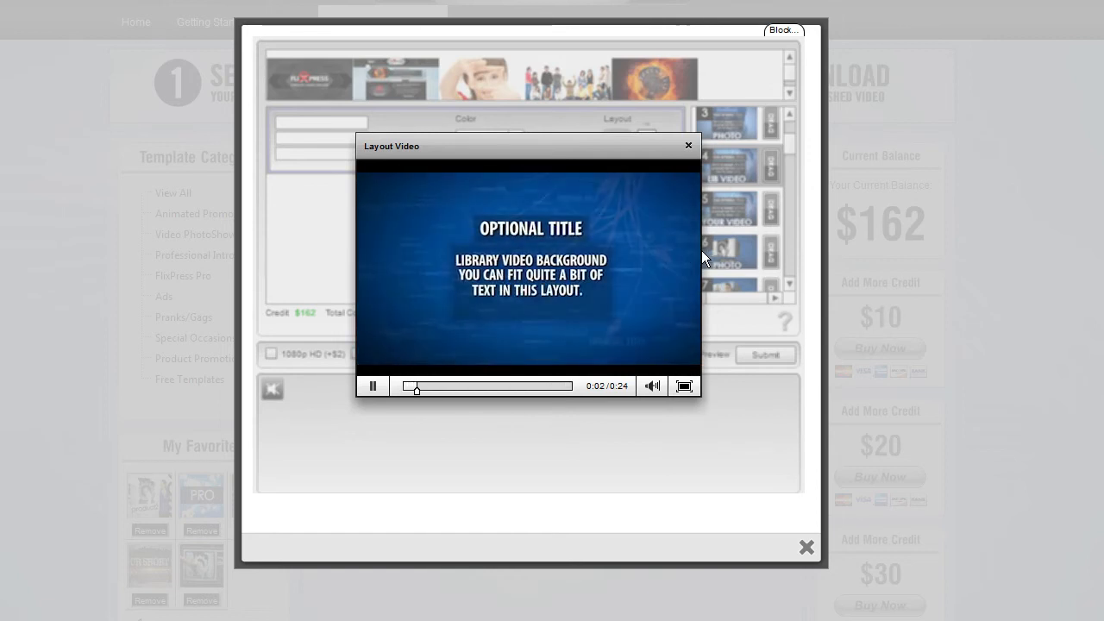
{"action": "left_click", "coordinate": [688, 145]}
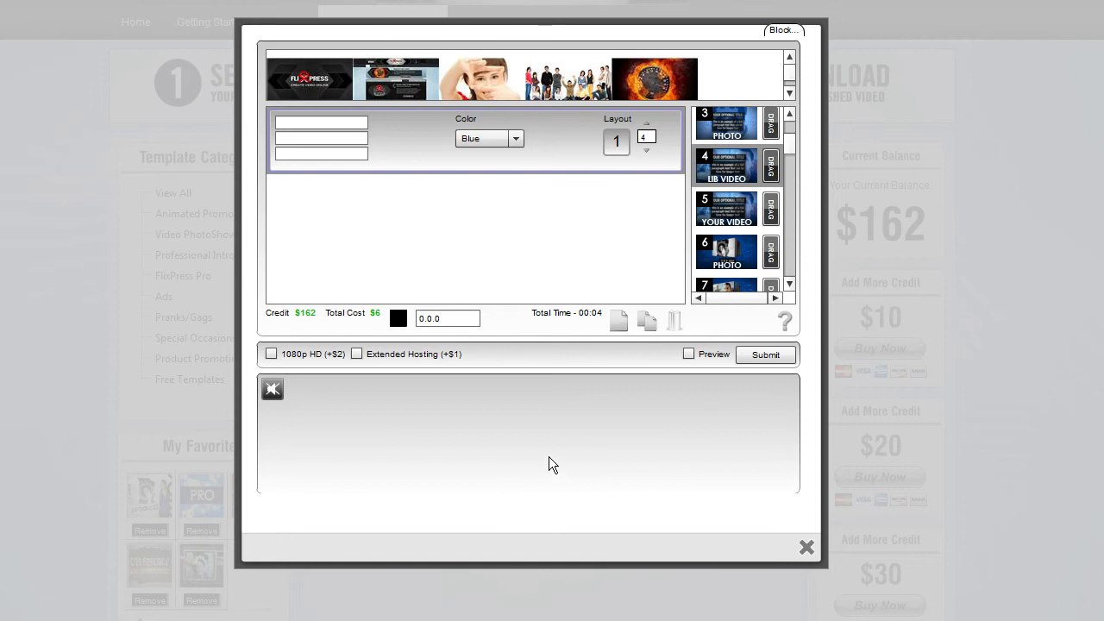
{"action": "mouse_move", "coordinate": [552, 469]}
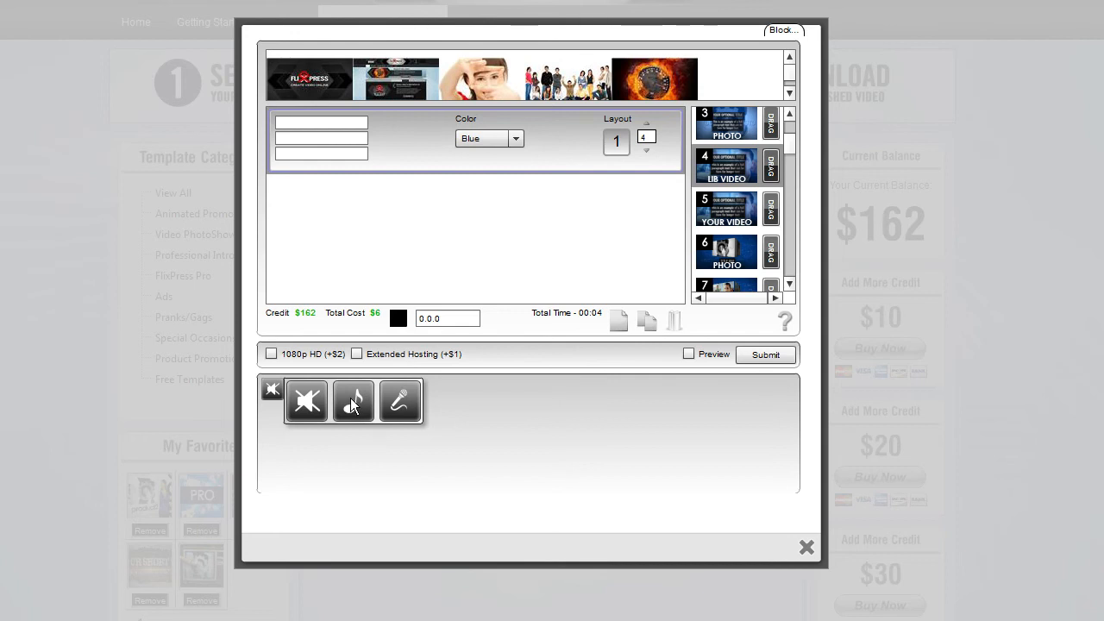
- Choose stock music as the audio source, opening the Select Stock Audio dialog
{"action": "left_click", "coordinate": [352, 400]}
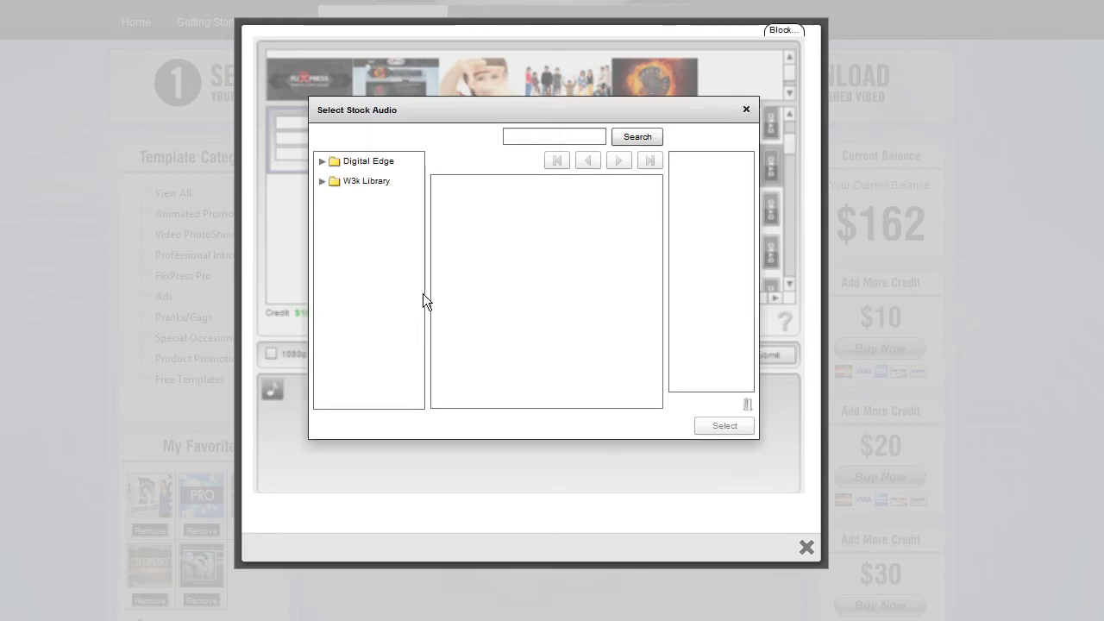
- Search the W3x Library for 'energy' and preview the Take This Higher track
{"action": "left_click", "coordinate": [366, 181]}
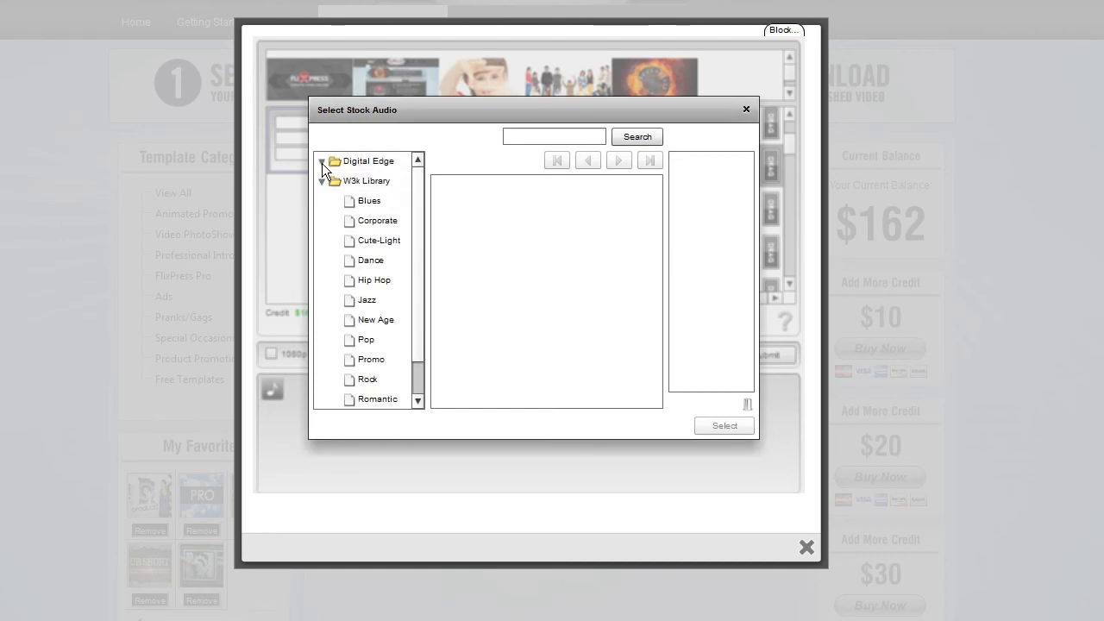
{"action": "left_click", "coordinate": [365, 181]}
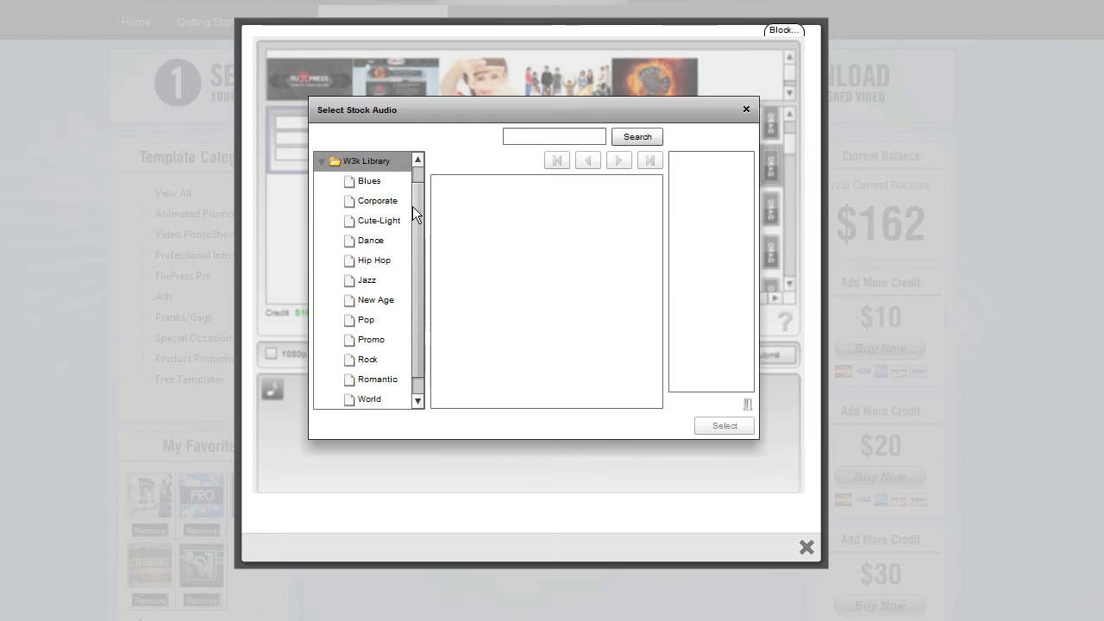
{"action": "mouse_move", "coordinate": [418, 235]}
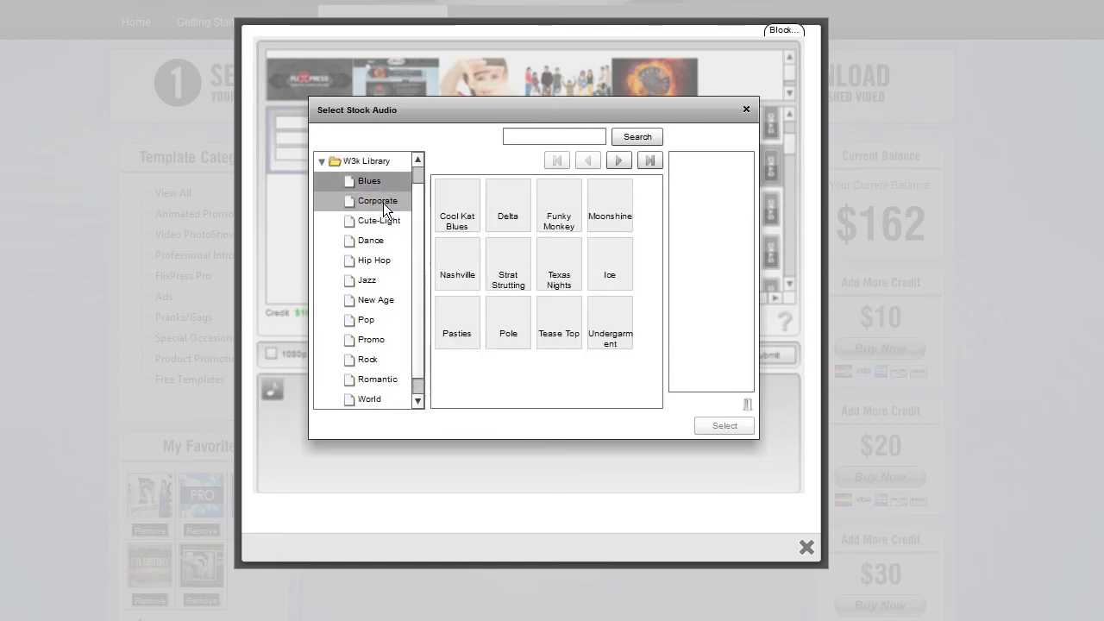
{"action": "left_click", "coordinate": [369, 241]}
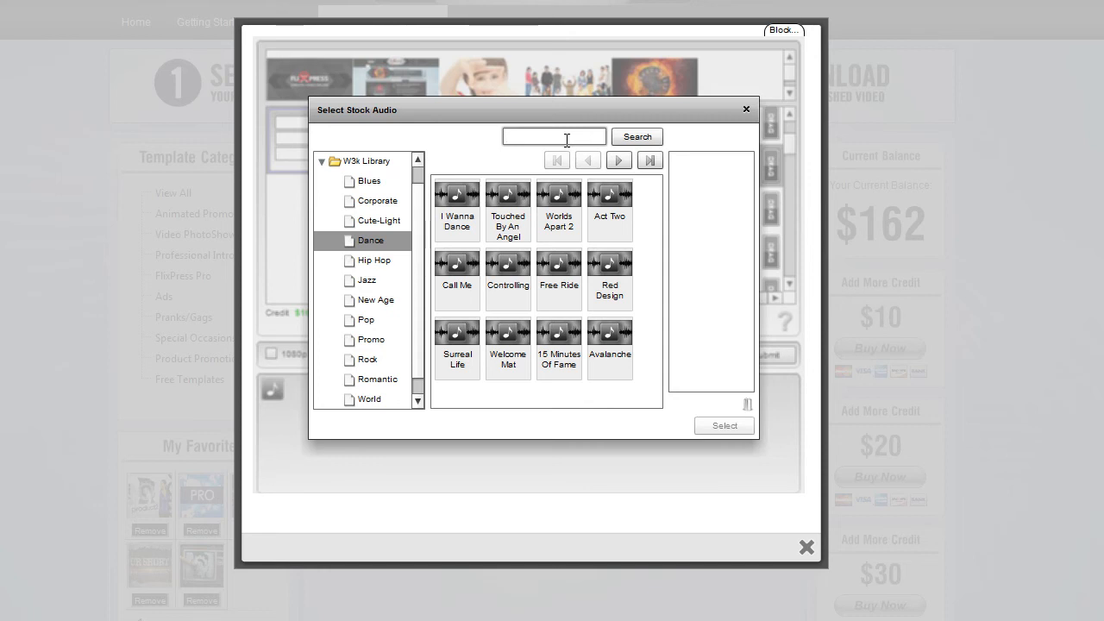
{"action": "type", "text": "r"}
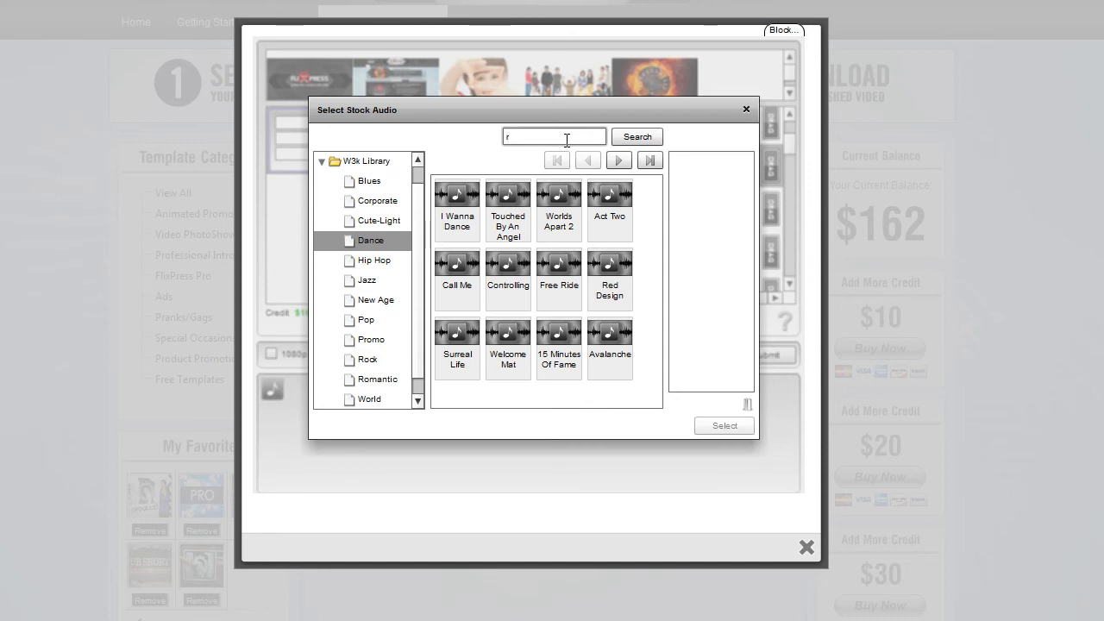
{"action": "type", "text": "e"}
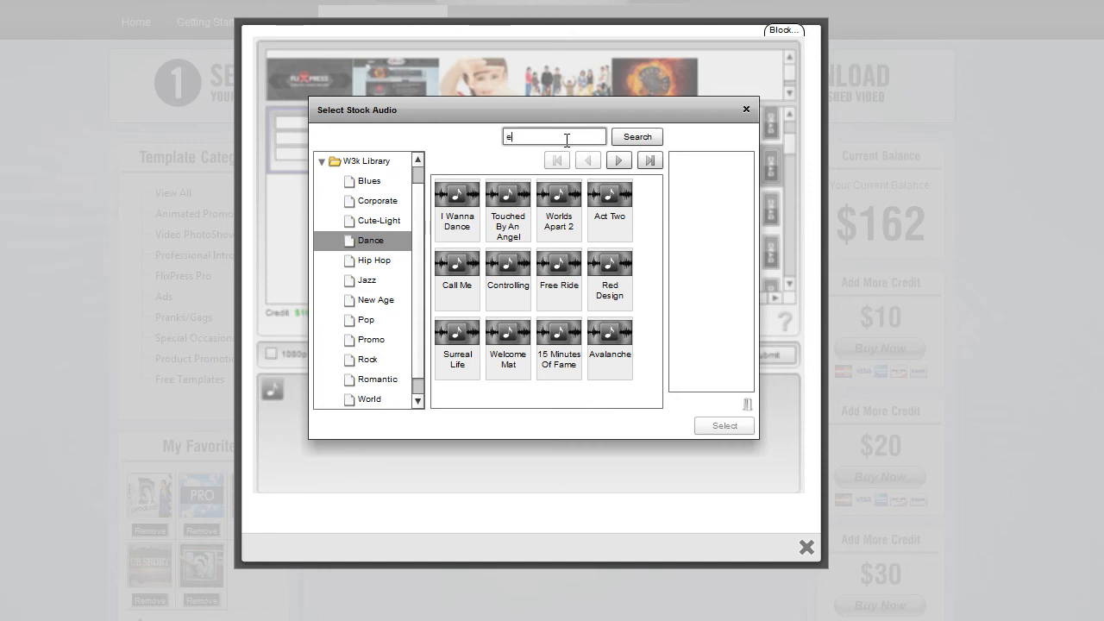
{"action": "type", "text": "nergy"}
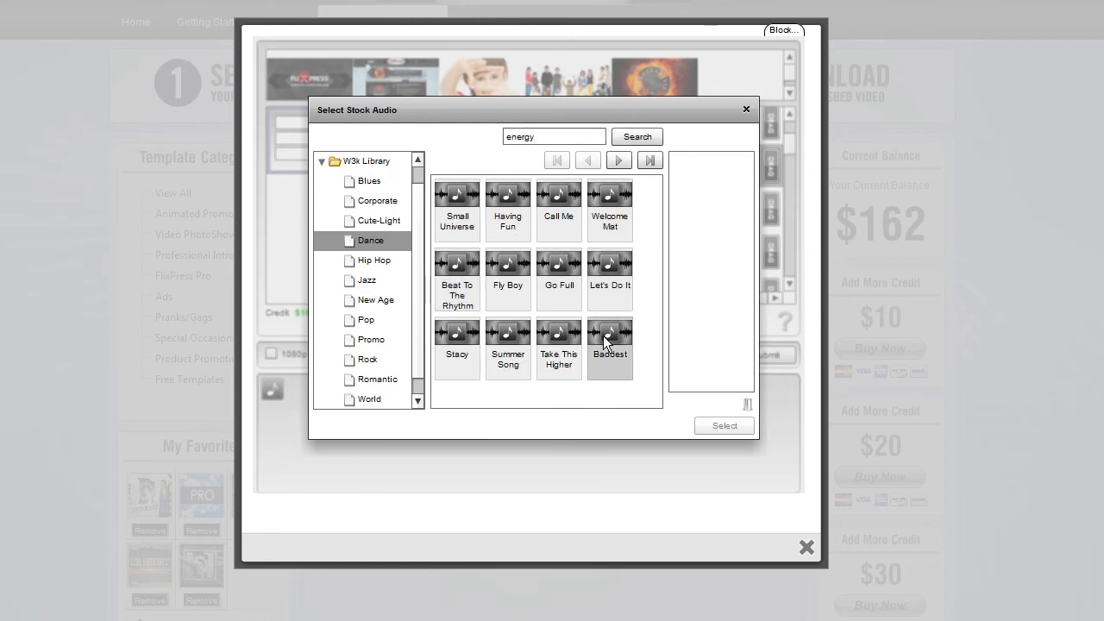
{"action": "left_click", "coordinate": [611, 333]}
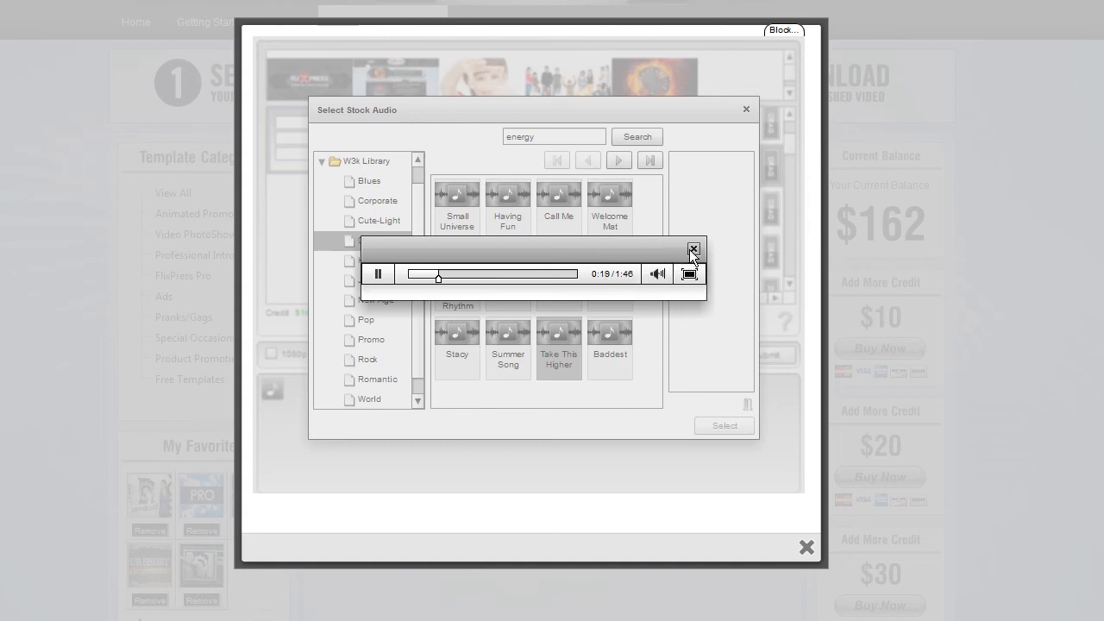
- Close the preview and assign Take This Higher as the video's soundtrack
{"action": "left_click", "coordinate": [693, 249]}
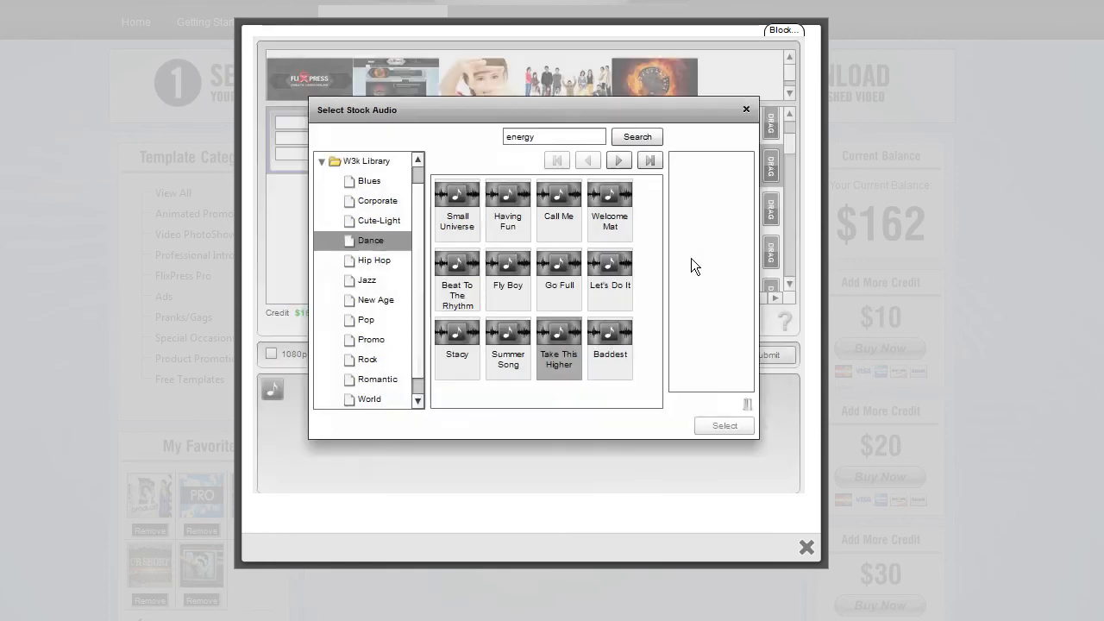
{"action": "left_click", "coordinate": [559, 336]}
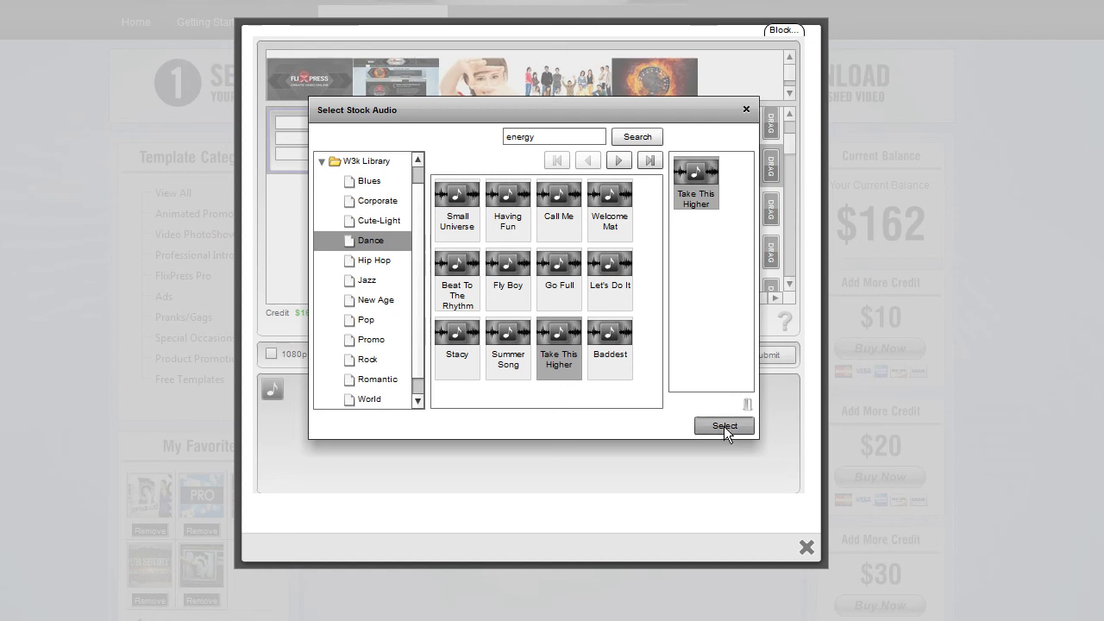
{"action": "left_click", "coordinate": [724, 424]}
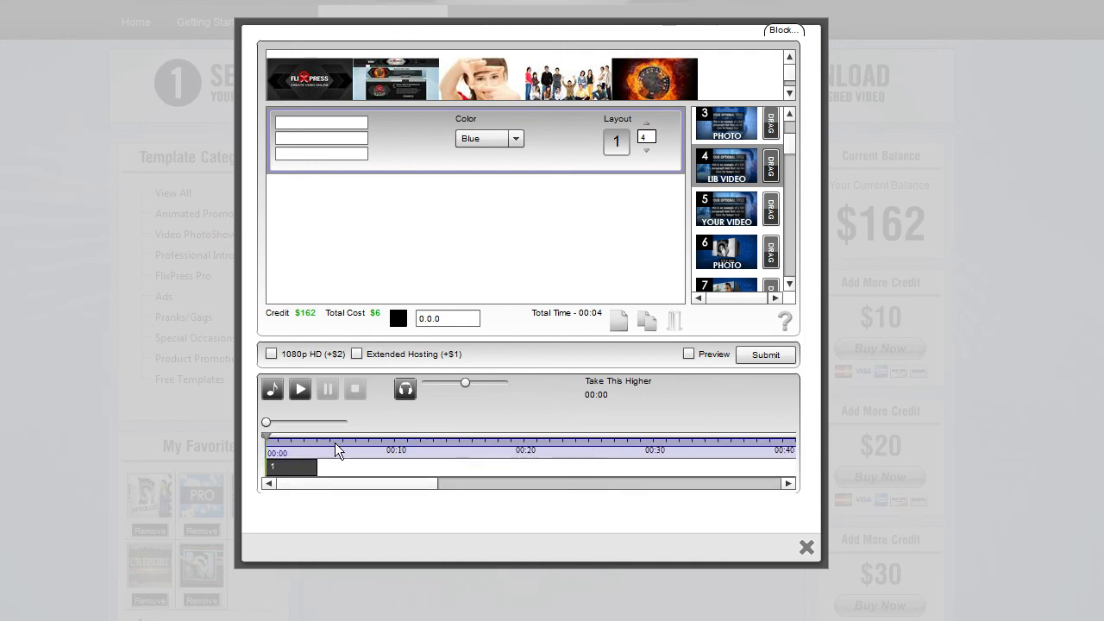
- Drag block 1's end out and back so Total Time reads 00:07
{"action": "left_click_drag", "start_coordinate": [337, 483], "coordinate": [538, 483]}
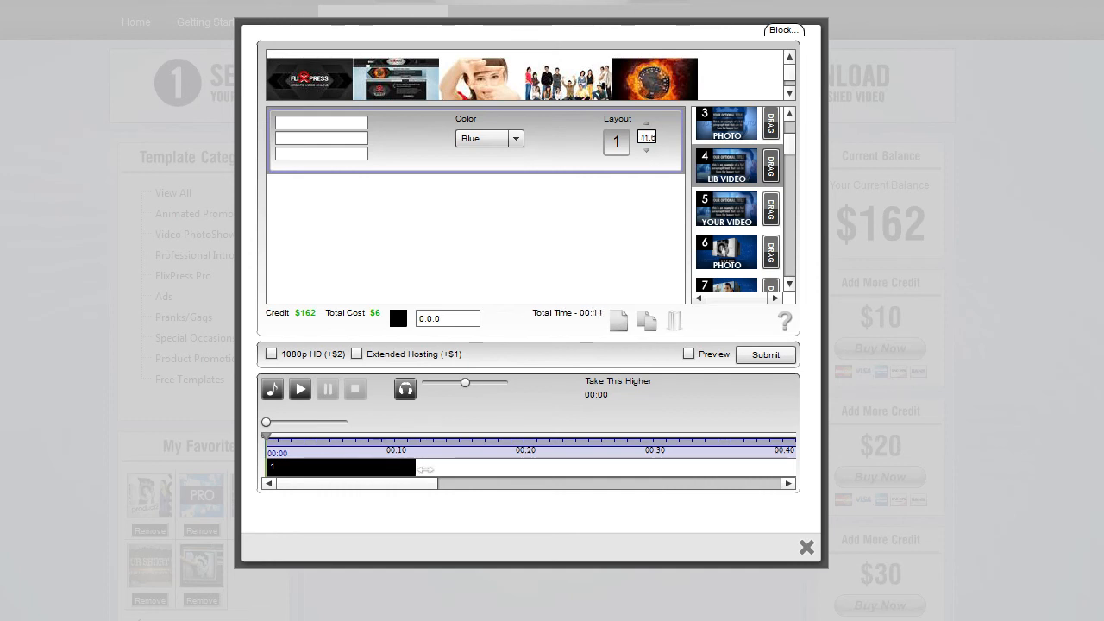
{"action": "left_click_drag", "start_coordinate": [423, 466], "coordinate": [448, 473]}
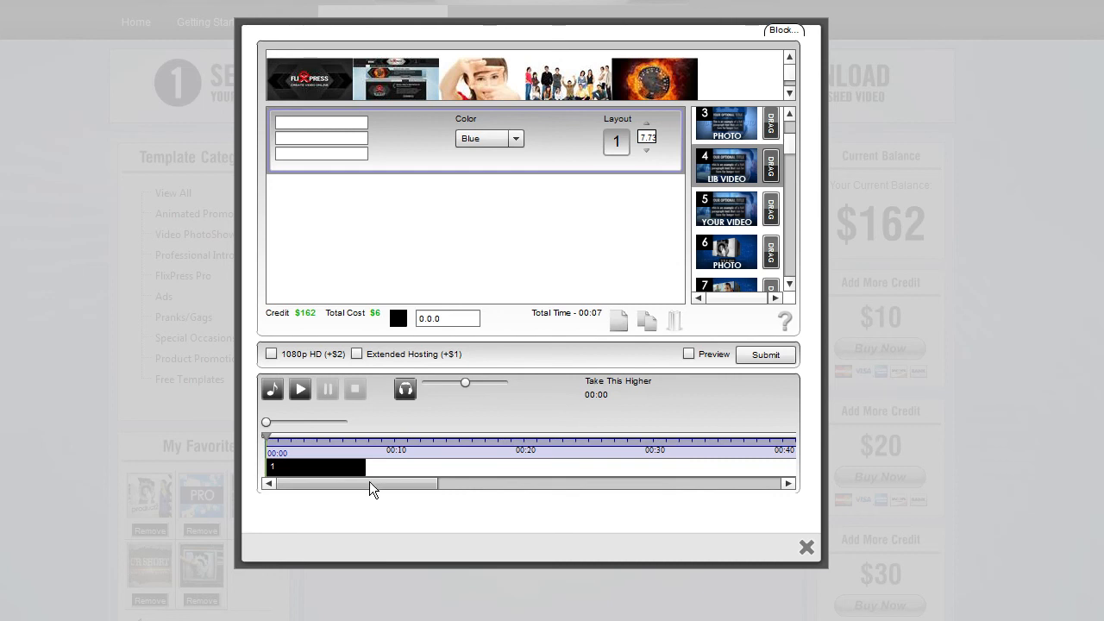
{"action": "mouse_move", "coordinate": [465, 186]}
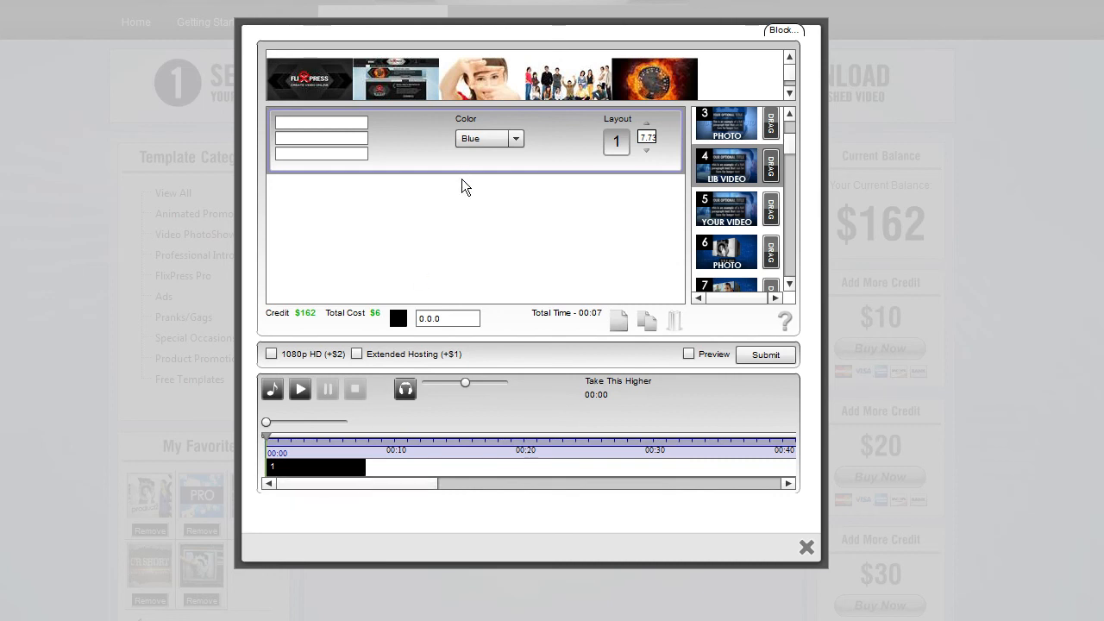
{"action": "mouse_move", "coordinate": [624, 300]}
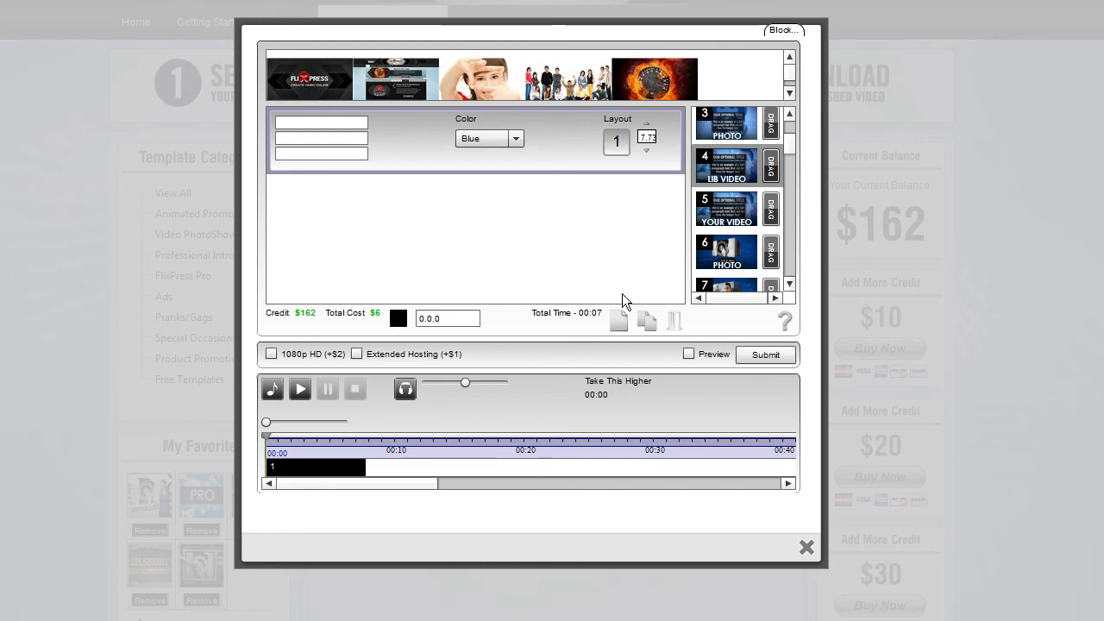
{"action": "mouse_move", "coordinate": [623, 328]}
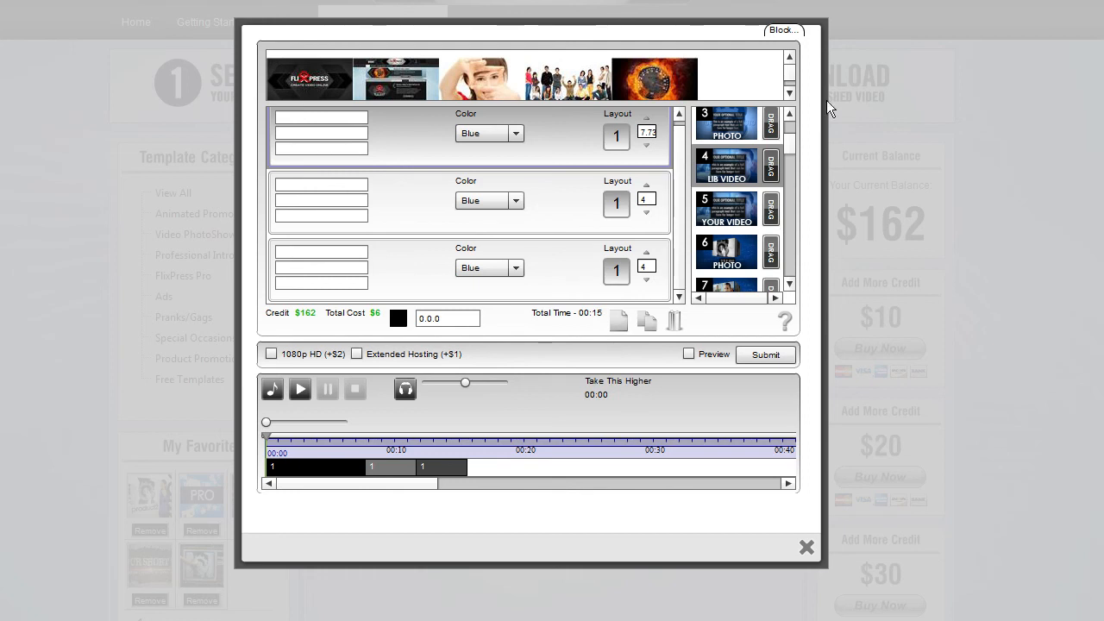
{"action": "mouse_move", "coordinate": [297, 420]}
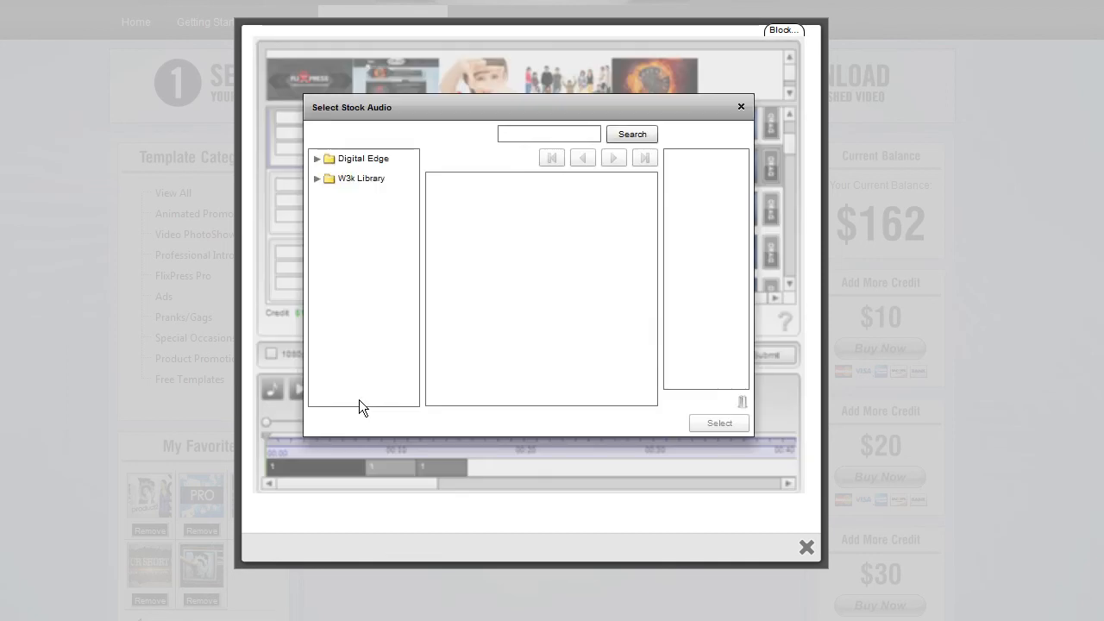
- Expand W3x Library, then close the Select Stock Audio dialog without picking a track
{"action": "left_click", "coordinate": [327, 177]}
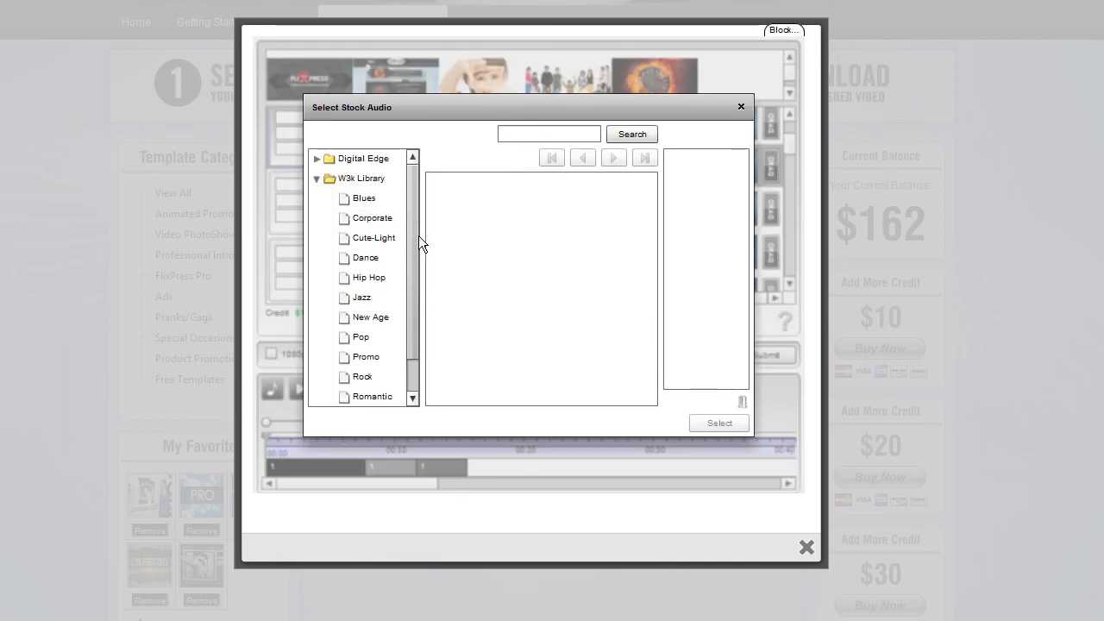
{"action": "left_click", "coordinate": [362, 296]}
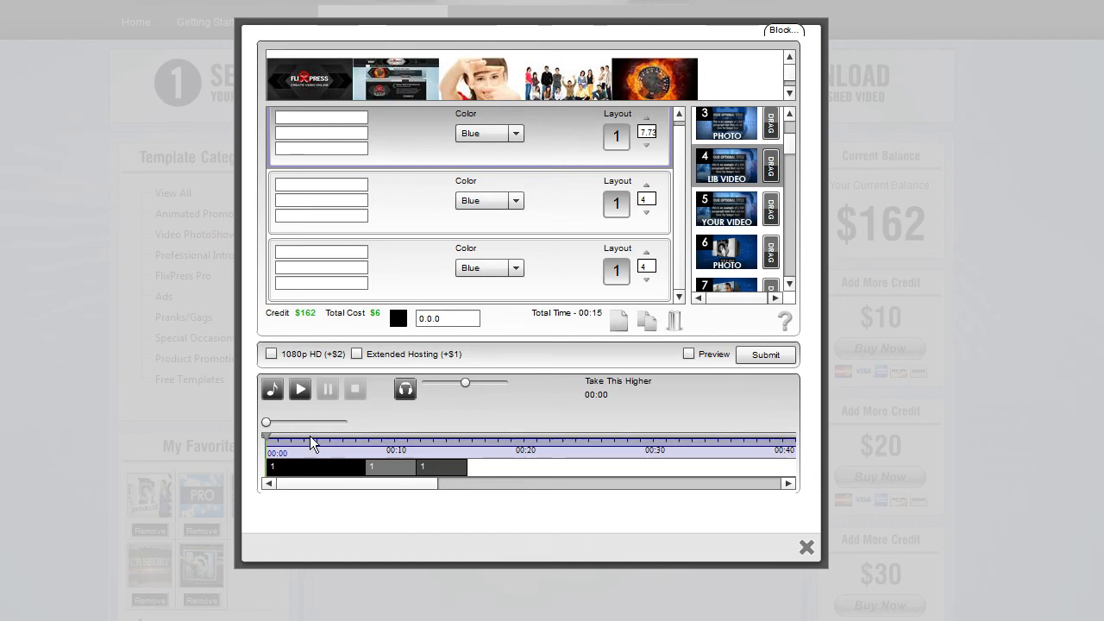
- Switch the audio source to uploaded recordings and assign Track1 as the soundtrack
{"action": "left_click", "coordinate": [272, 389]}
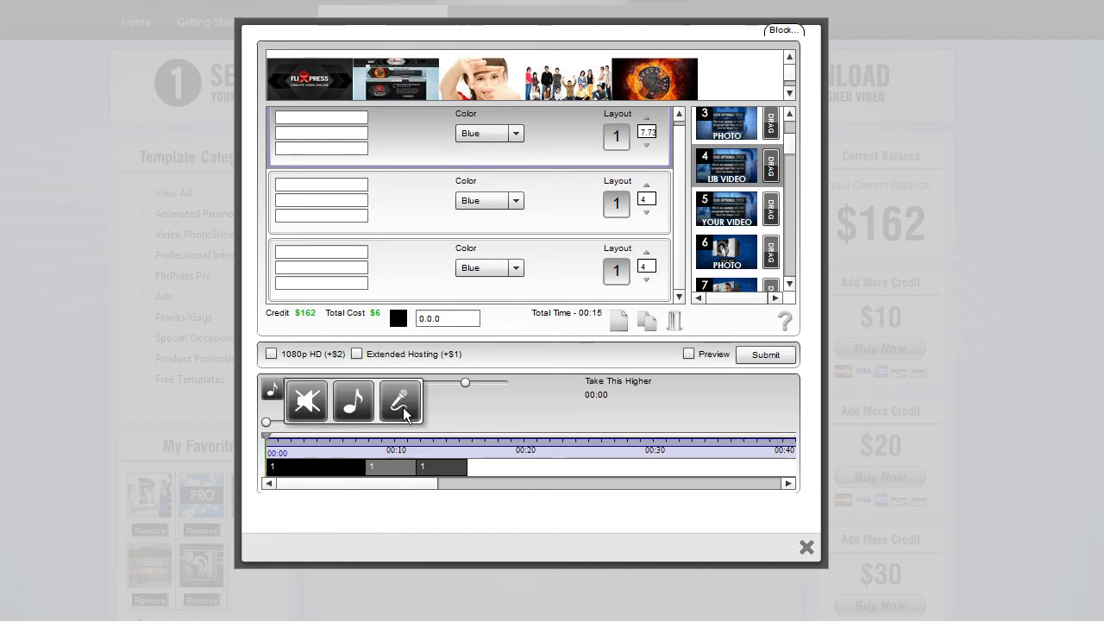
{"action": "left_click", "coordinate": [400, 400]}
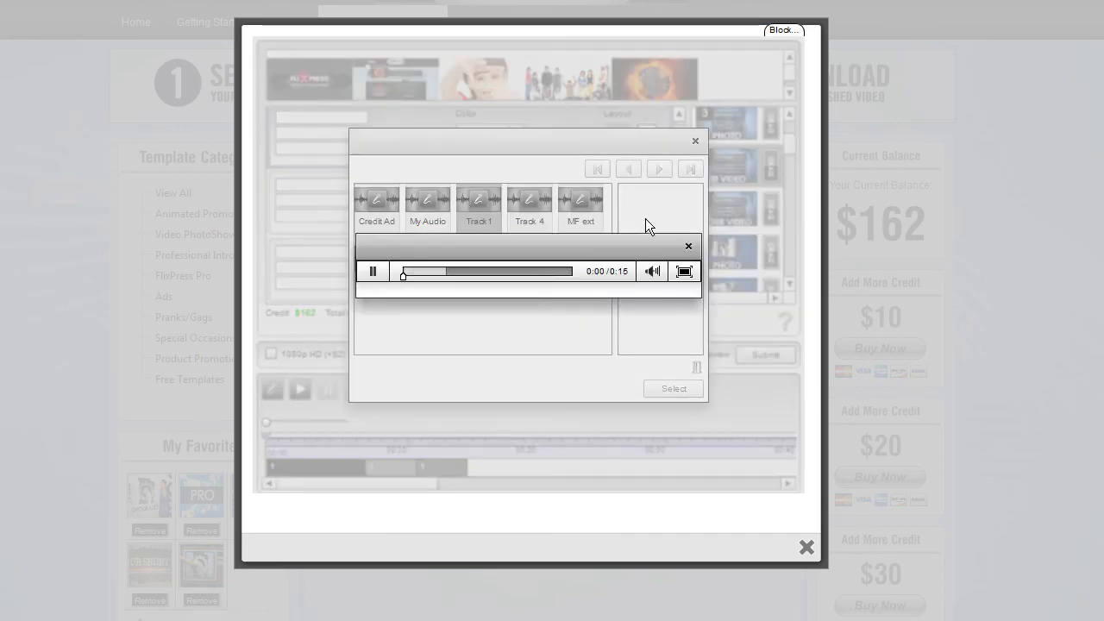
{"action": "left_click", "coordinate": [688, 245]}
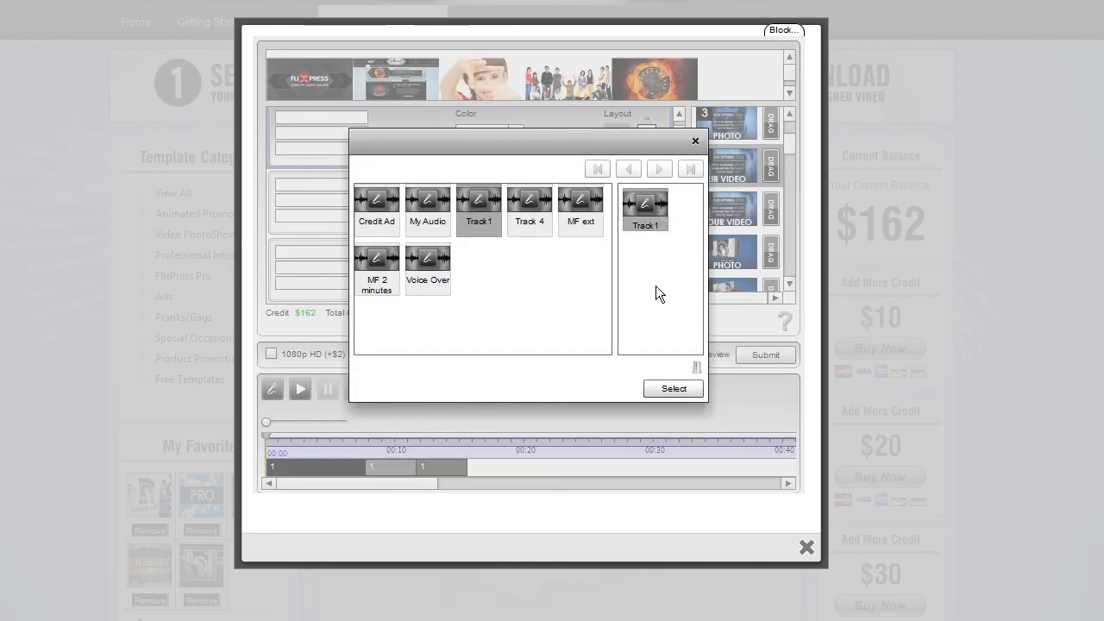
{"action": "left_click", "coordinate": [673, 388]}
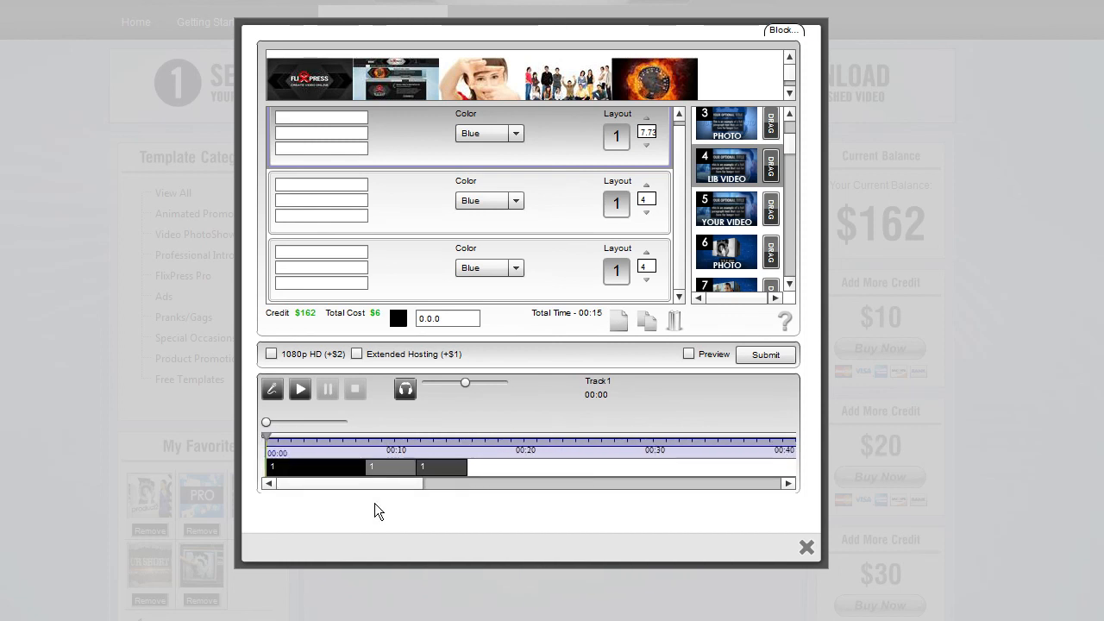
- Play Track1 and drag a block edge to the narration, reaching a 00:17 total
{"action": "left_click", "coordinate": [300, 389]}
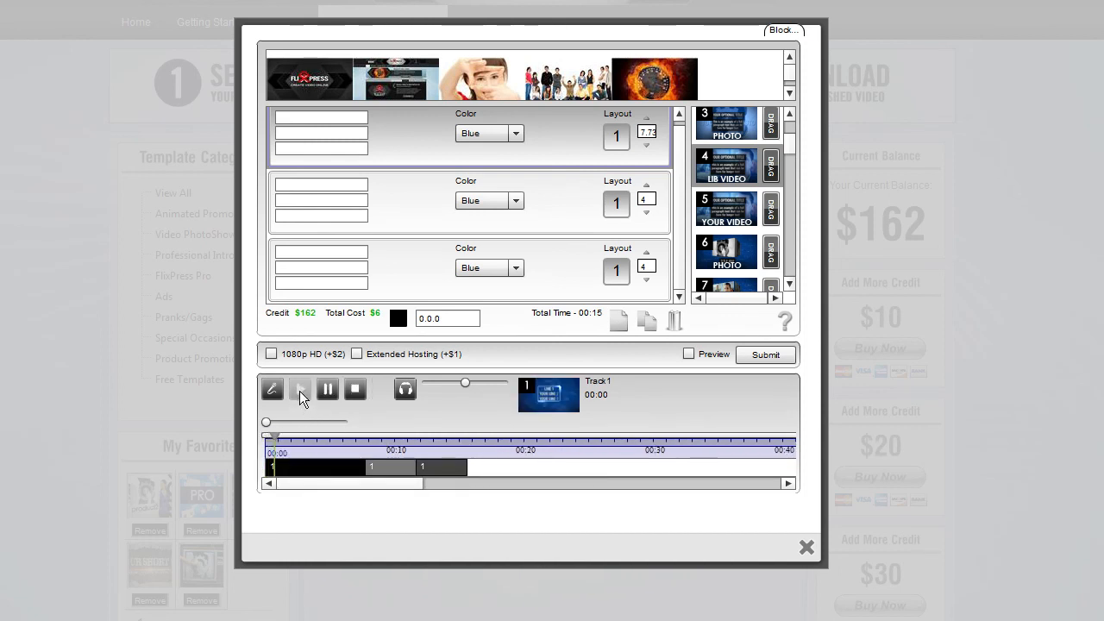
{"action": "left_click", "coordinate": [300, 390]}
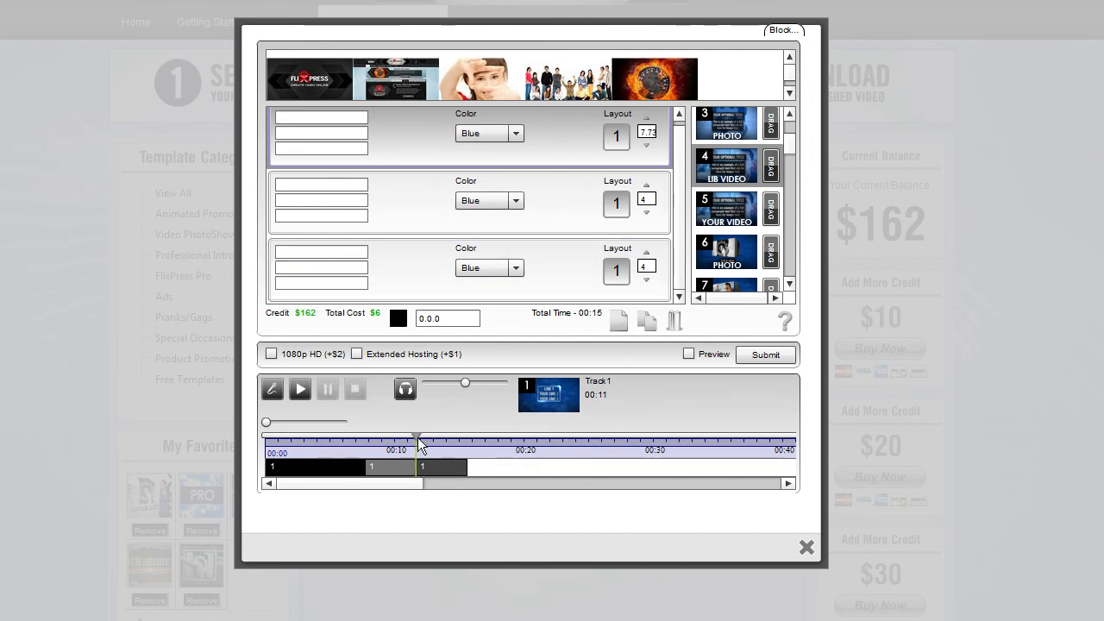
{"action": "left_click_drag", "start_coordinate": [417, 438], "coordinate": [361, 438]}
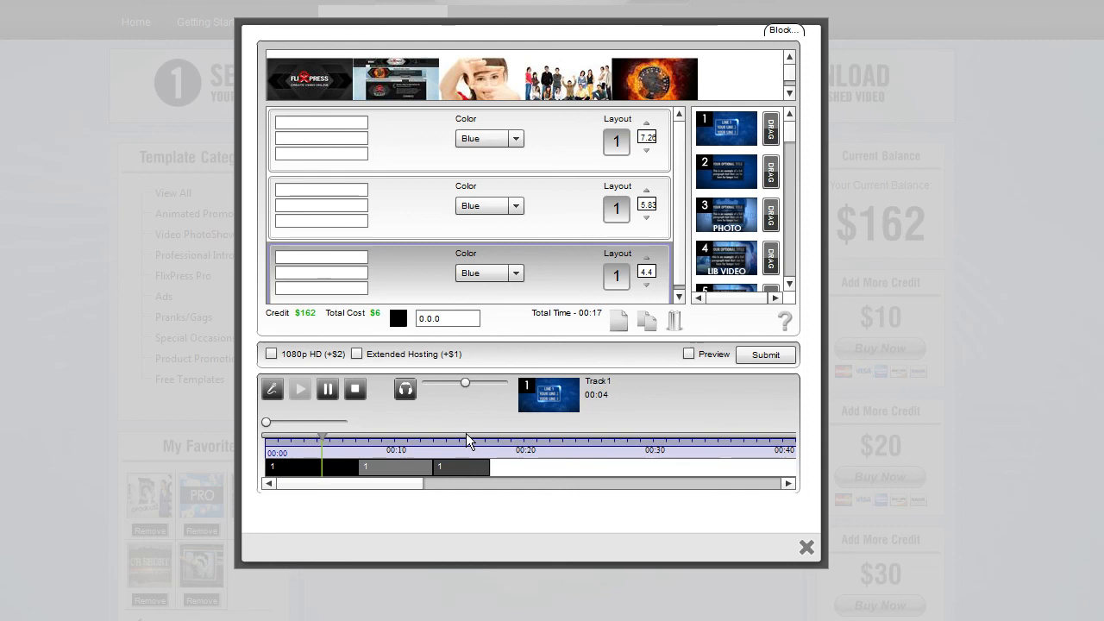
- Replay the timeline and extend the first block so total time reads 00:19
{"action": "left_click", "coordinate": [388, 440]}
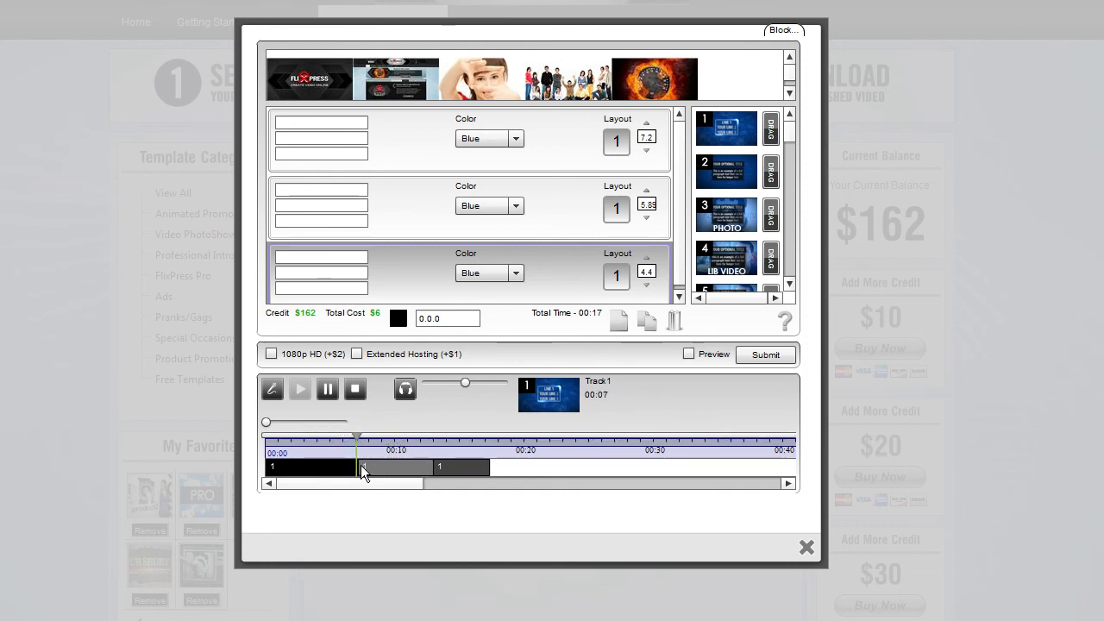
{"action": "left_click_drag", "start_coordinate": [359, 466], "coordinate": [382, 466]}
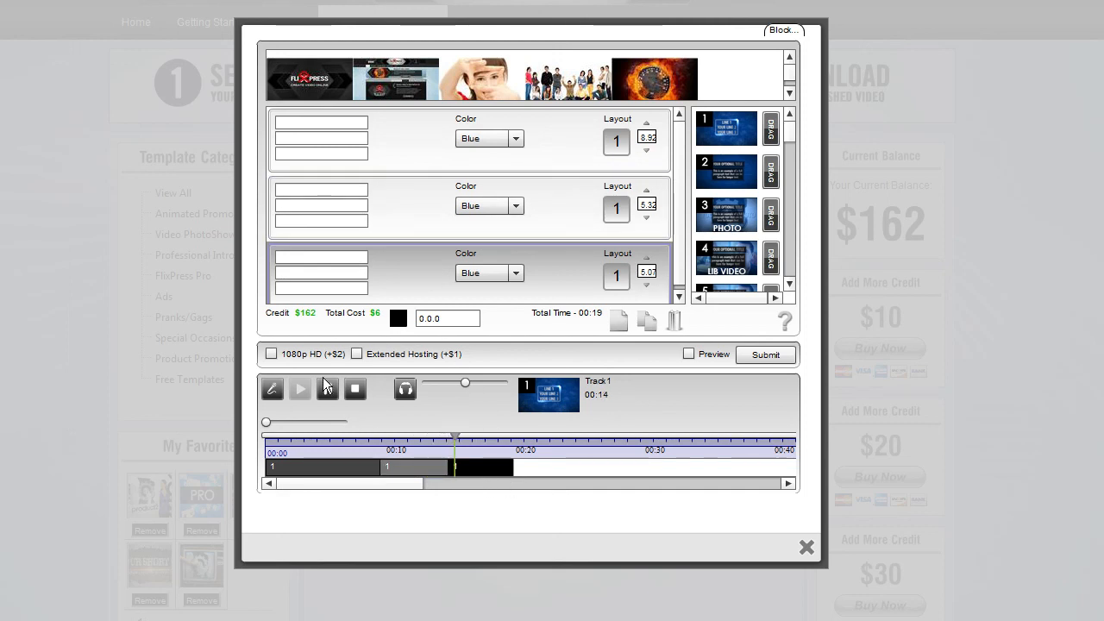
{"action": "left_click", "coordinate": [300, 388]}
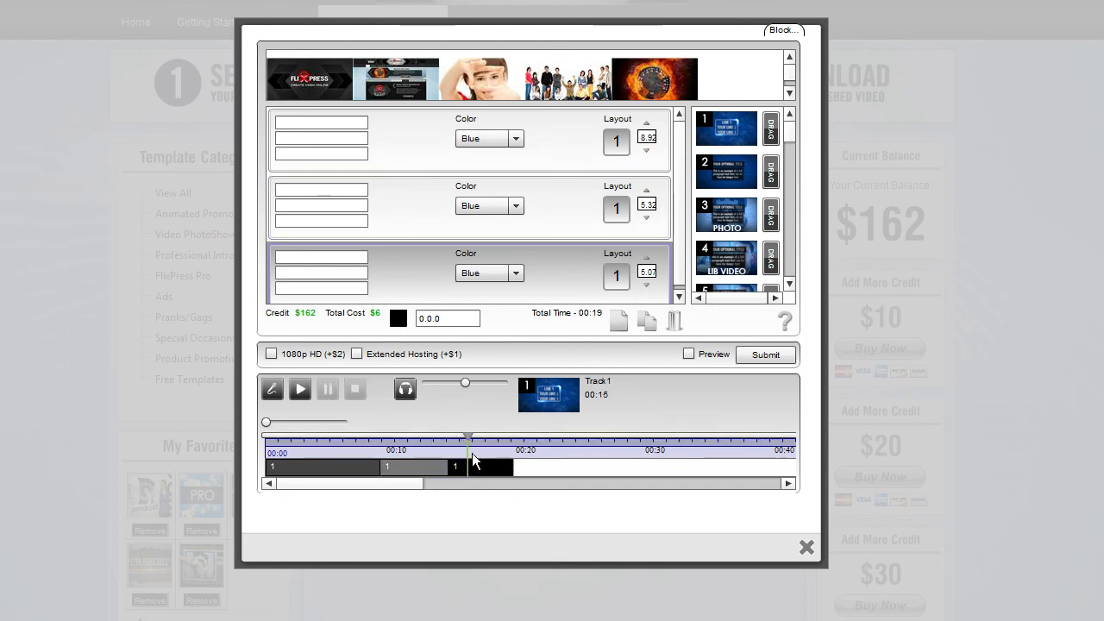